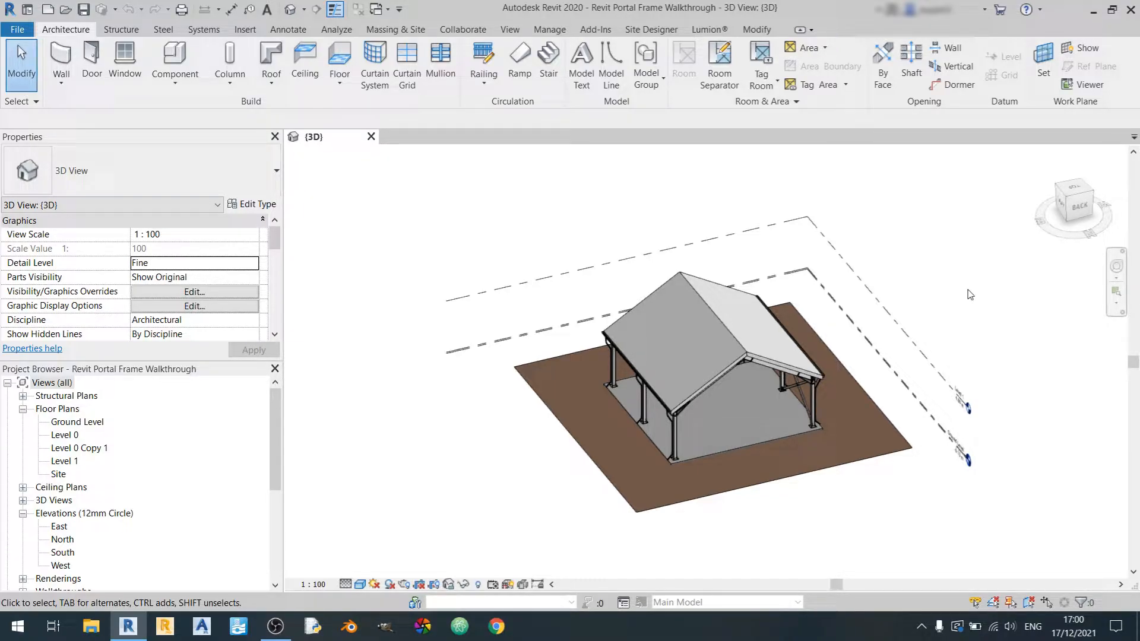
Show the View ribbon with its 3D view creation commands over the portal frame
left_click(509, 28)
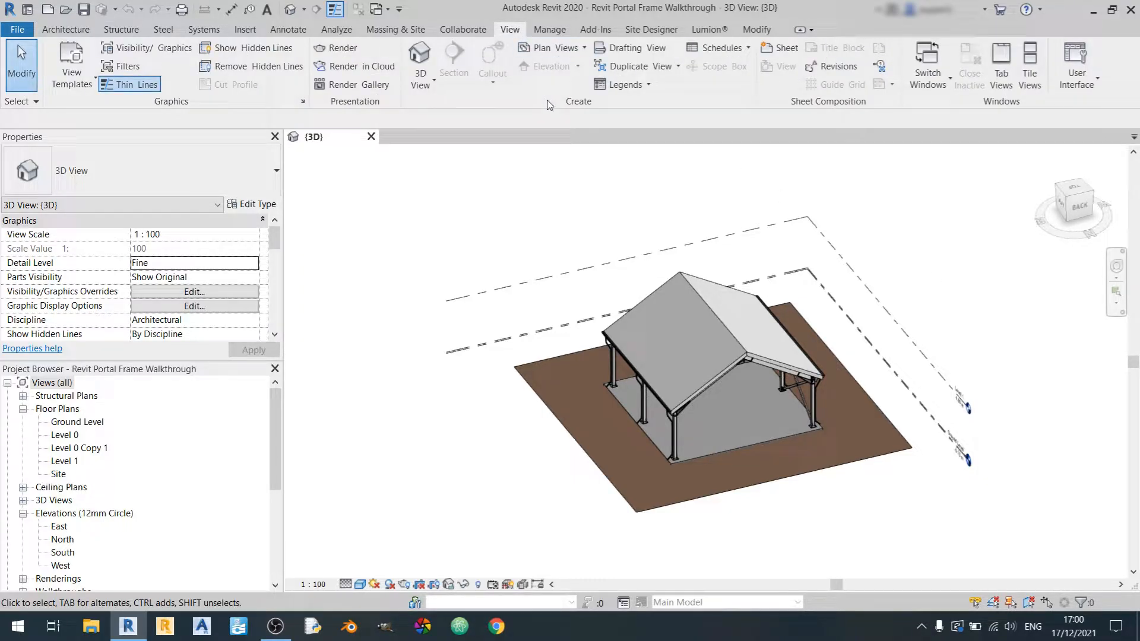
mouse_move(419, 58)
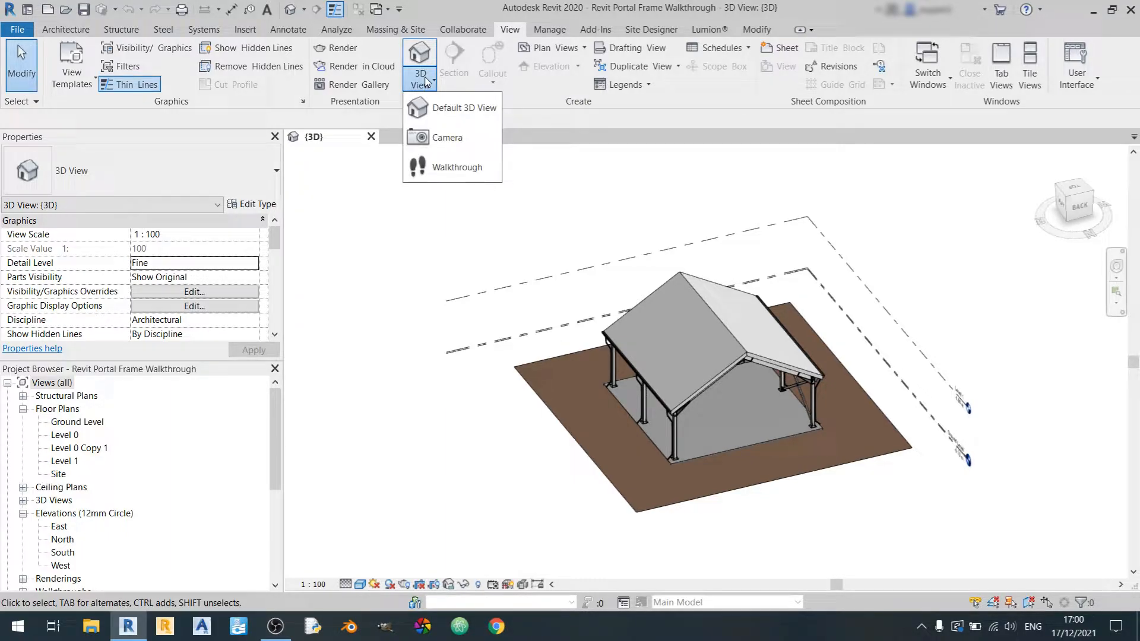
mouse_move(456, 166)
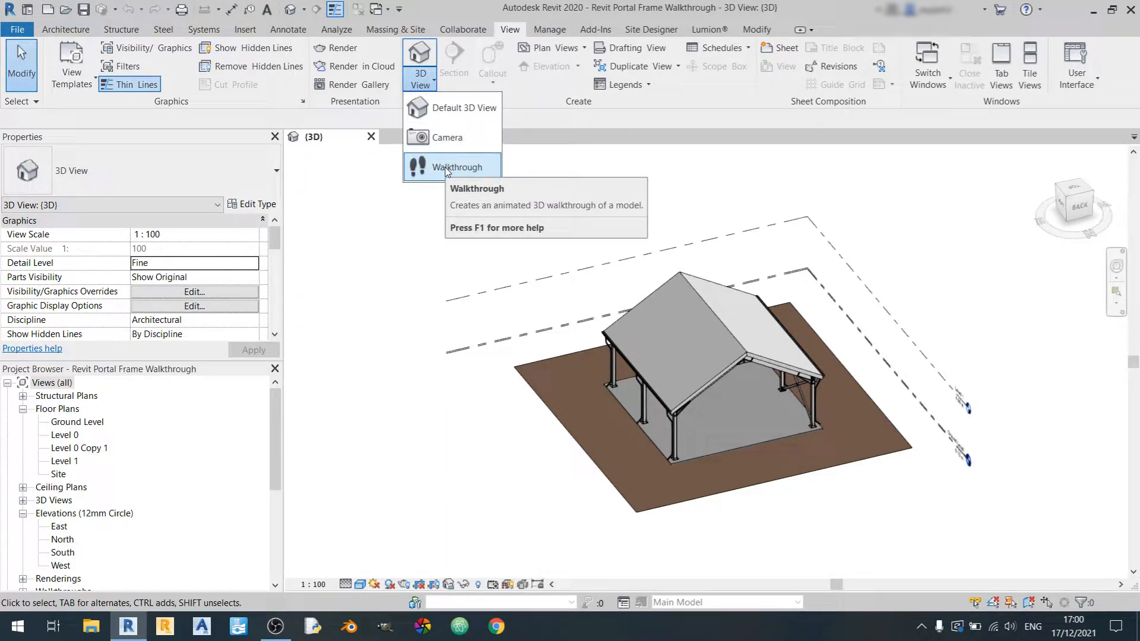
mouse_move(456, 168)
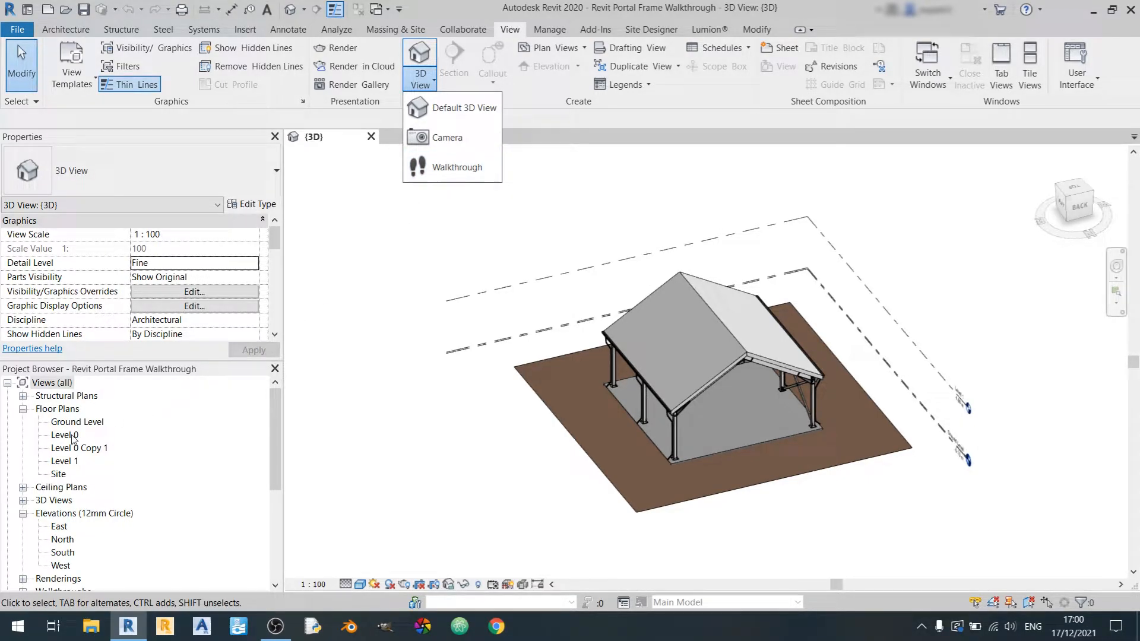
Bring up the Level 0 floor plan from the Project Browser
double_click(61, 434)
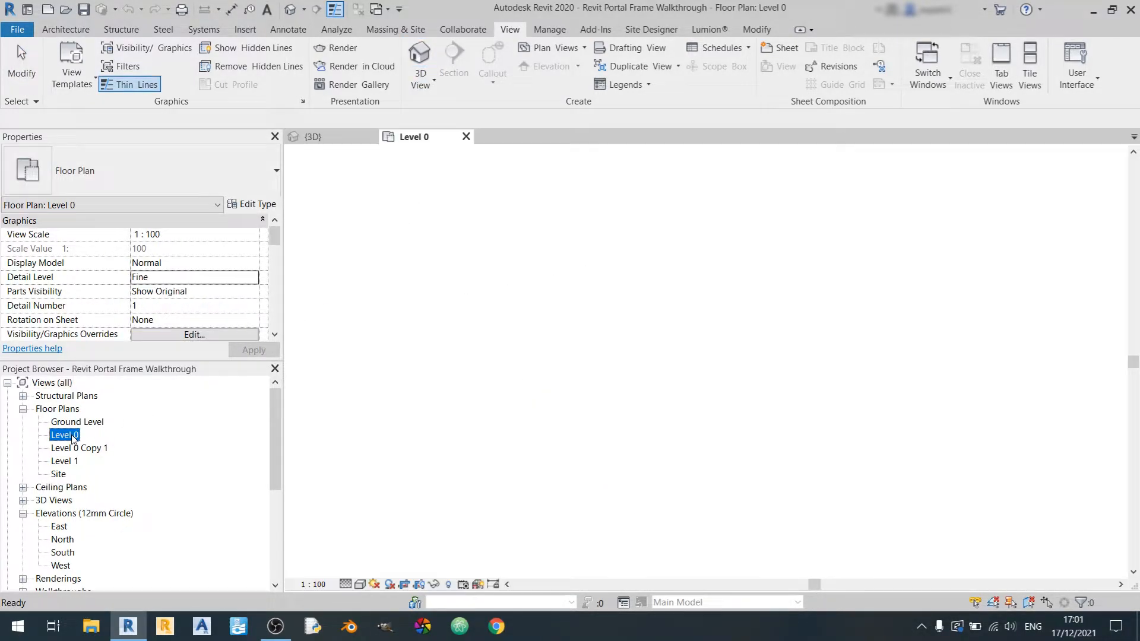
double_click(64, 435)
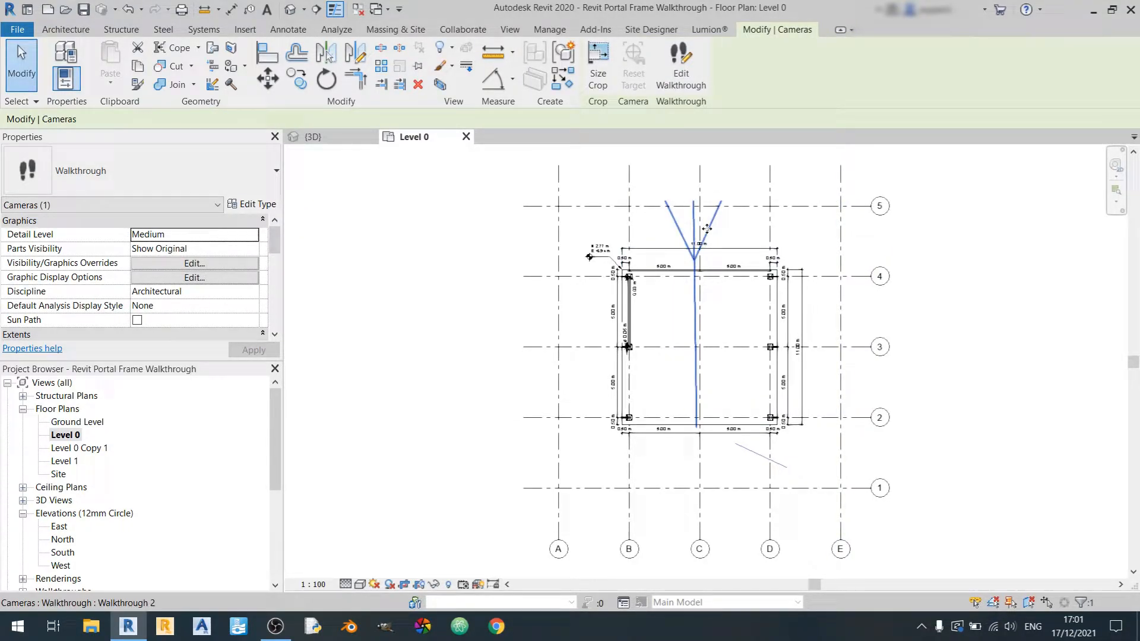
Deselect the path, expand Walkthroughs and show Walkthrough 2's camera on the Level 0 plan
left_click(719, 124)
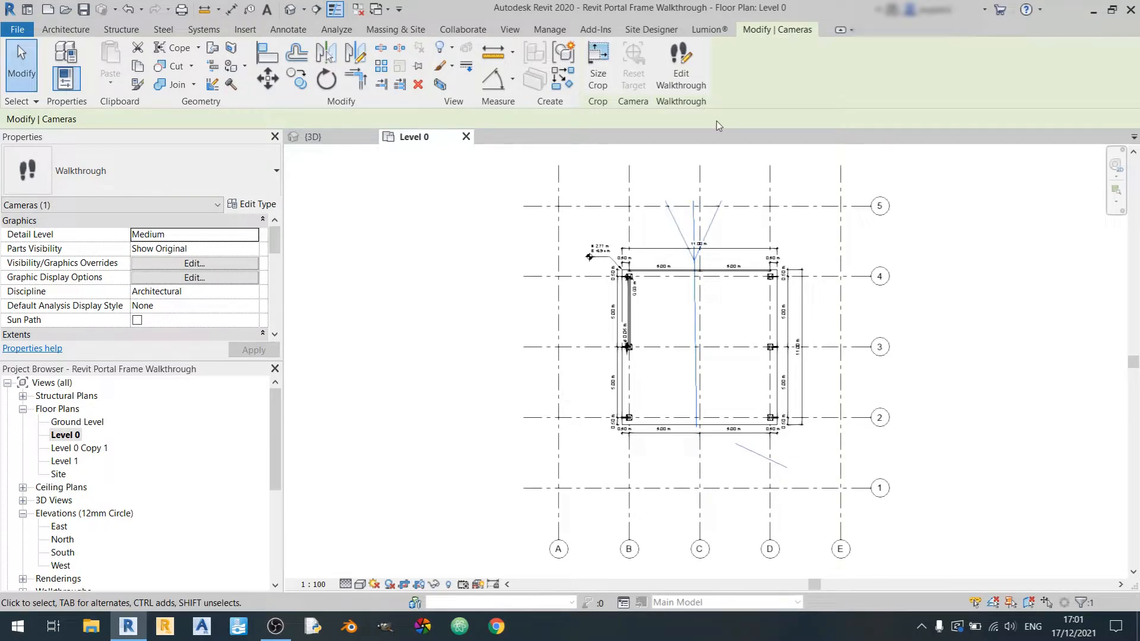
mouse_move(980, 242)
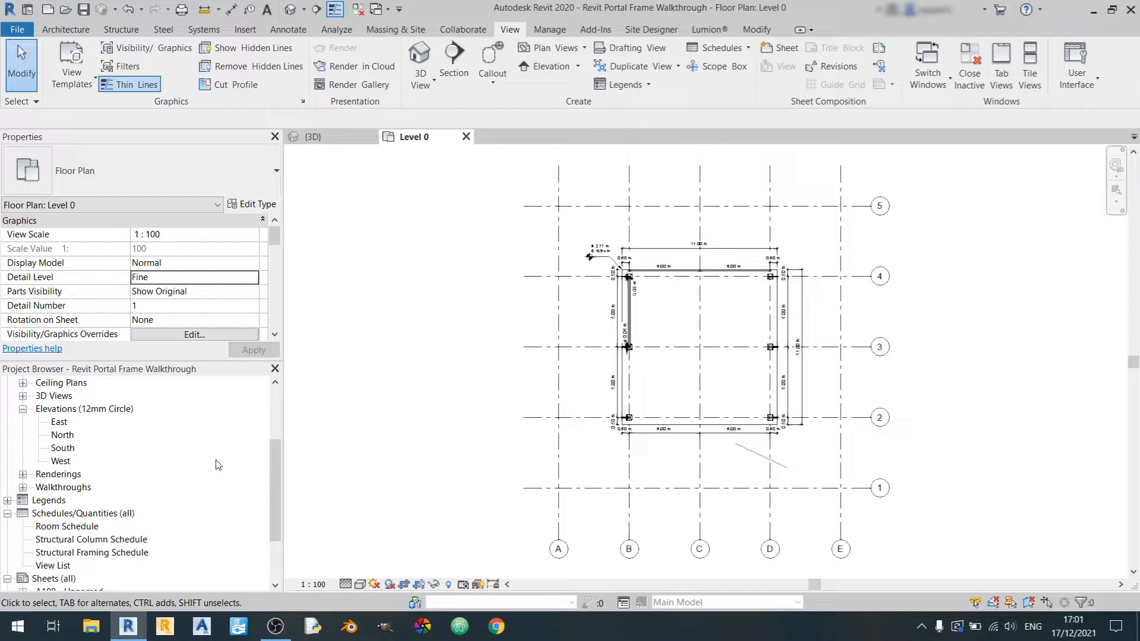
left_click(23, 382)
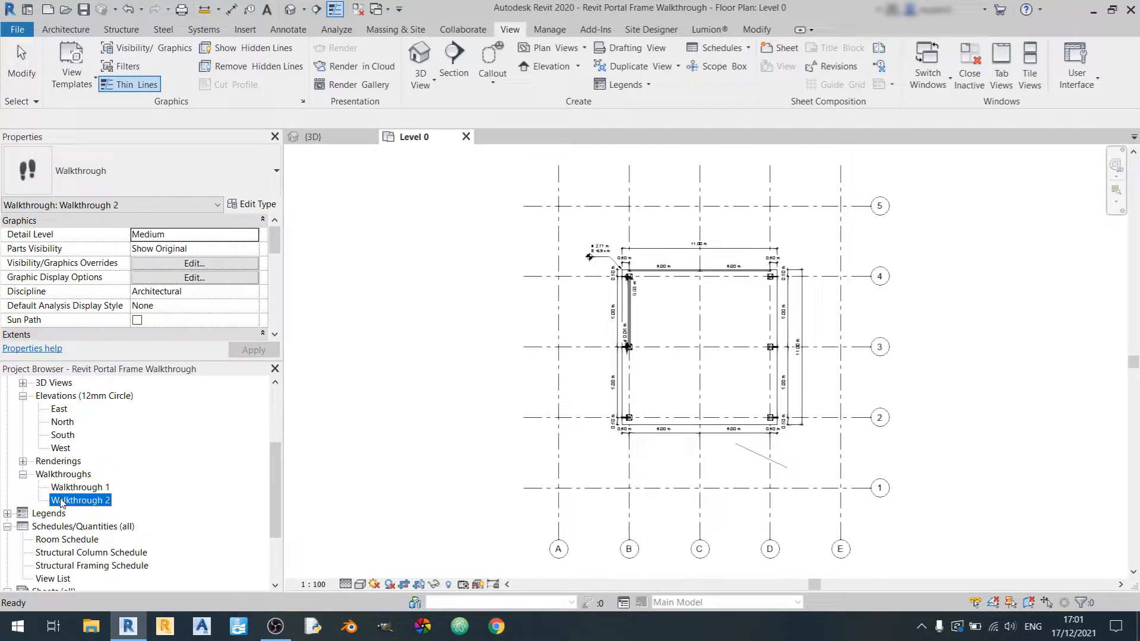
right_click(80, 500)
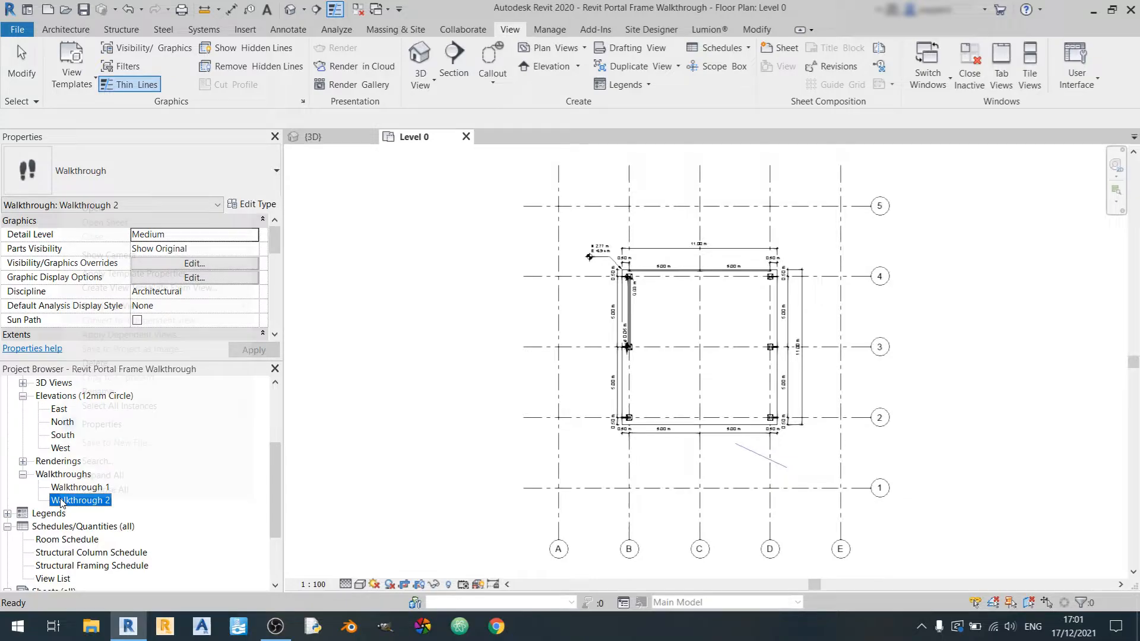
right_click(80, 500)
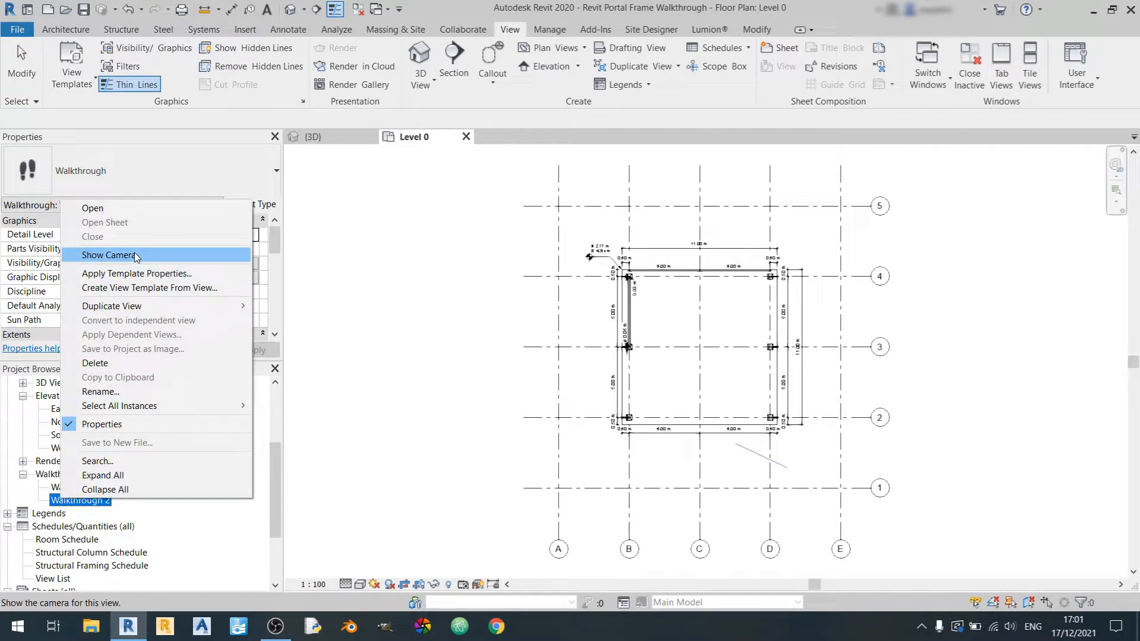
left_click(109, 255)
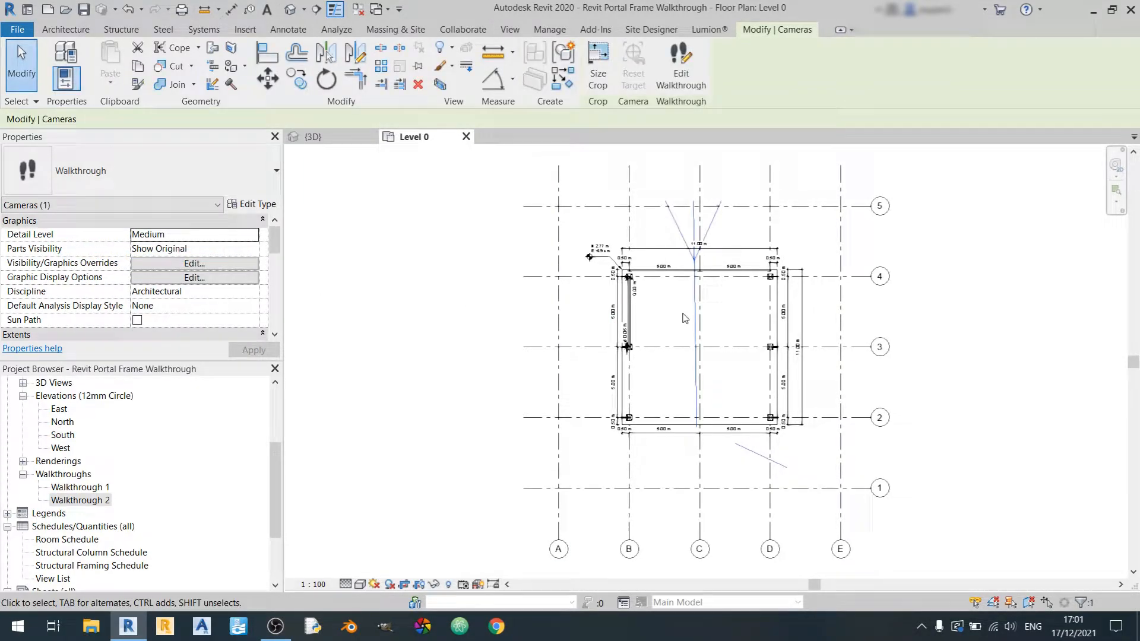
Edit Walkthrough 2 and add key frames along its path near grid line 3
left_click(598, 65)
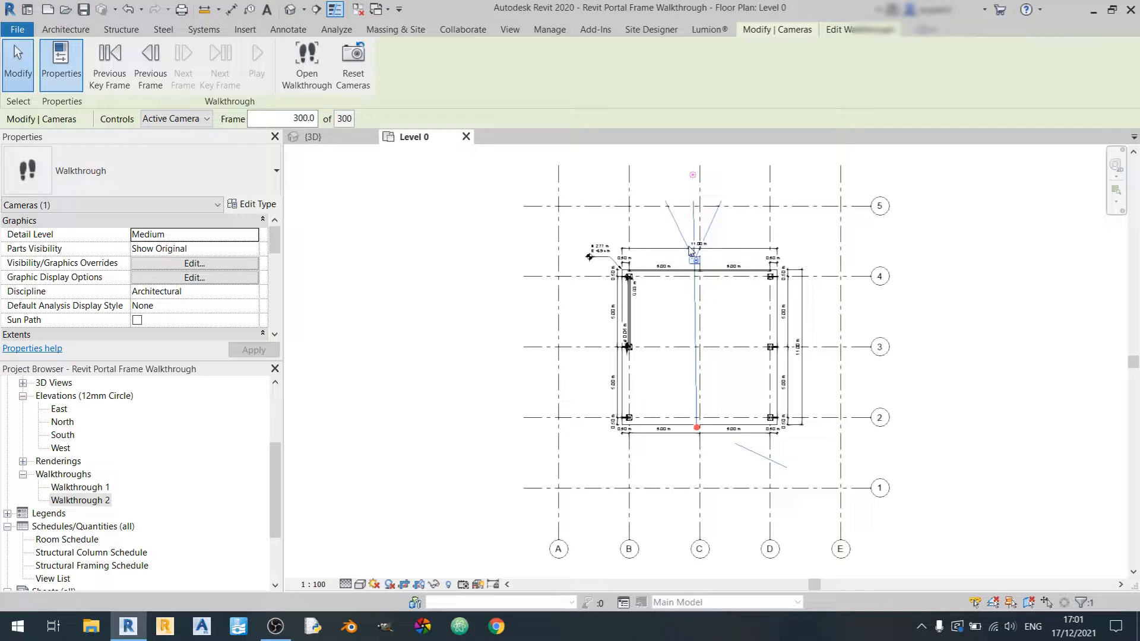
mouse_move(196, 158)
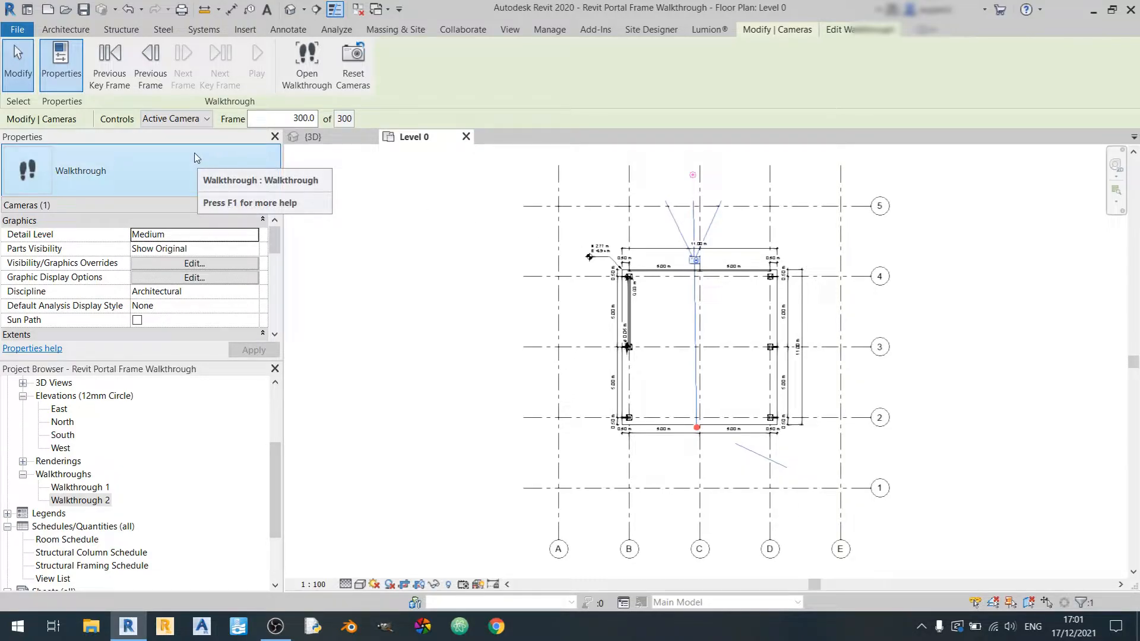
left_click(175, 119)
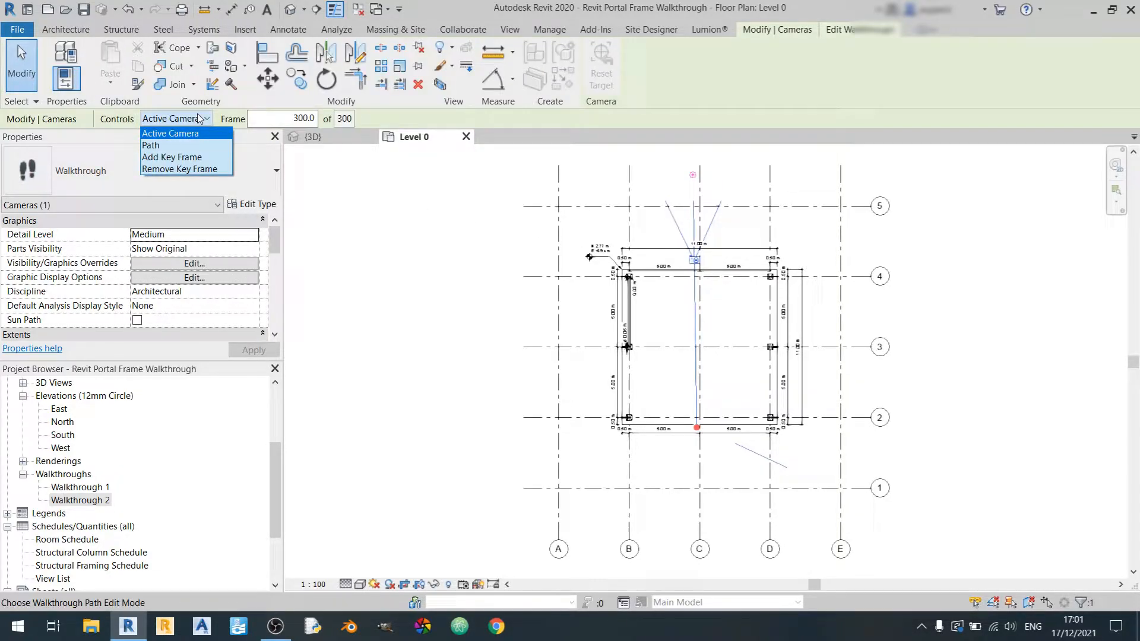
mouse_move(171, 157)
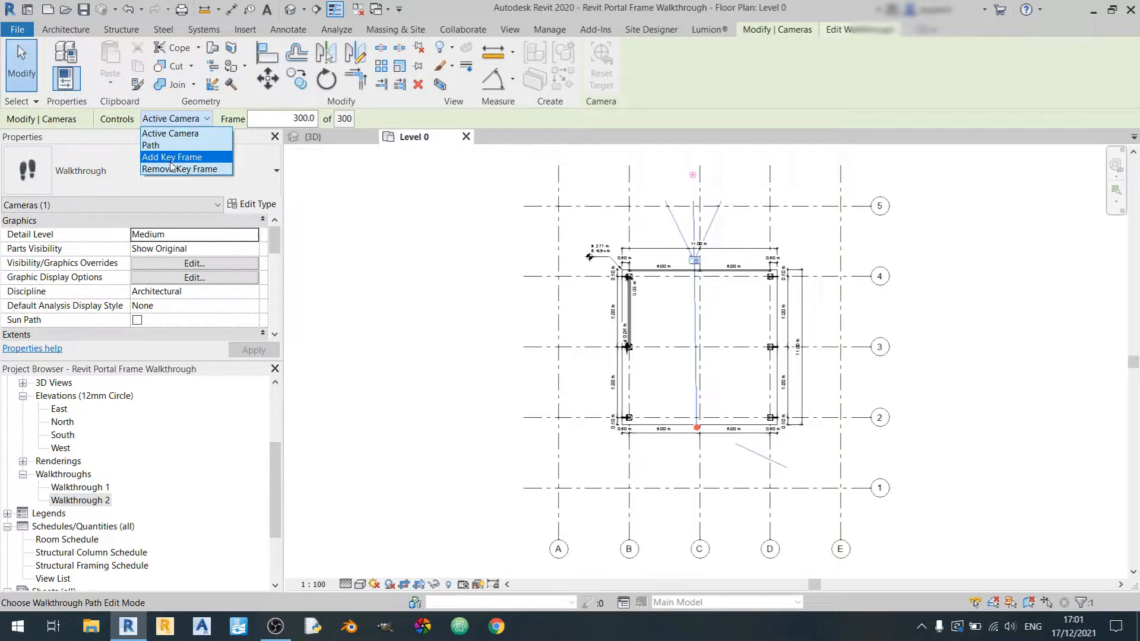
left_click(171, 157)
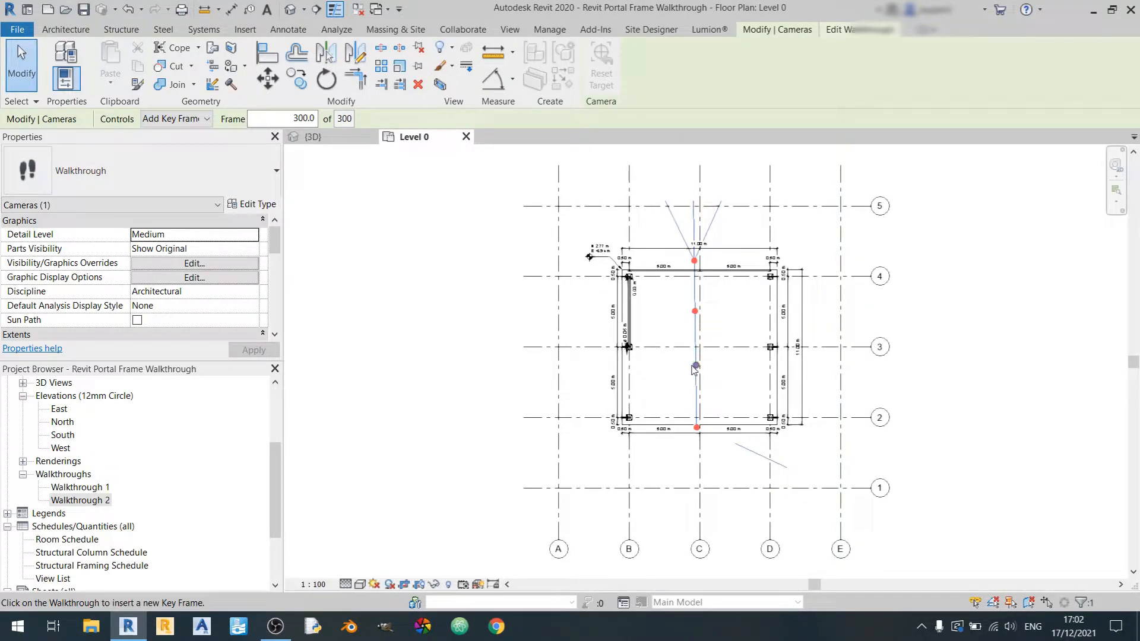
left_click(172, 119)
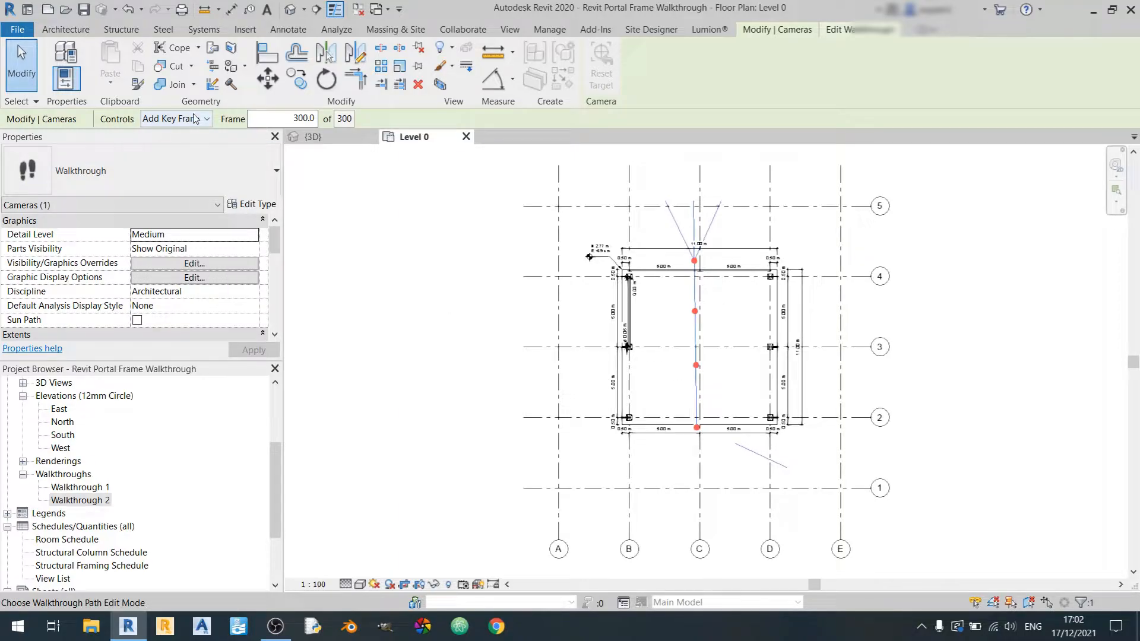
left_click(174, 119)
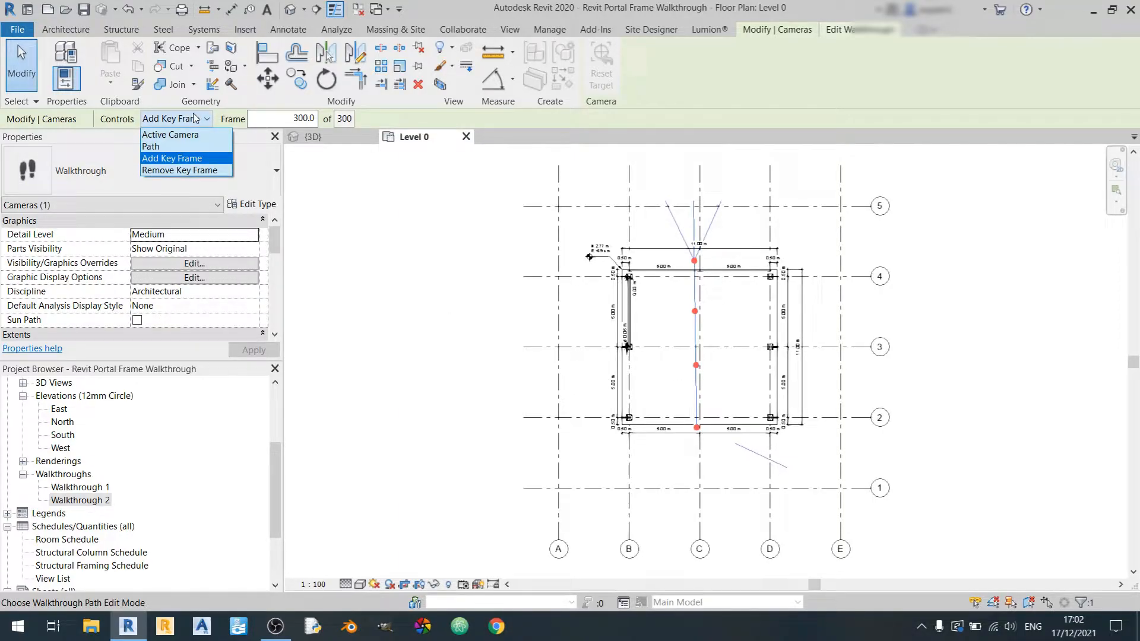
mouse_move(161, 146)
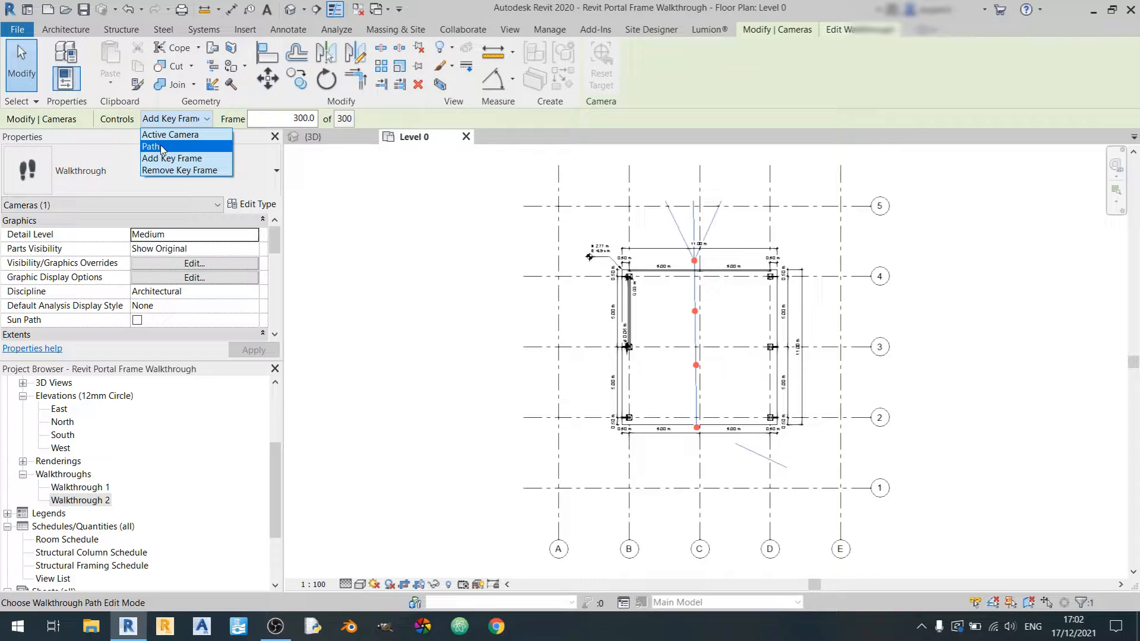
Reshape the path into a curve toward grid B and add a key frame near grid line 4
left_click(152, 146)
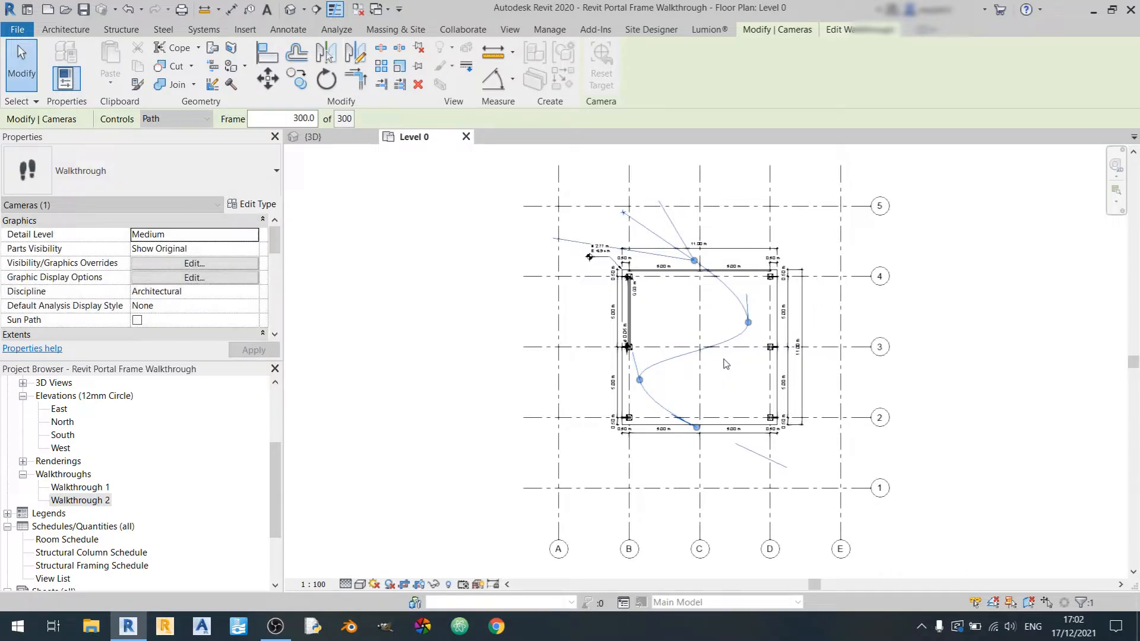
left_click(206, 119)
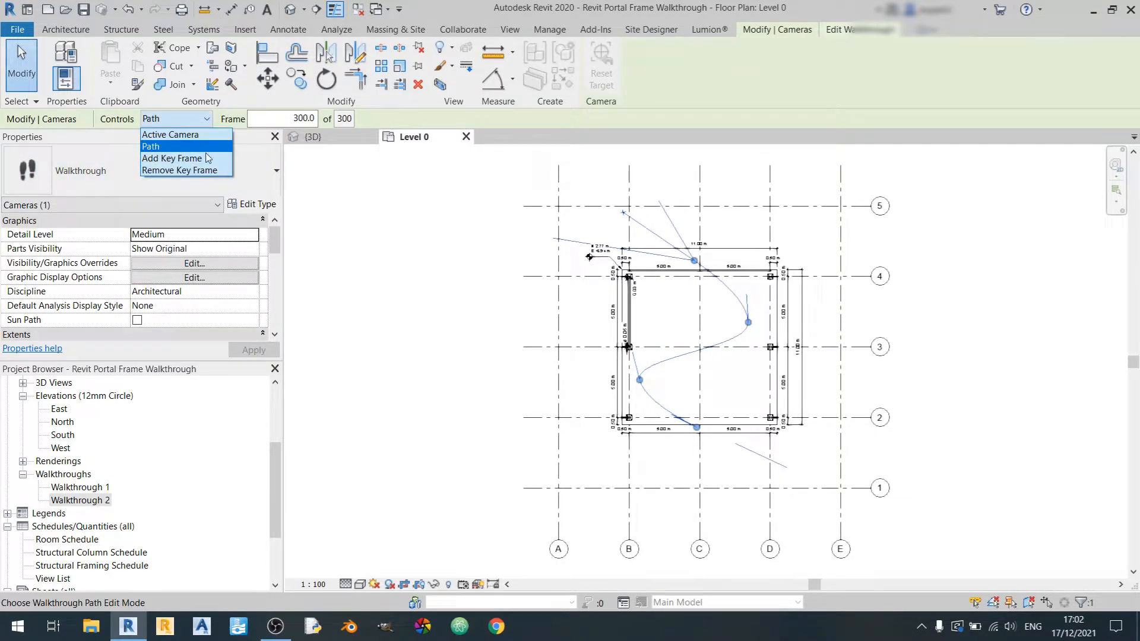
left_click(172, 158)
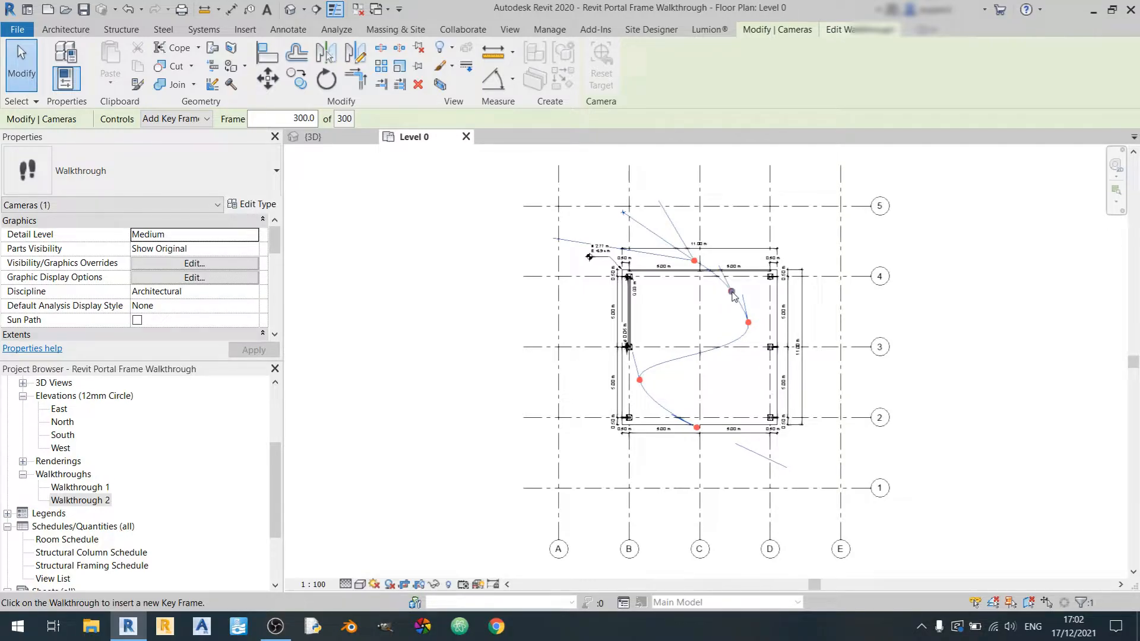
left_click(172, 118)
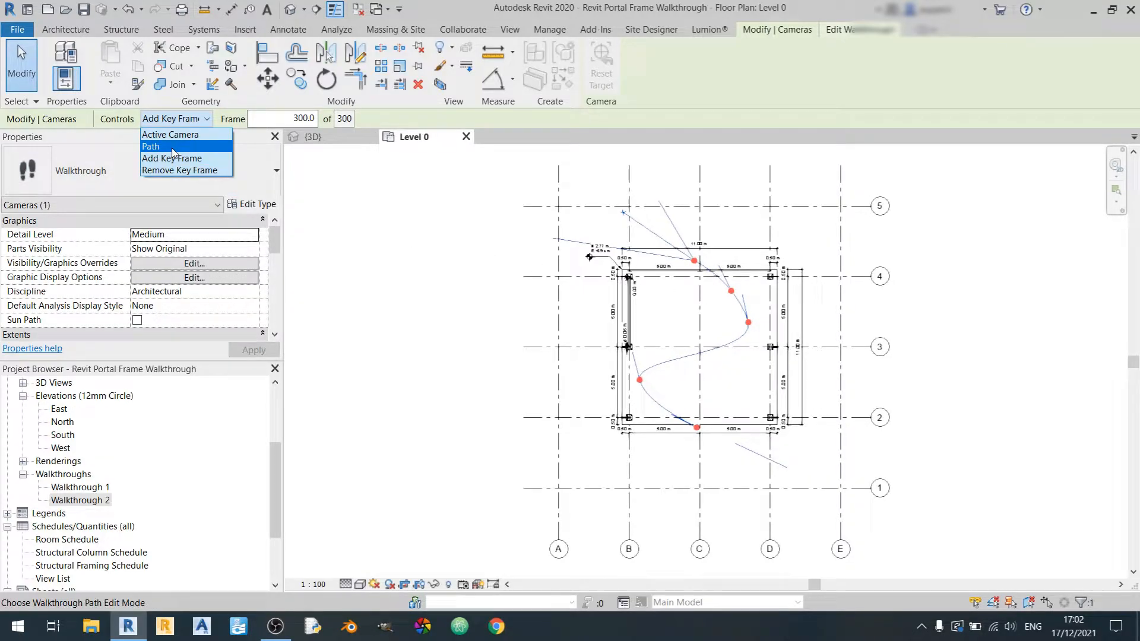
left_click(151, 146)
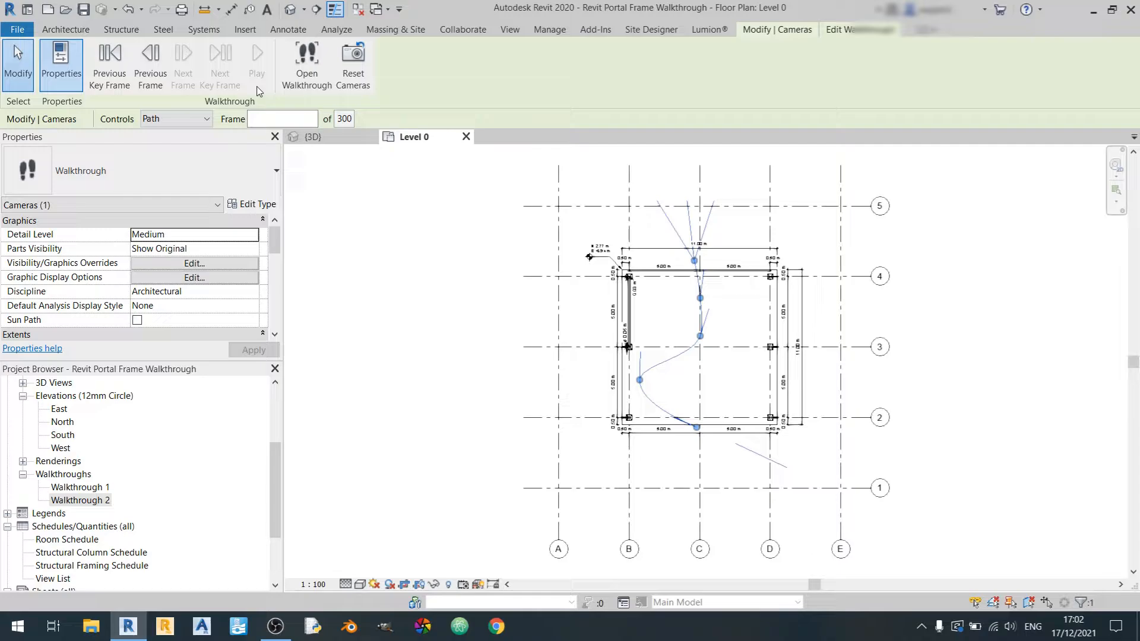
Step the camera back to frame 1 and play the 300-frame walkthrough preview
left_click(108, 64)
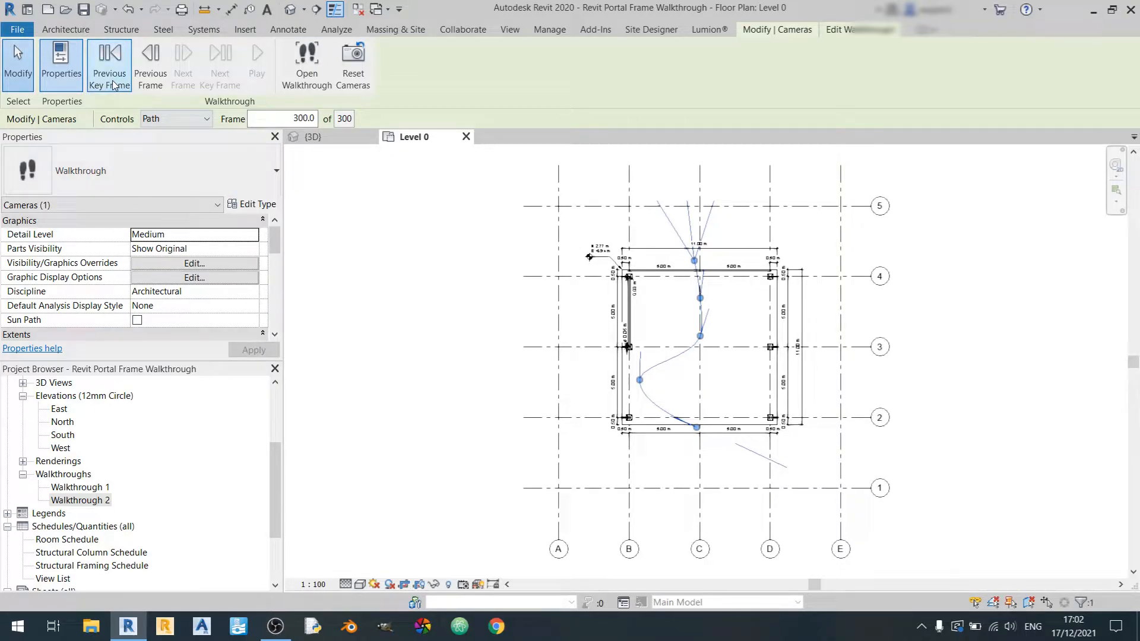
left_click(109, 65)
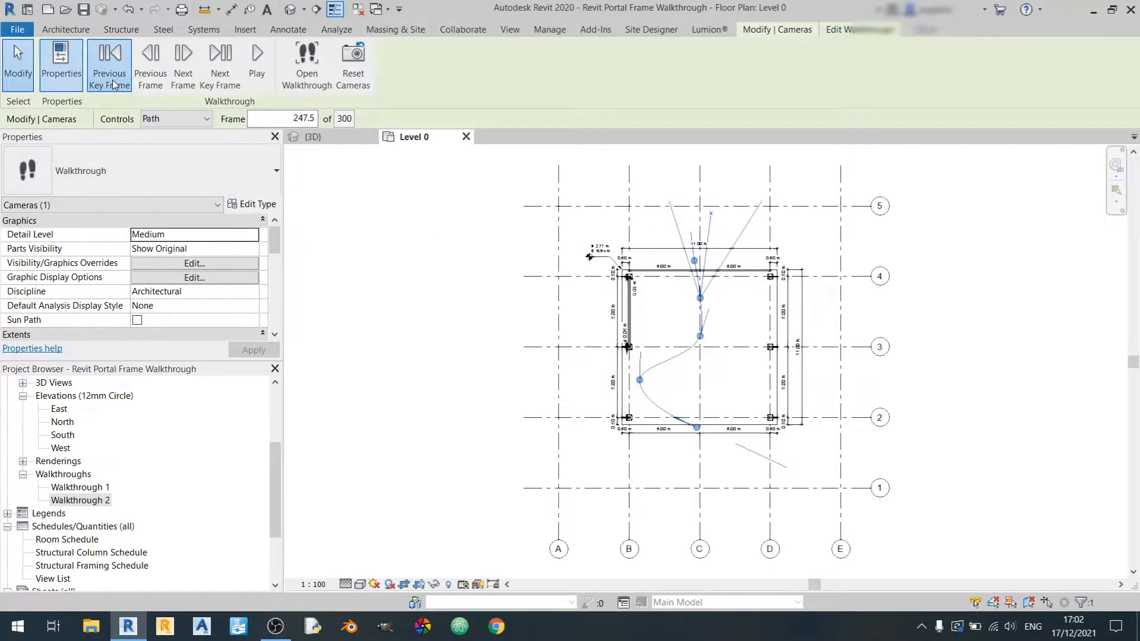
left_click(109, 66)
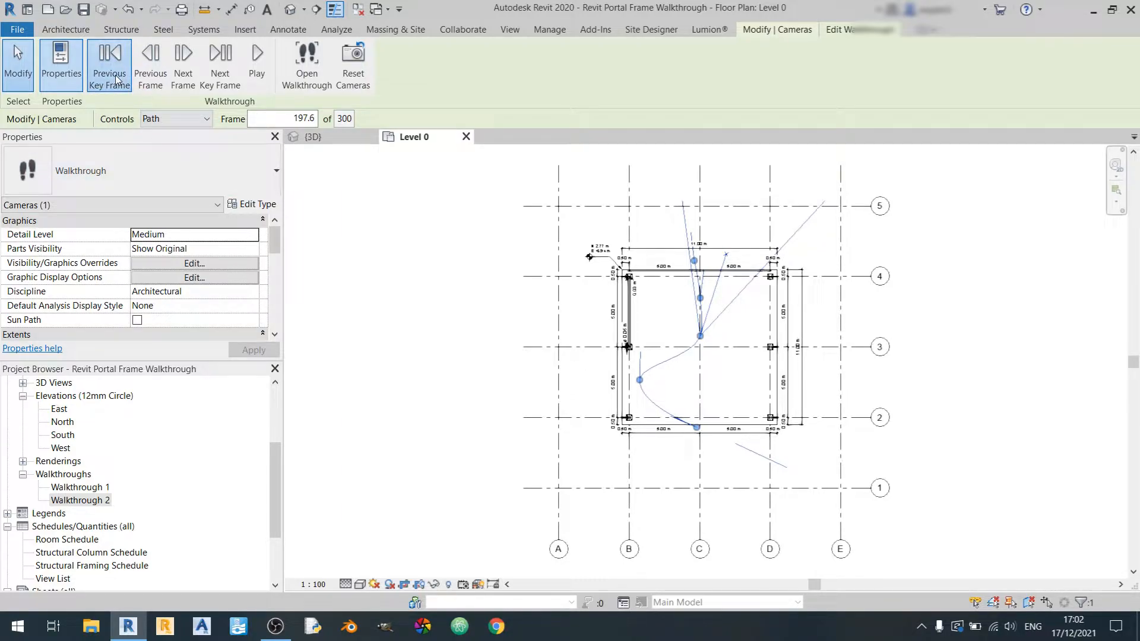
left_click(109, 65)
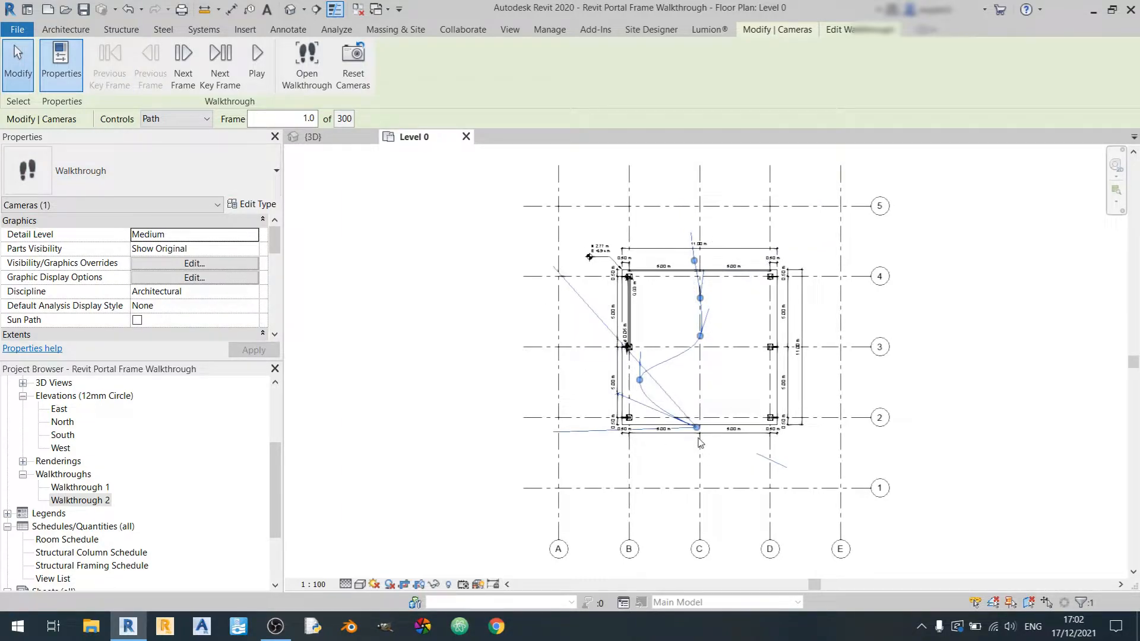
left_click(256, 65)
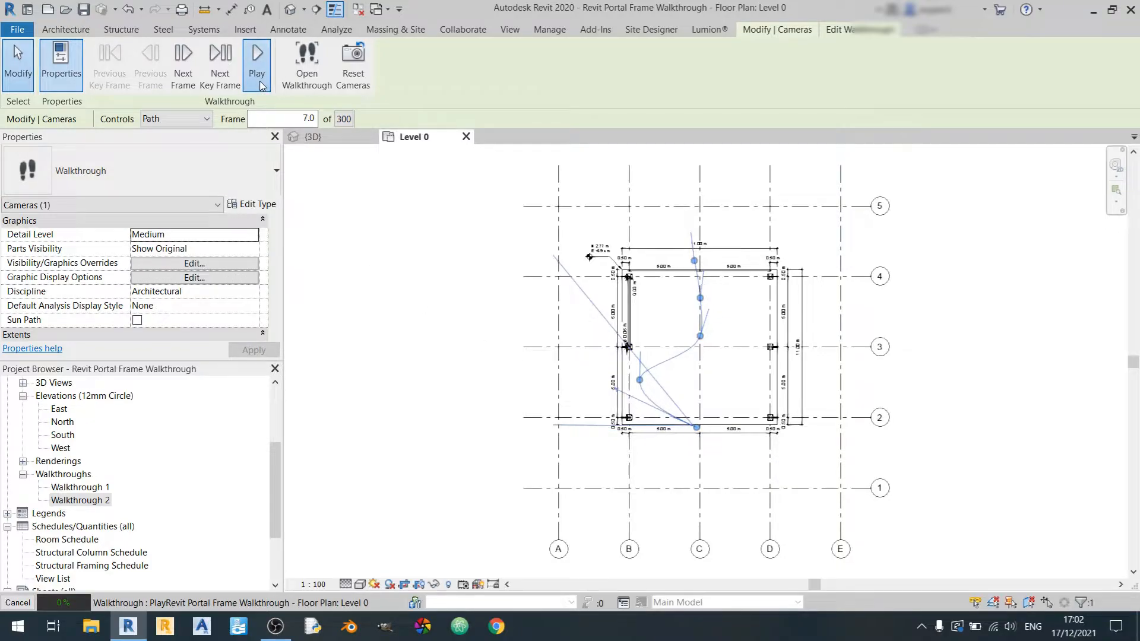
left_click(256, 64)
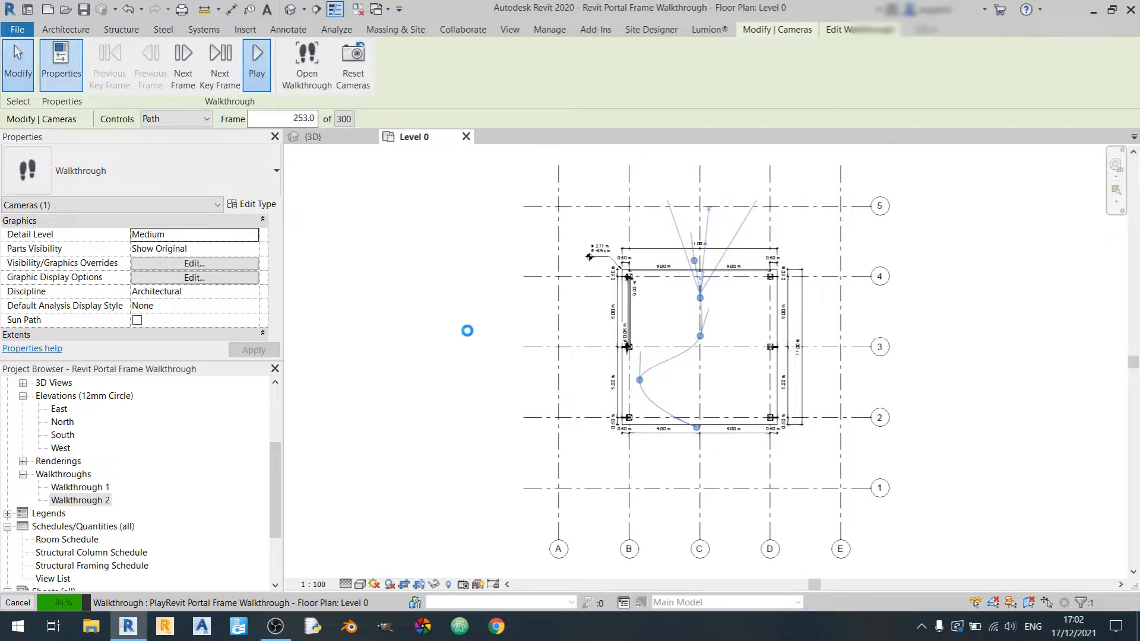
left_click(256, 64)
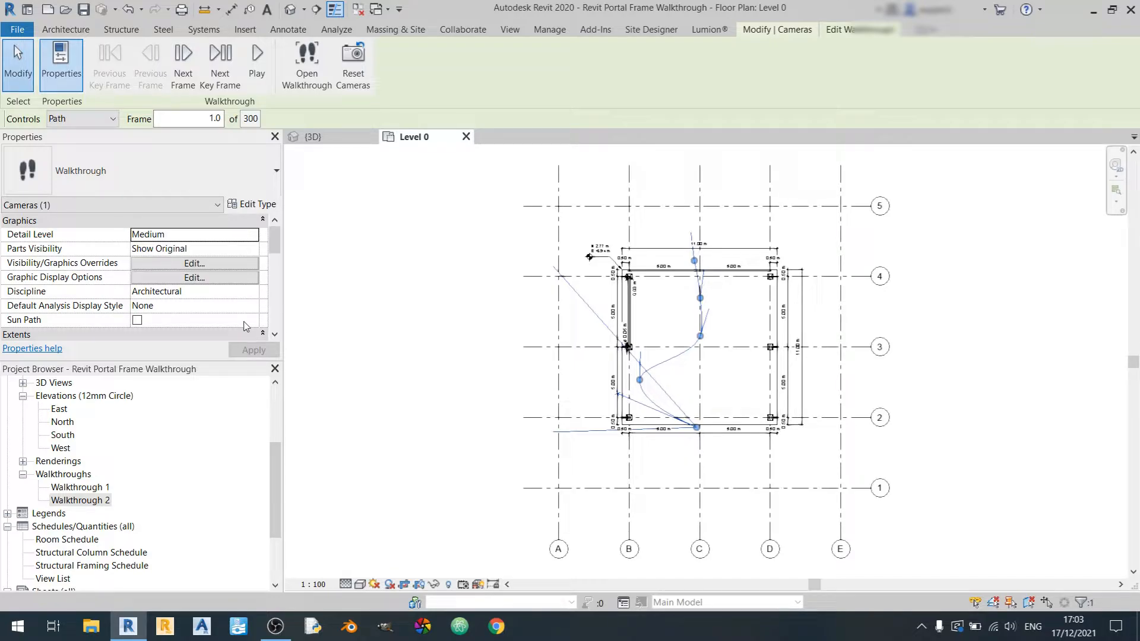
mouse_move(487, 387)
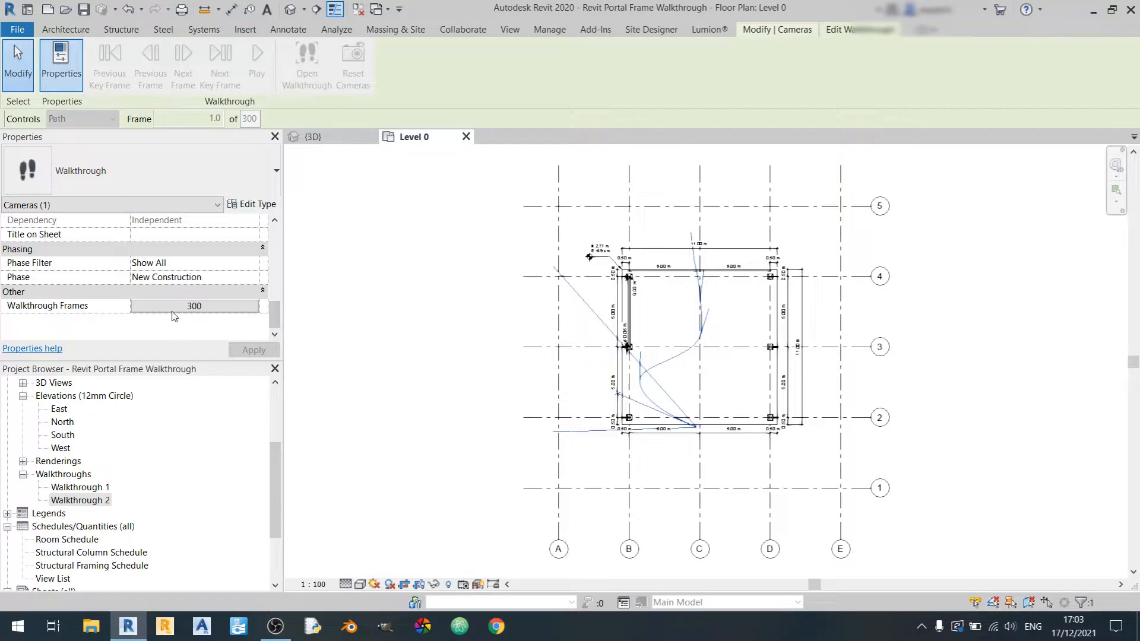
Set Walkthrough 2 to 600 total frames at 30 frames per second and apply it
left_click(193, 305)
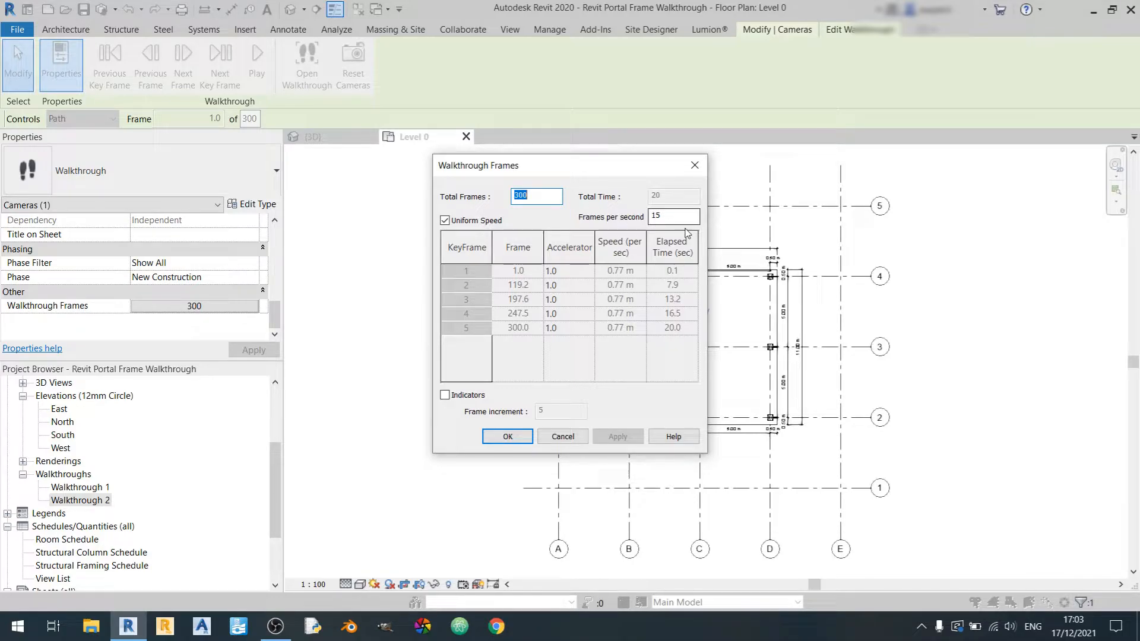
mouse_move(676, 206)
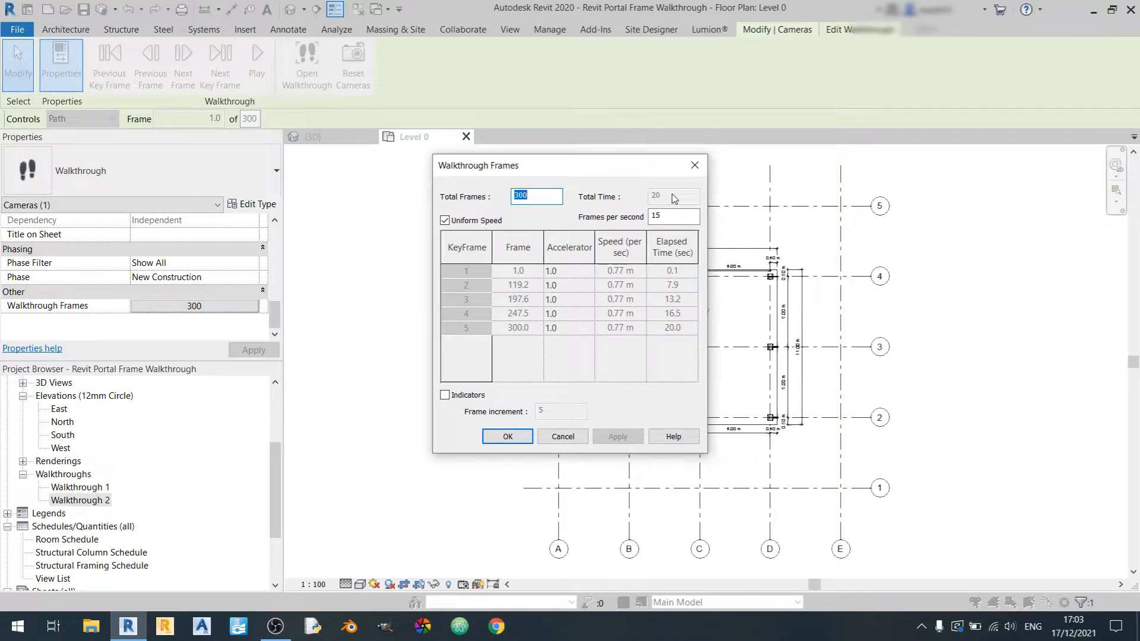
type("600")
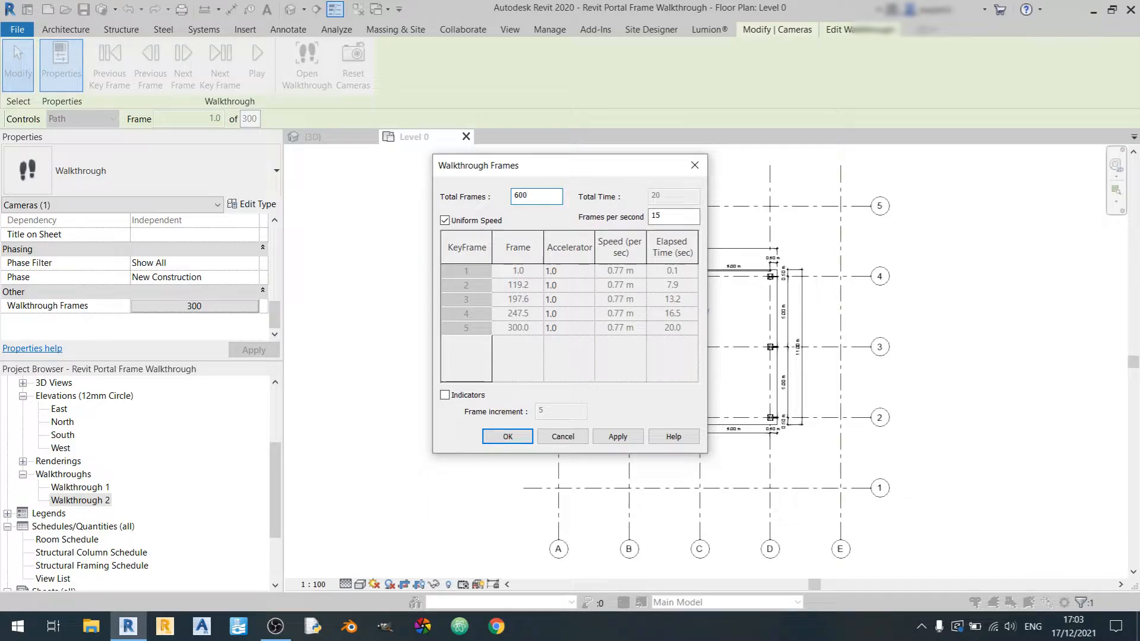
triple_click(673, 216)
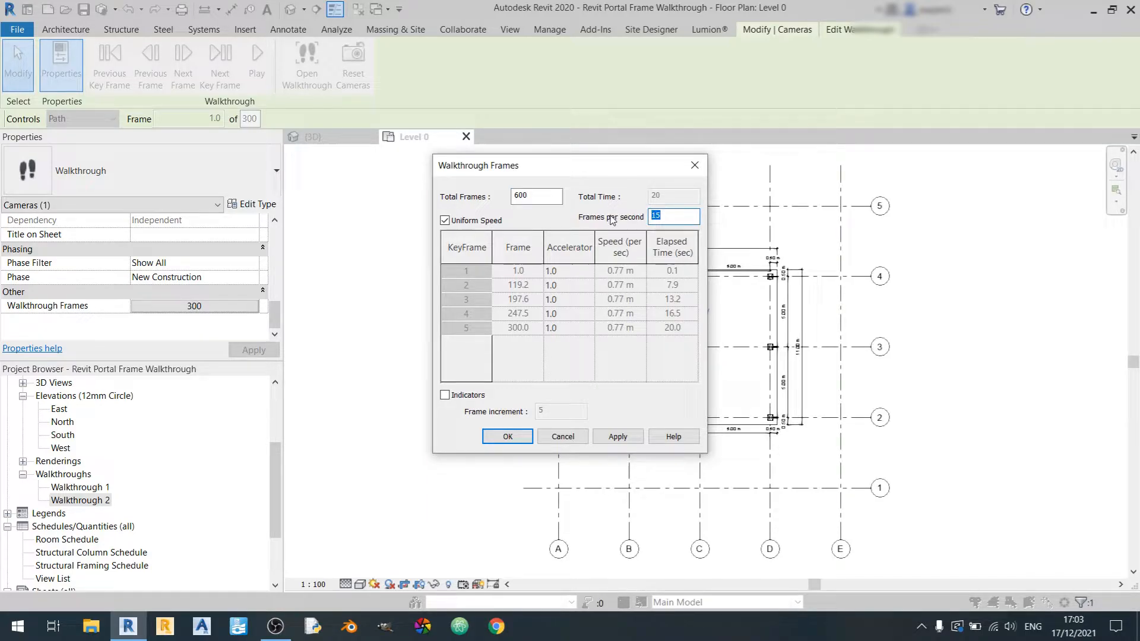
type("30")
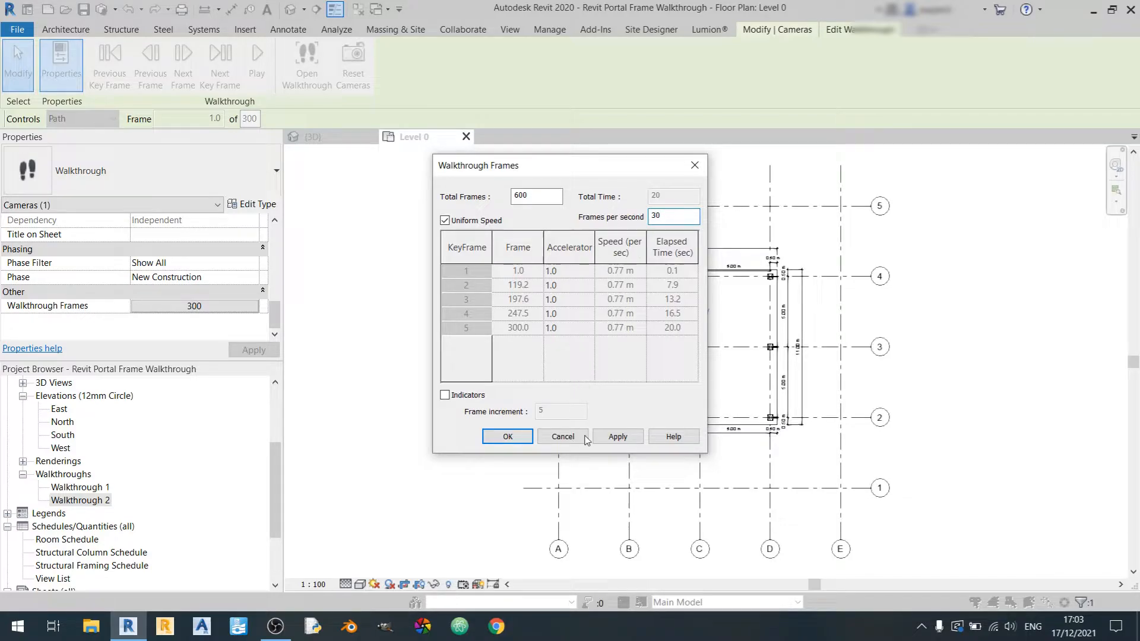
left_click(616, 435)
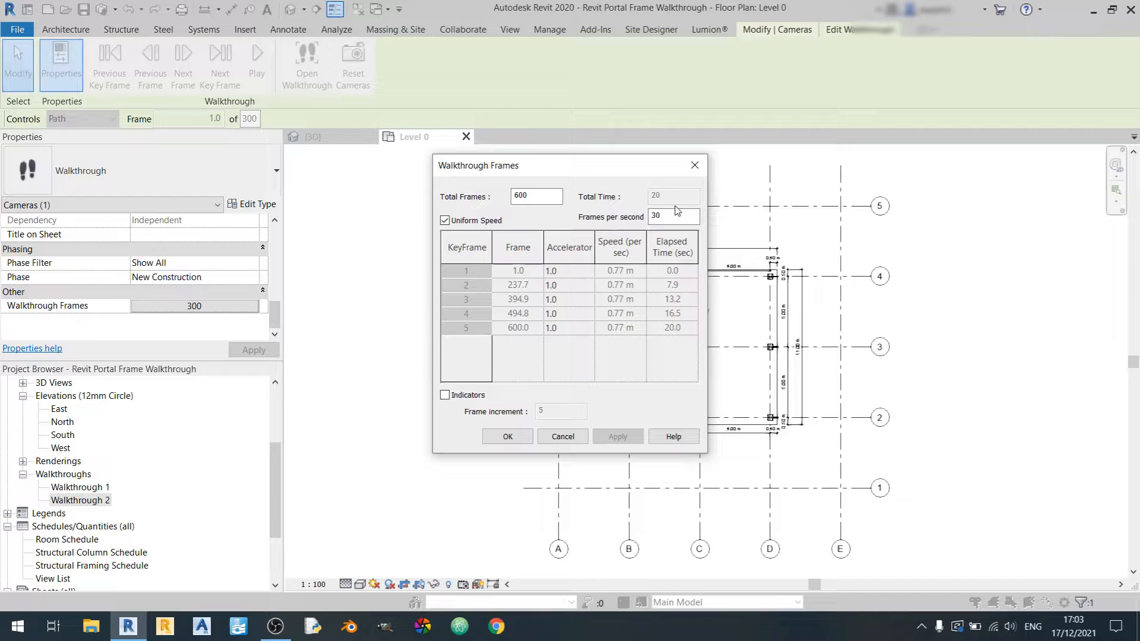
mouse_move(561, 436)
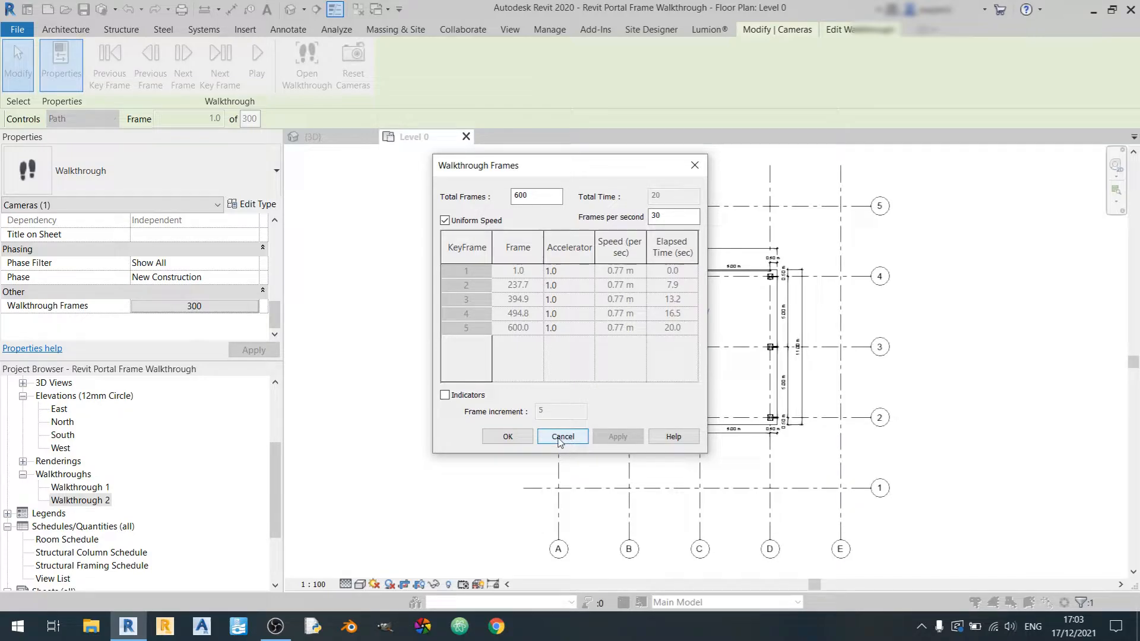
mouse_move(448, 232)
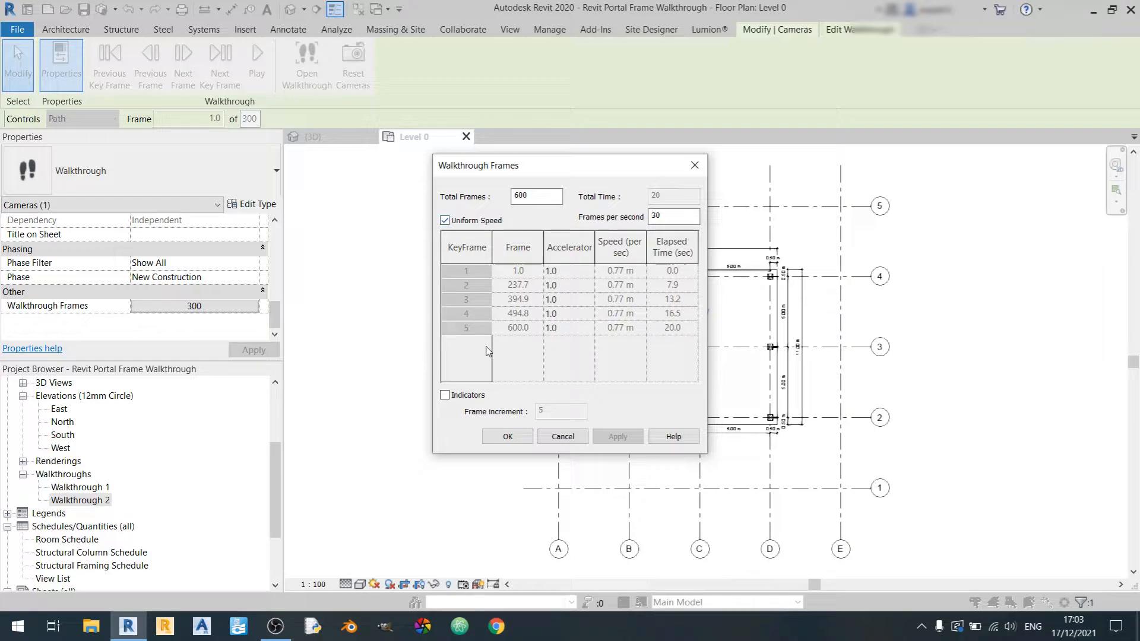
left_click(507, 436)
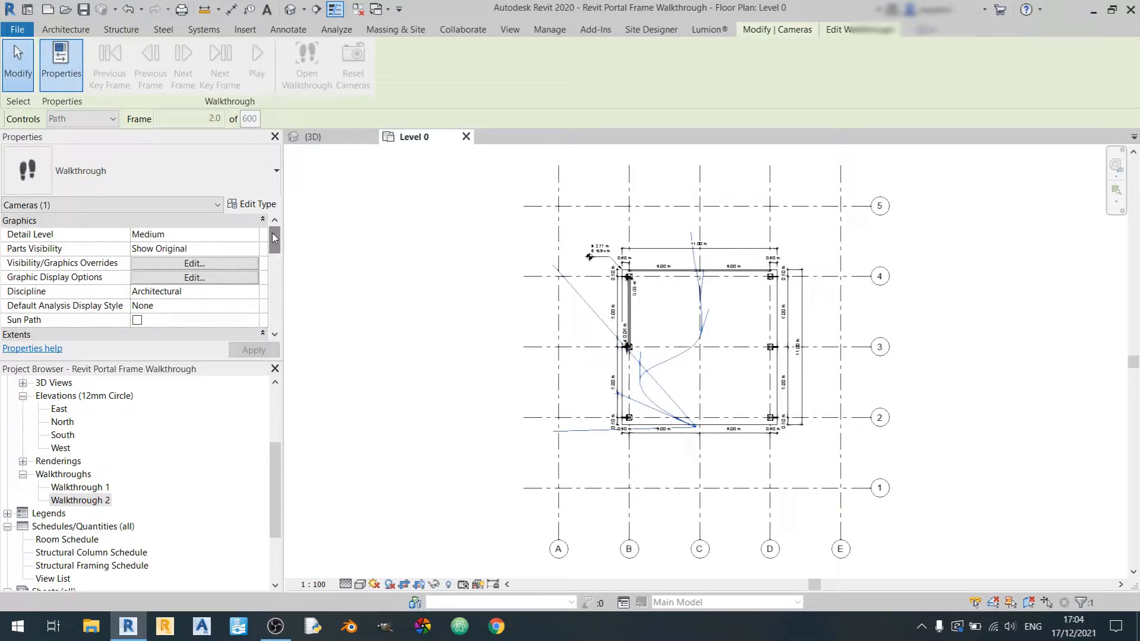
Change the Walkthrough 2 camera's detail level from Medium to Fine
left_click(194, 234)
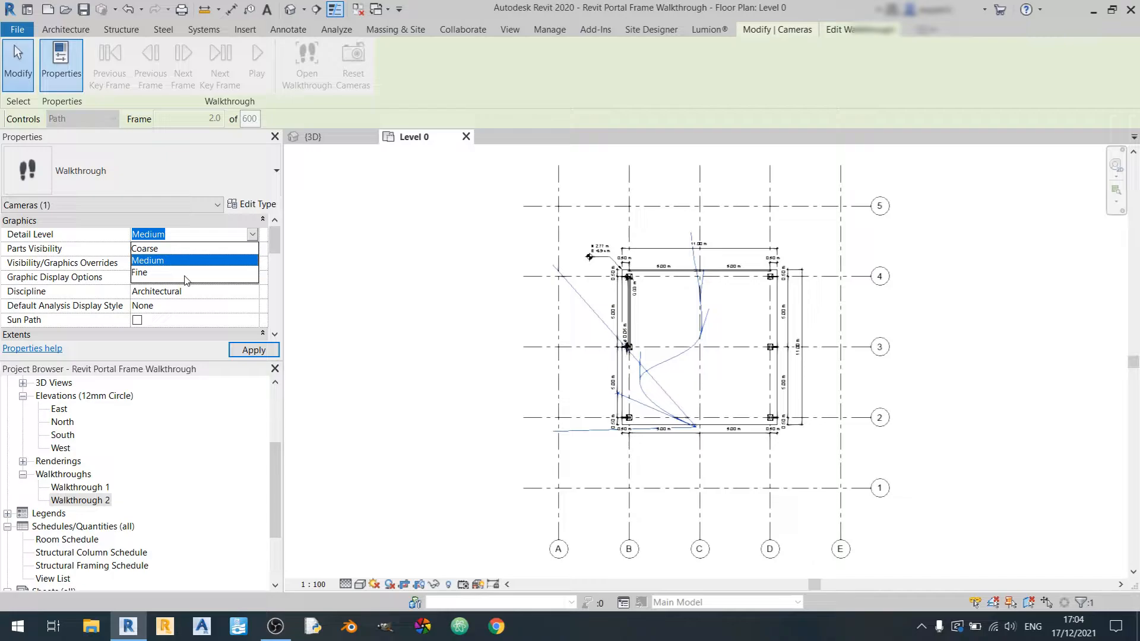
left_click(140, 272)
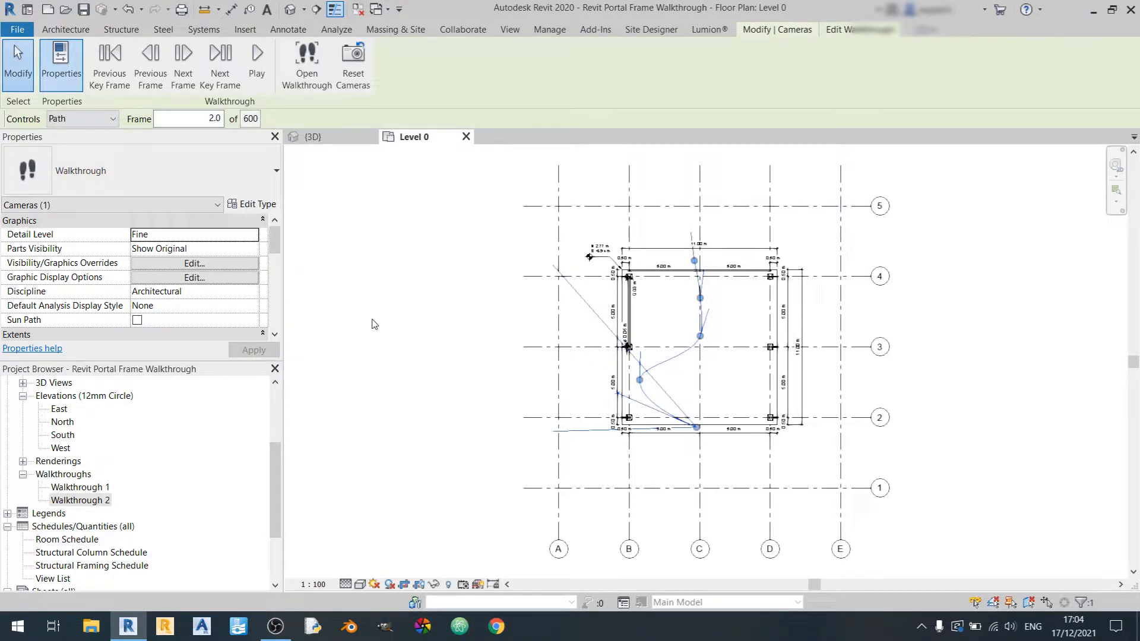
mouse_move(344, 351)
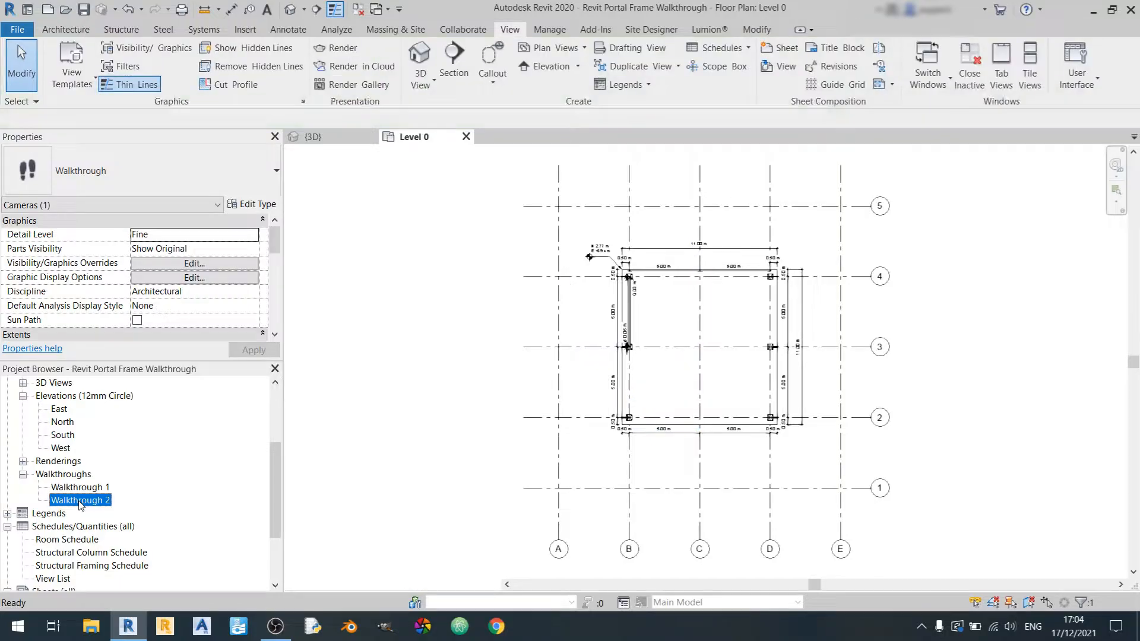
Switch to the Walkthrough 2 perspective view of the steel frame
double_click(80, 500)
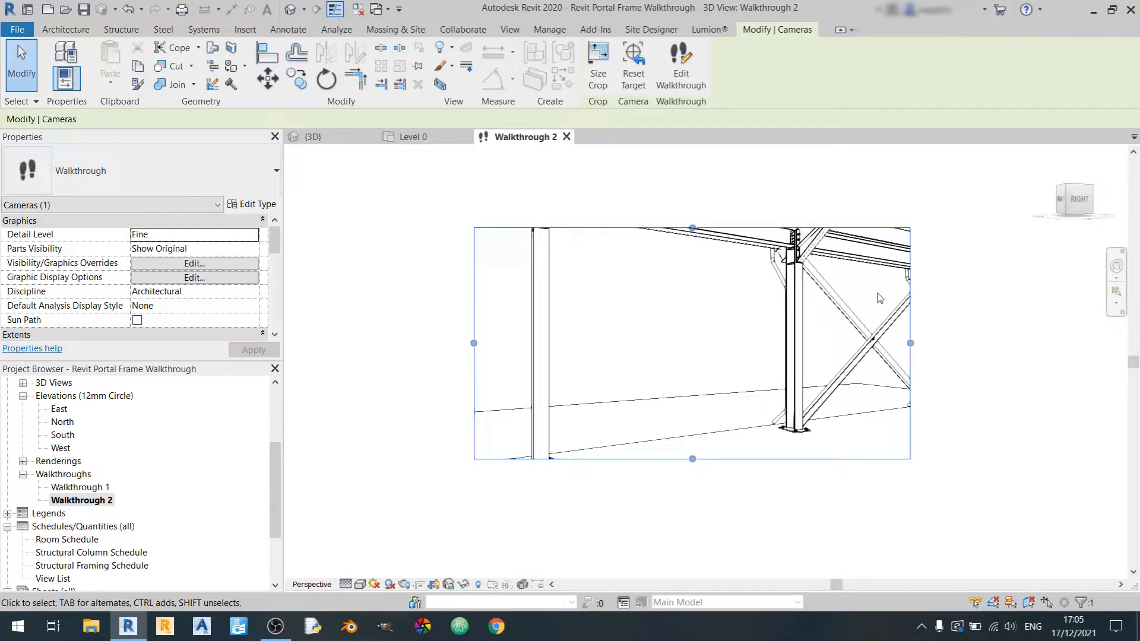
mouse_move(463, 30)
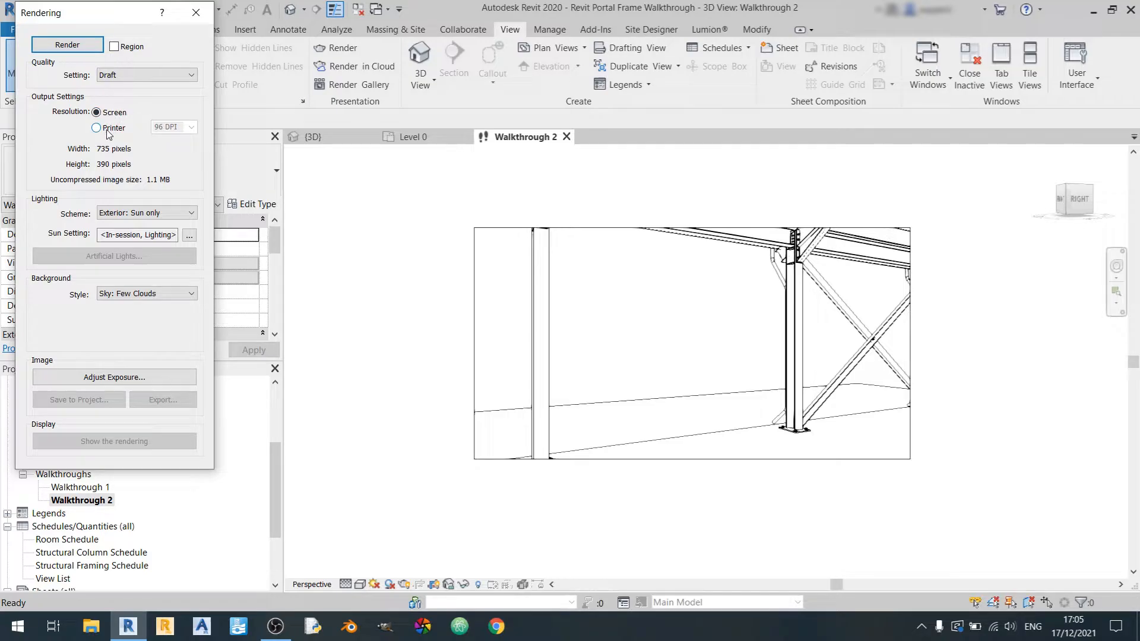
Choose printer resolution at 150 DPI for a 1920×1080 render, comparing with screen resolution
left_click(95, 128)
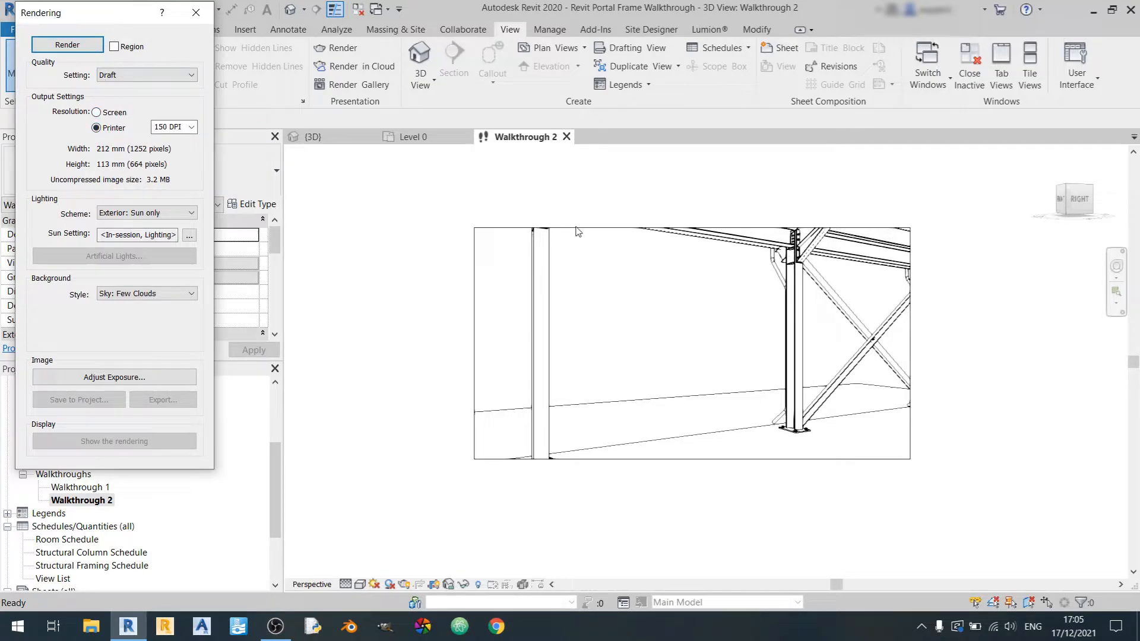
mouse_move(903, 355)
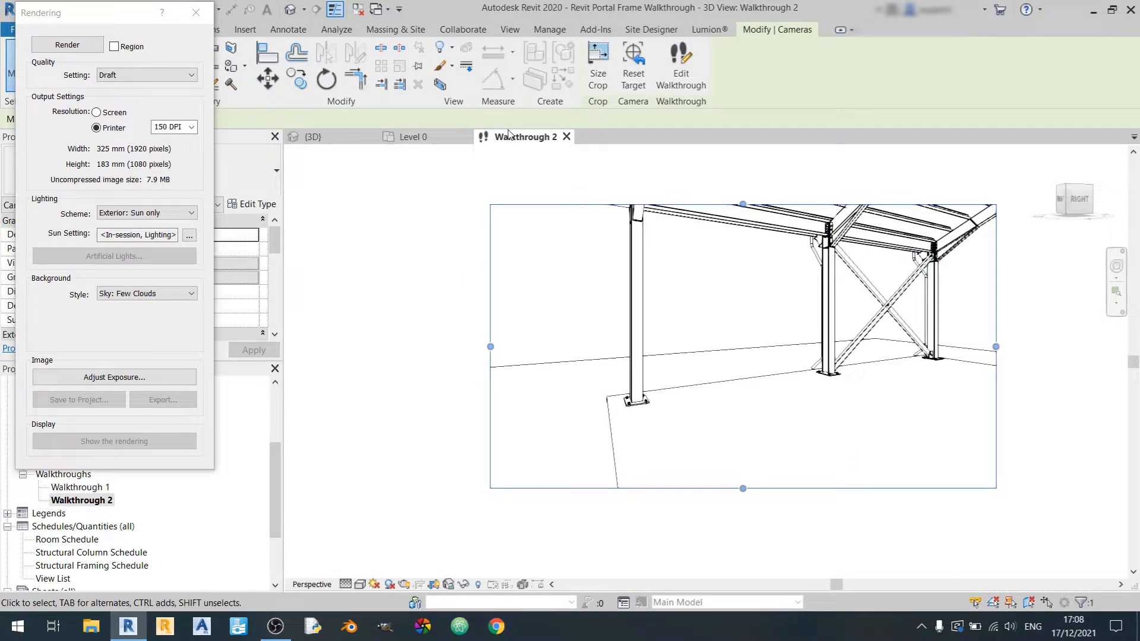
mouse_move(168, 171)
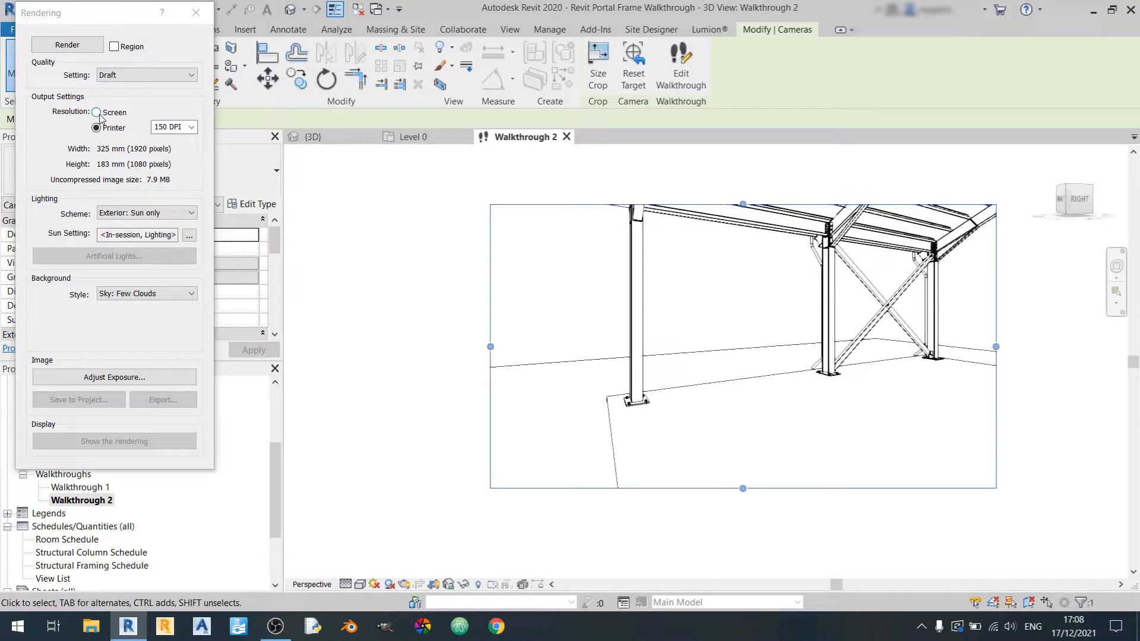
left_click(96, 112)
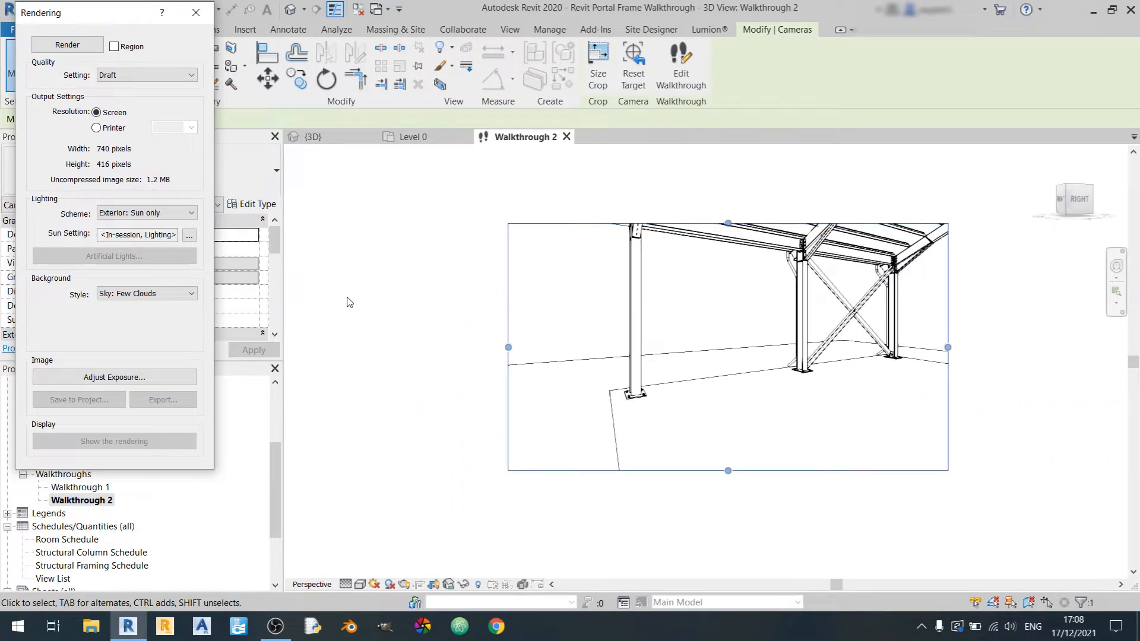
mouse_move(89, 158)
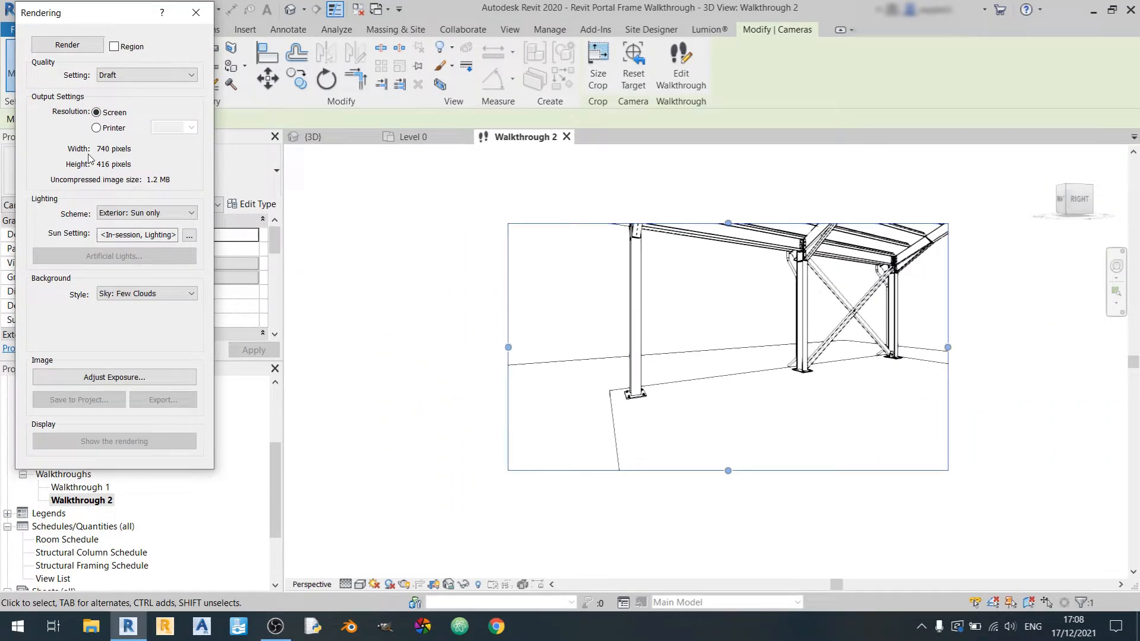
mouse_move(407, 320)
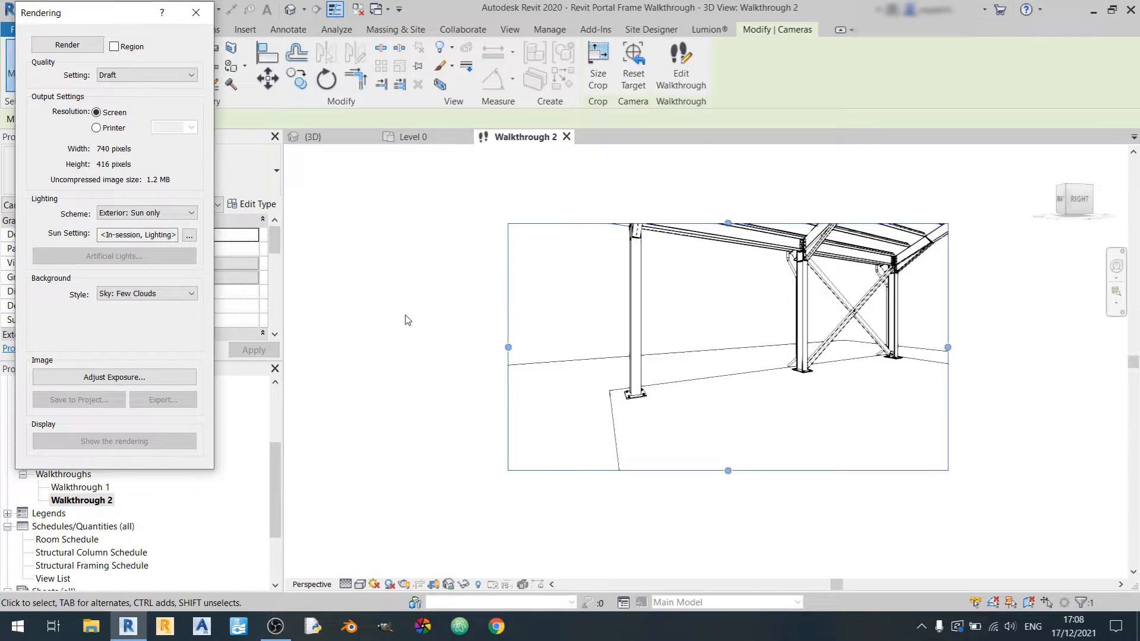
mouse_move(108, 142)
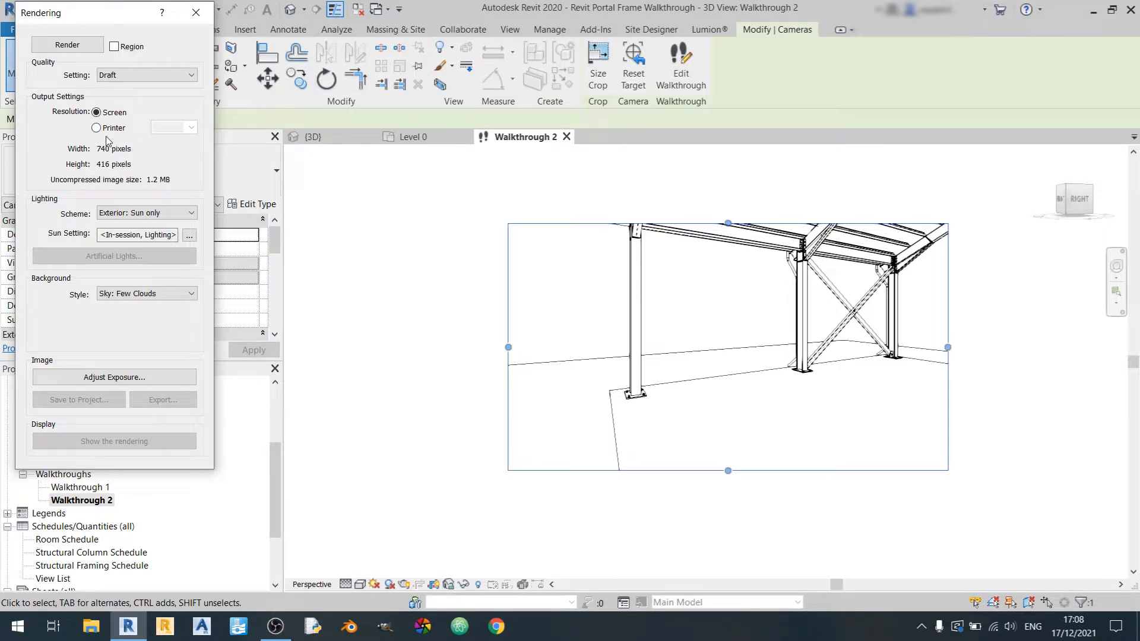
left_click(95, 127)
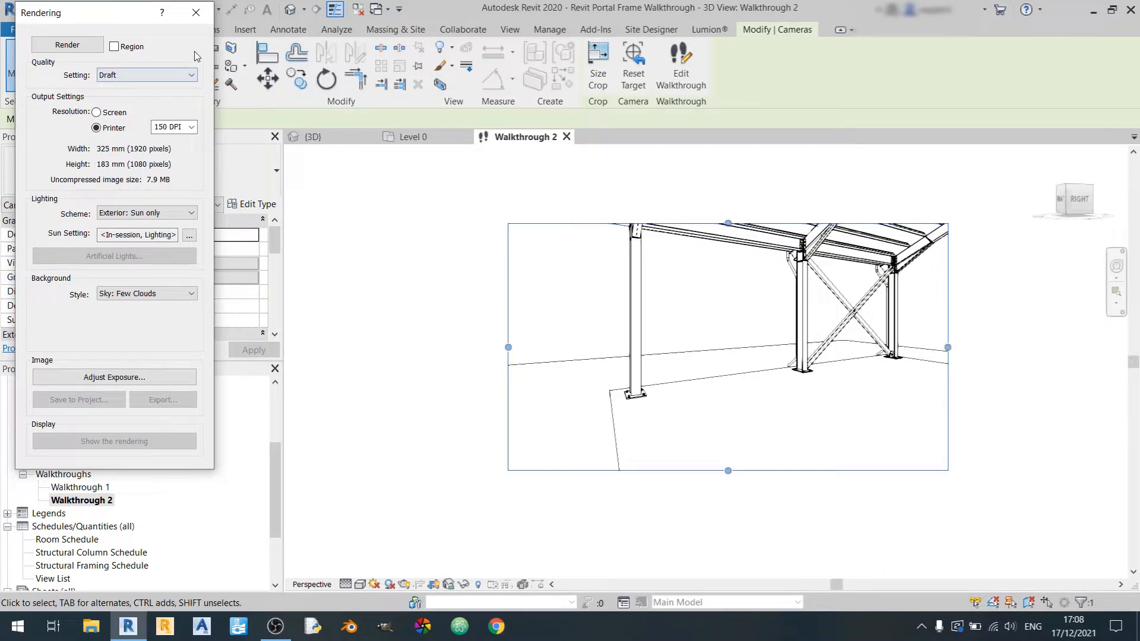
left_click(196, 12)
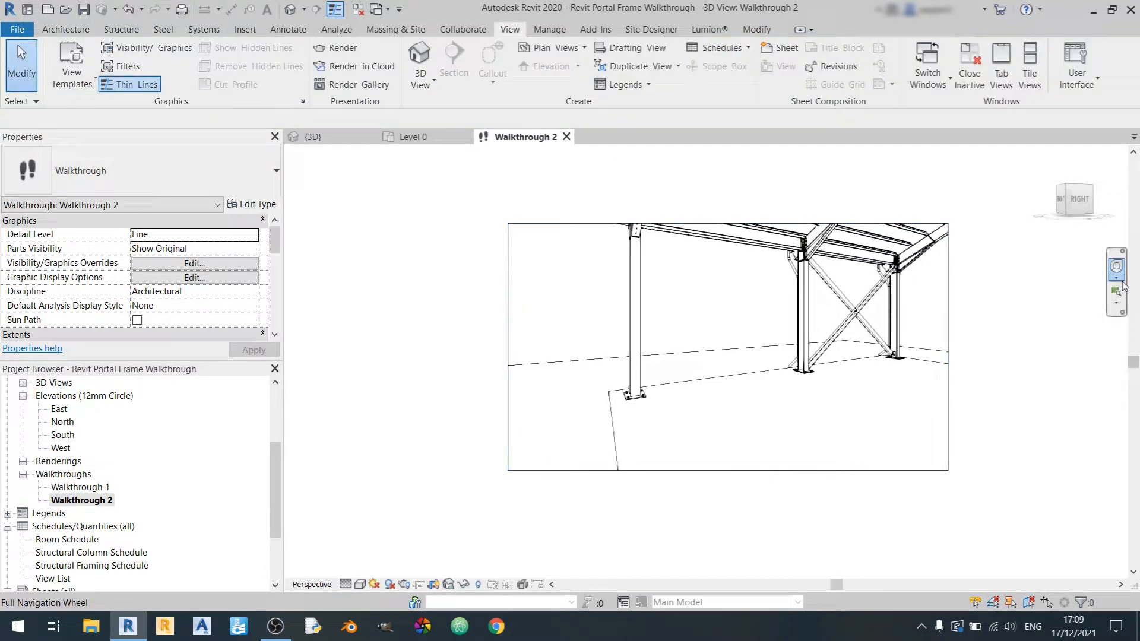
Bring up the full navigation wheel in the default 3D view, then return to Walkthrough 2
left_click(1120, 295)
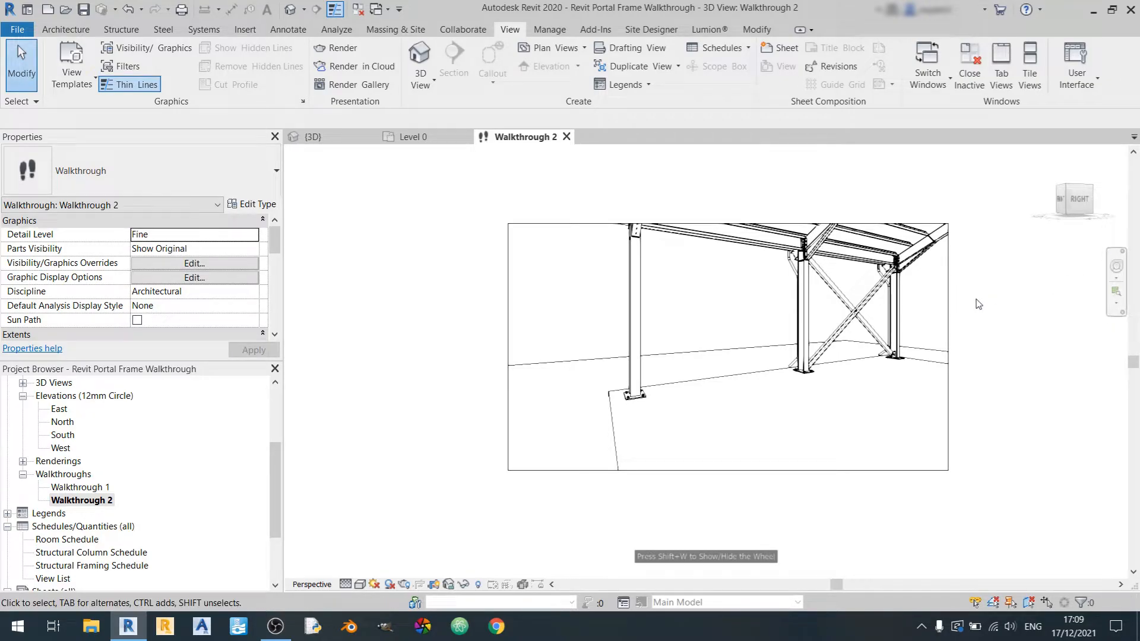
left_click(311, 137)
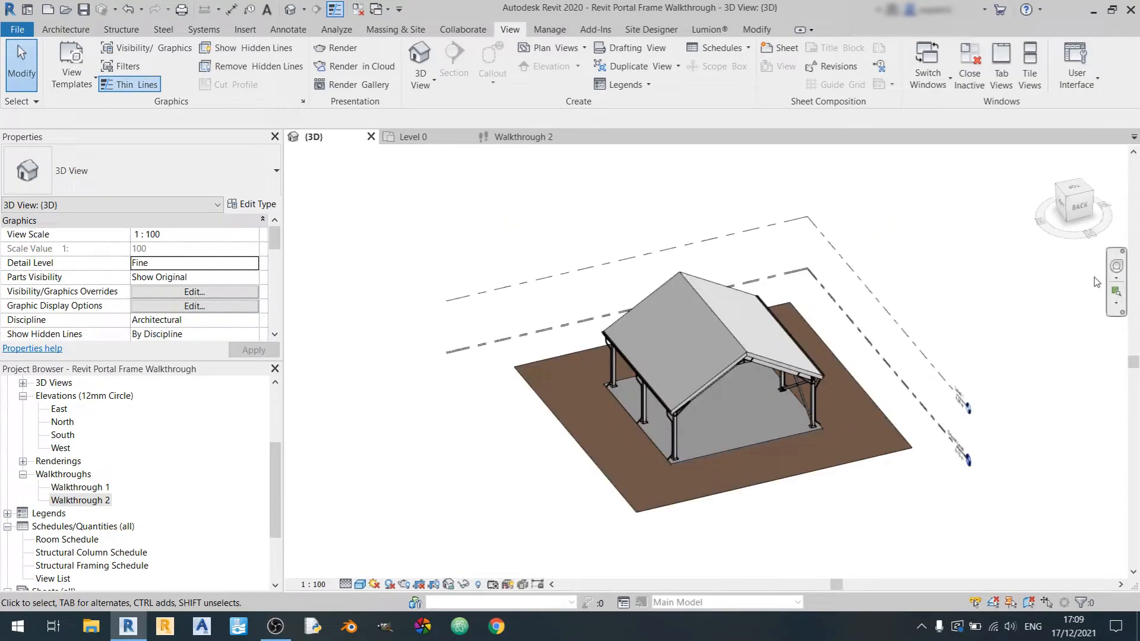
mouse_move(1116, 268)
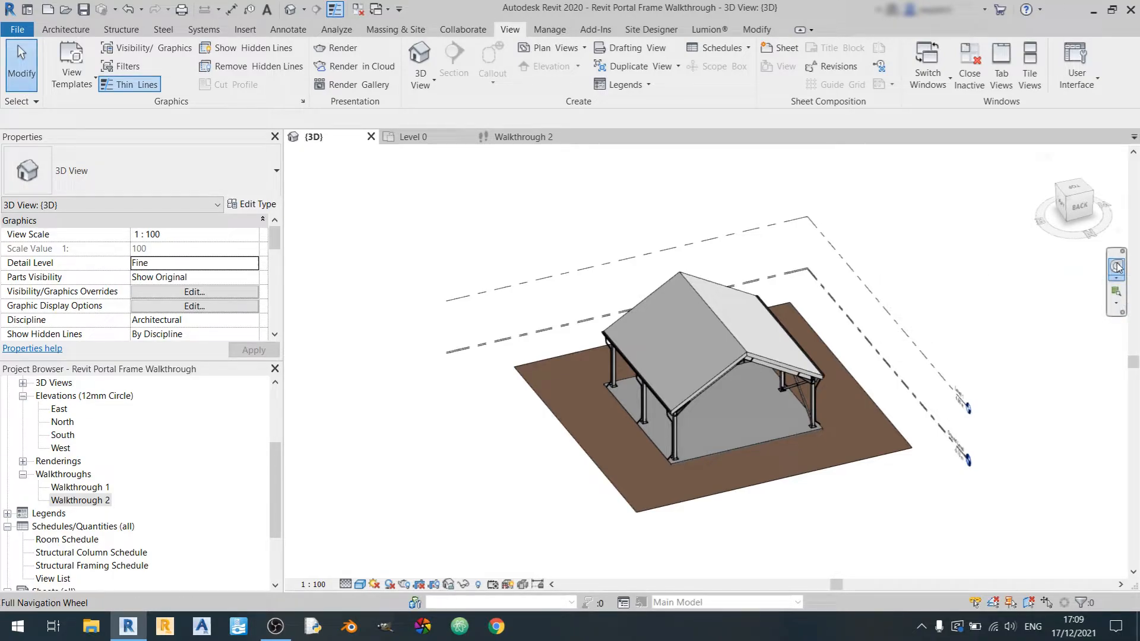
left_click(1116, 265)
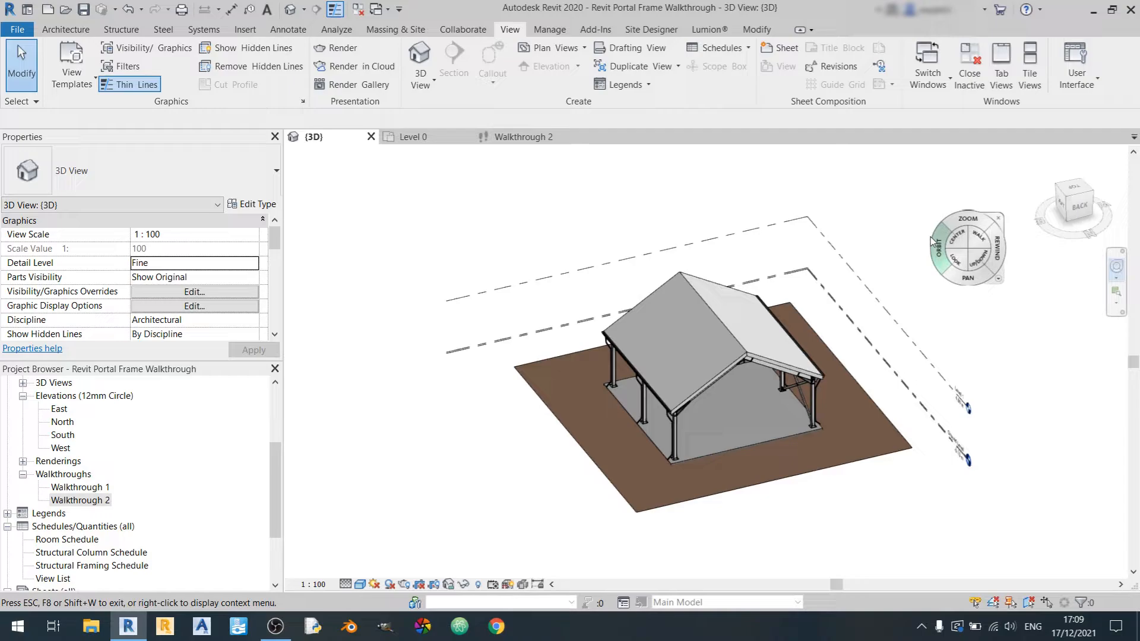
mouse_move(935, 325)
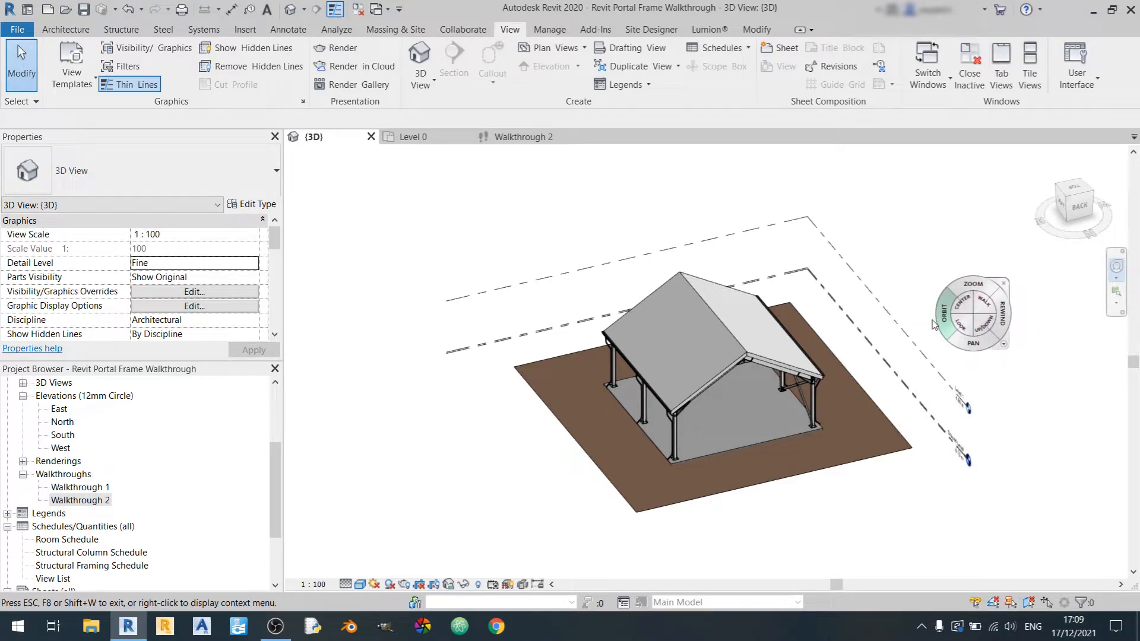
mouse_move(997, 355)
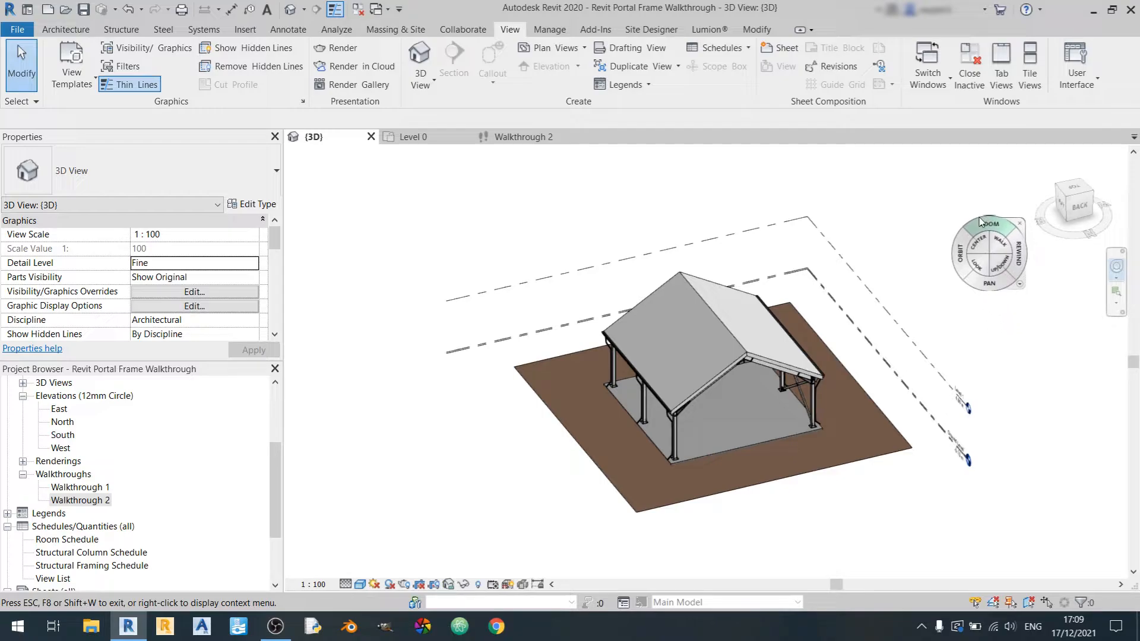
left_click(523, 137)
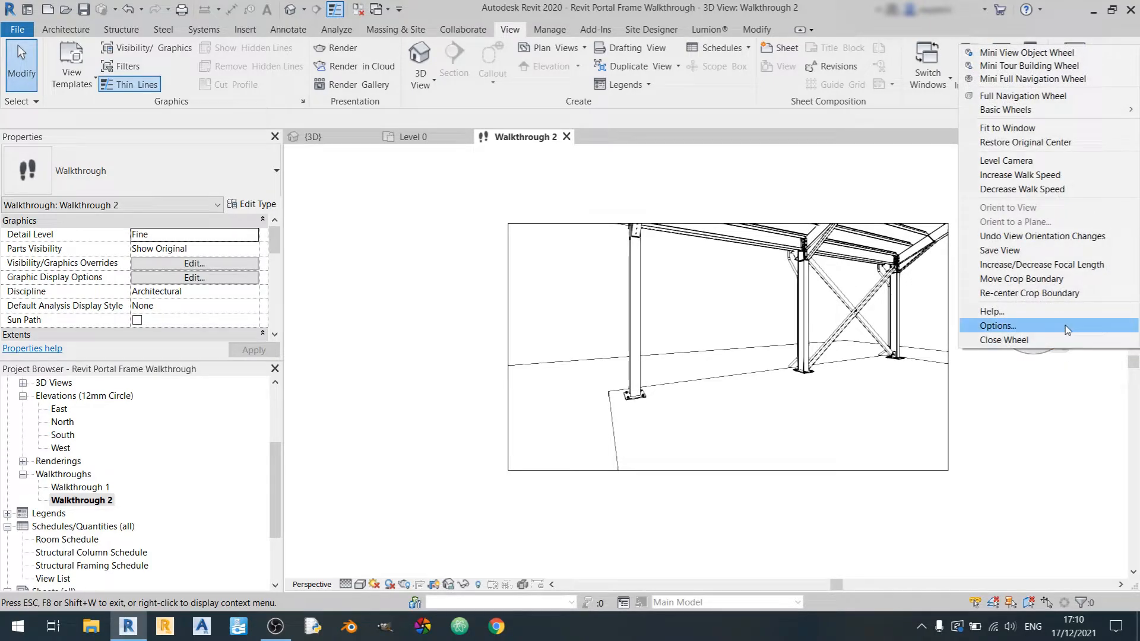
mouse_move(1043, 309)
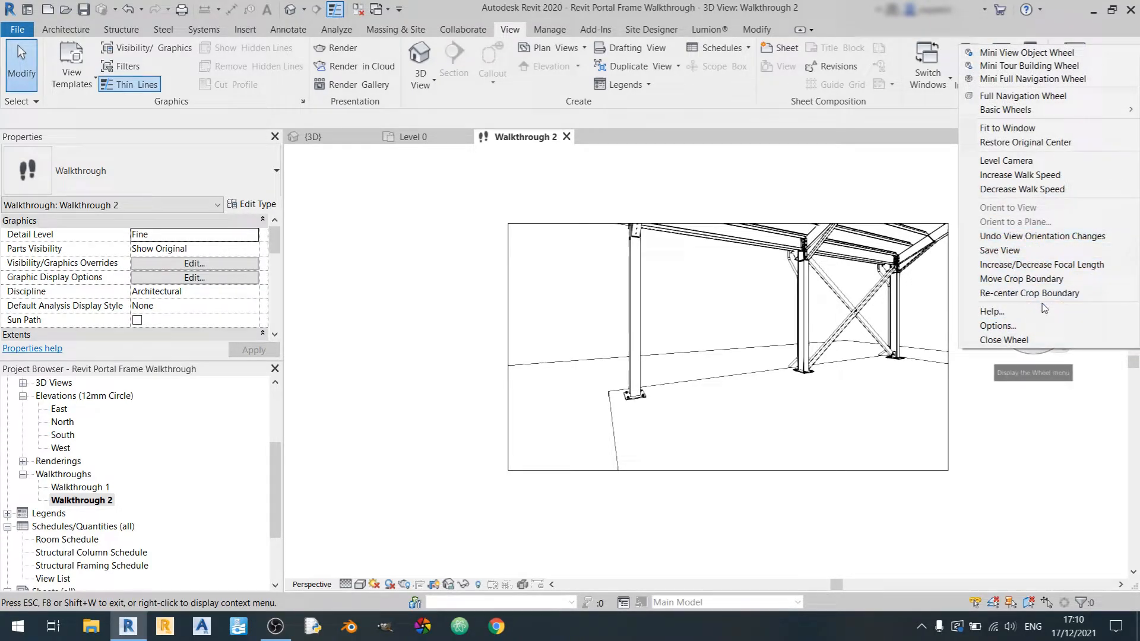
mouse_move(1041, 263)
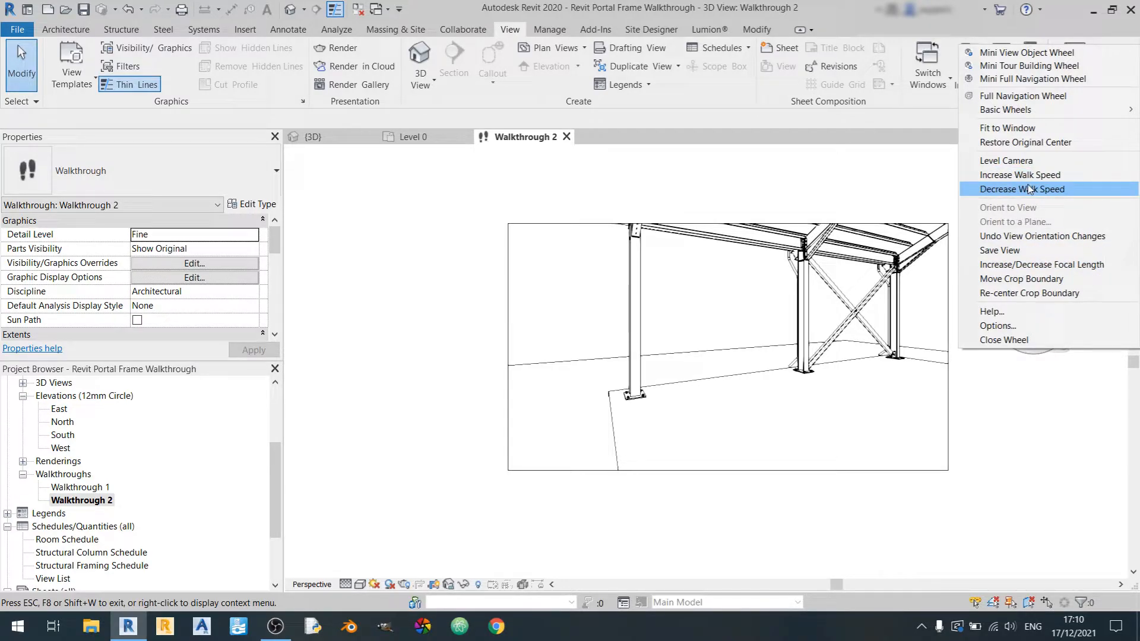
mouse_move(1035, 164)
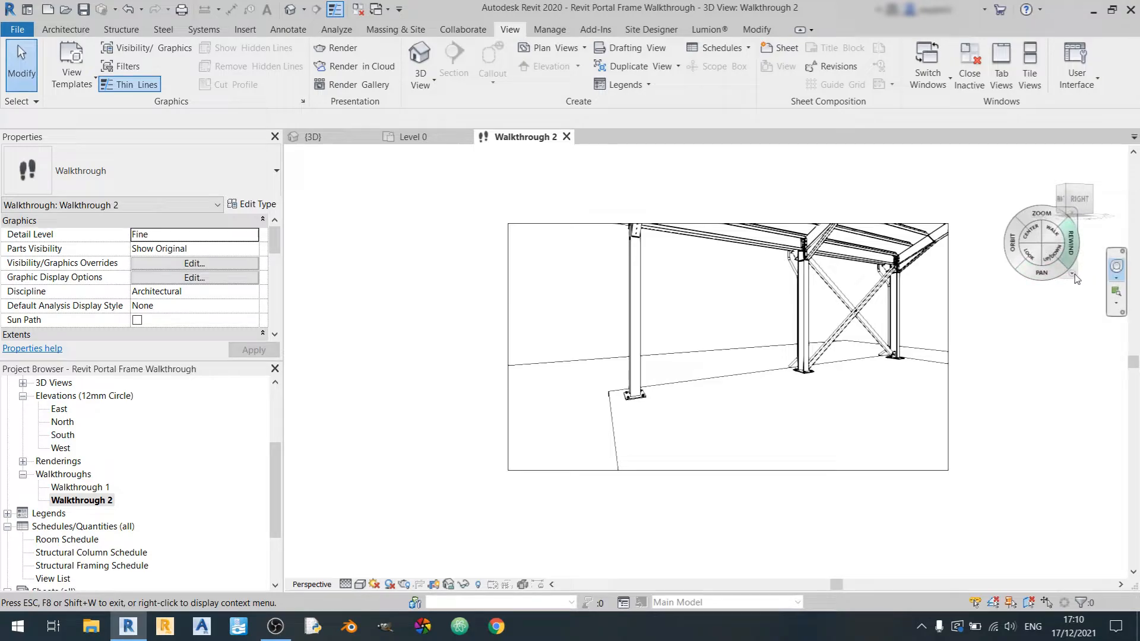
Start Increase/Decrease Focal Length on the Walkthrough 2 camera from the wheel's menu
right_click(1041, 244)
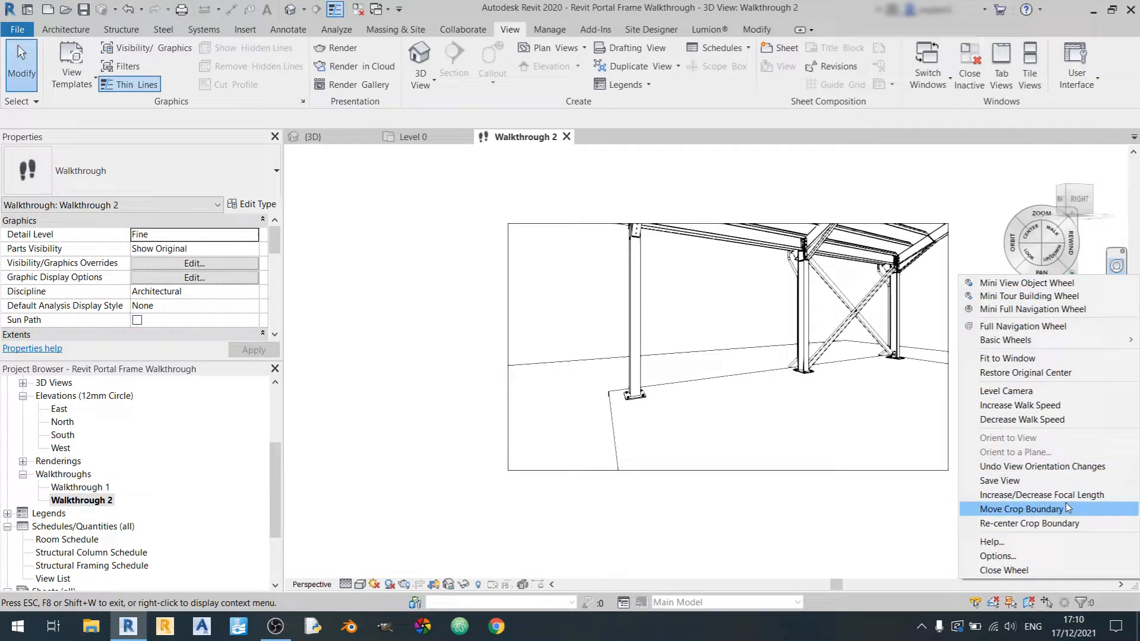
left_click(1041, 495)
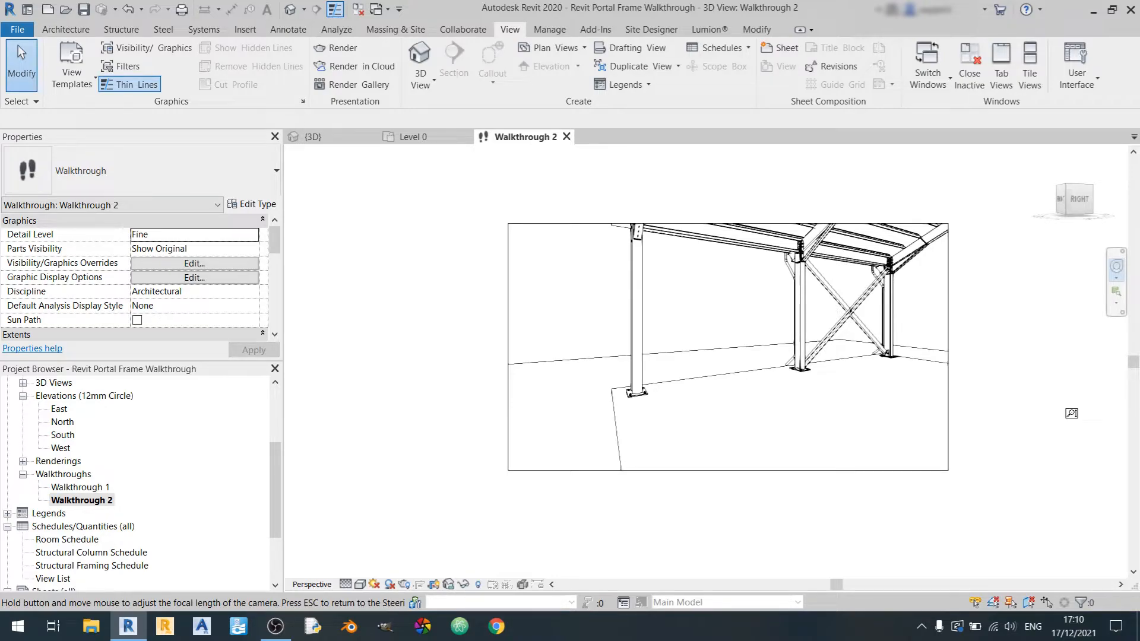
mouse_move(951, 394)
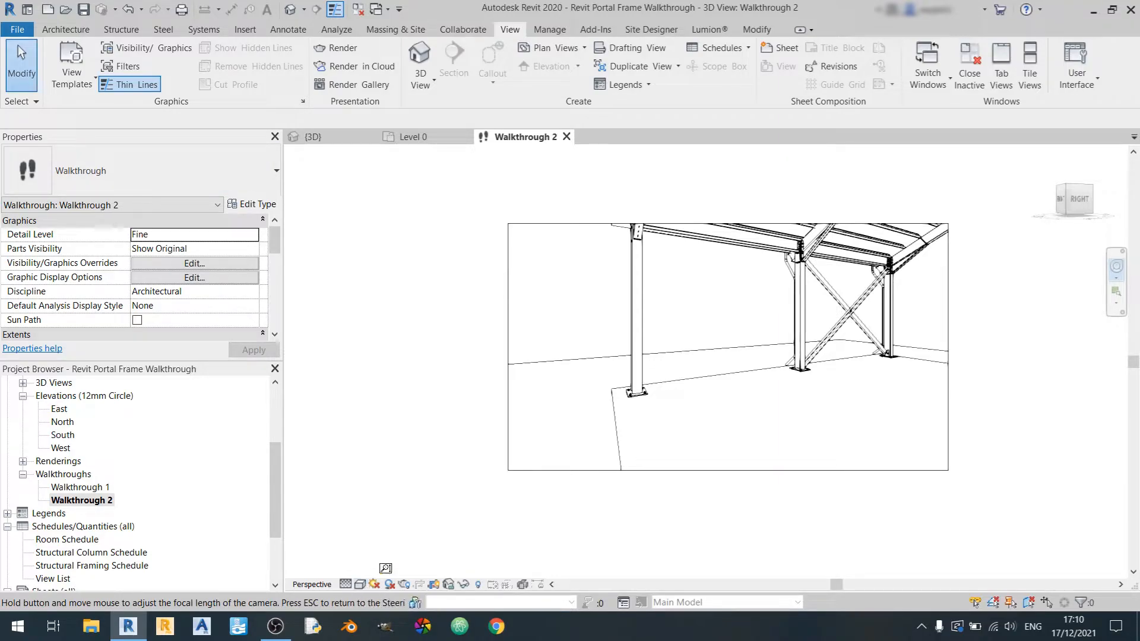
Show Walkthrough 2 in Realistic visual style with coloured steel, slab and ground
left_click(358, 585)
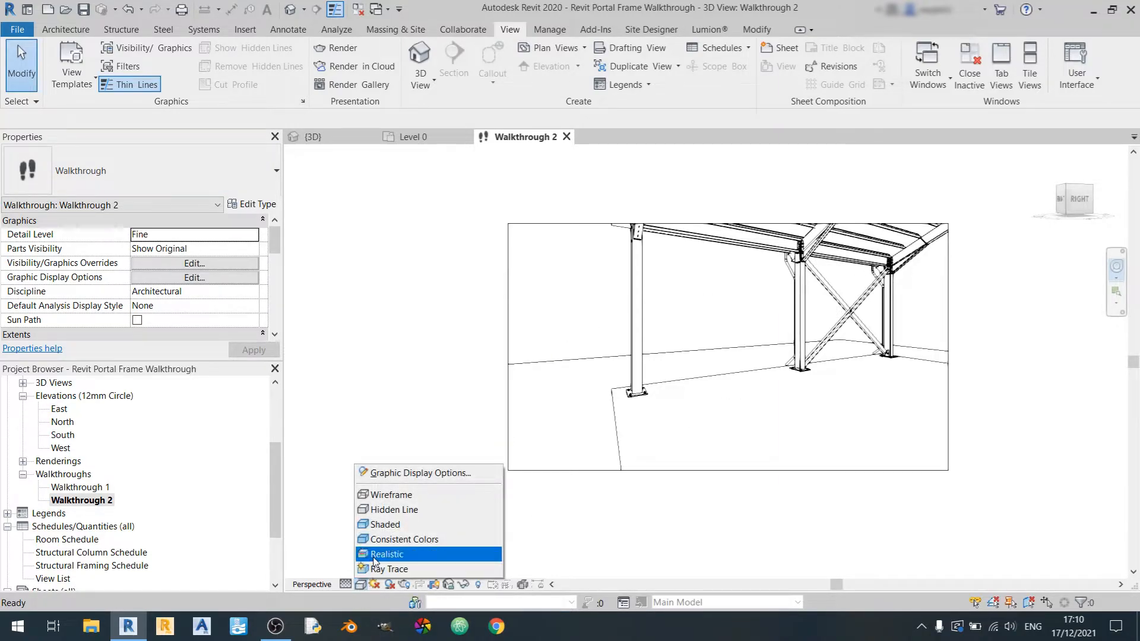
left_click(387, 554)
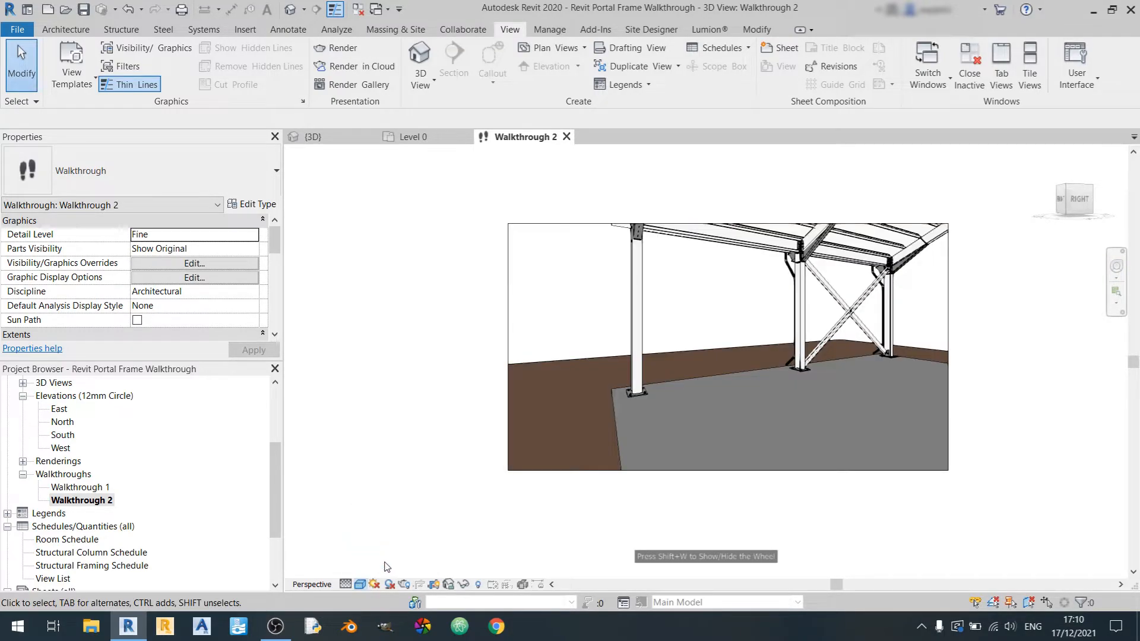
left_click(358, 584)
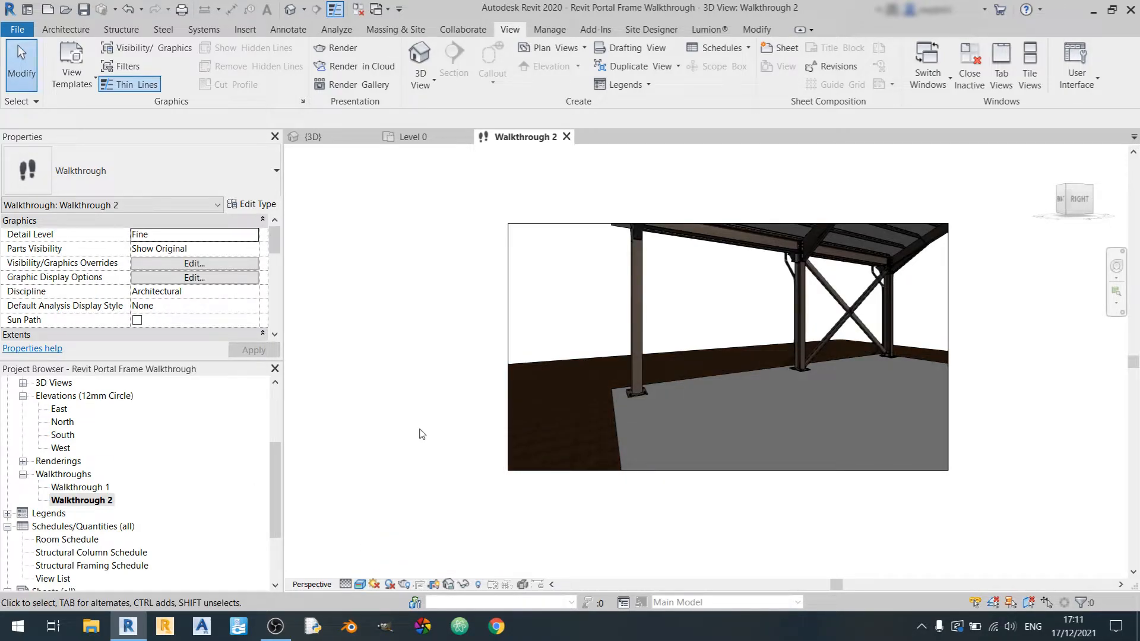
Start a Walkthrough export from File > Export > Images and Animations
left_click(17, 28)
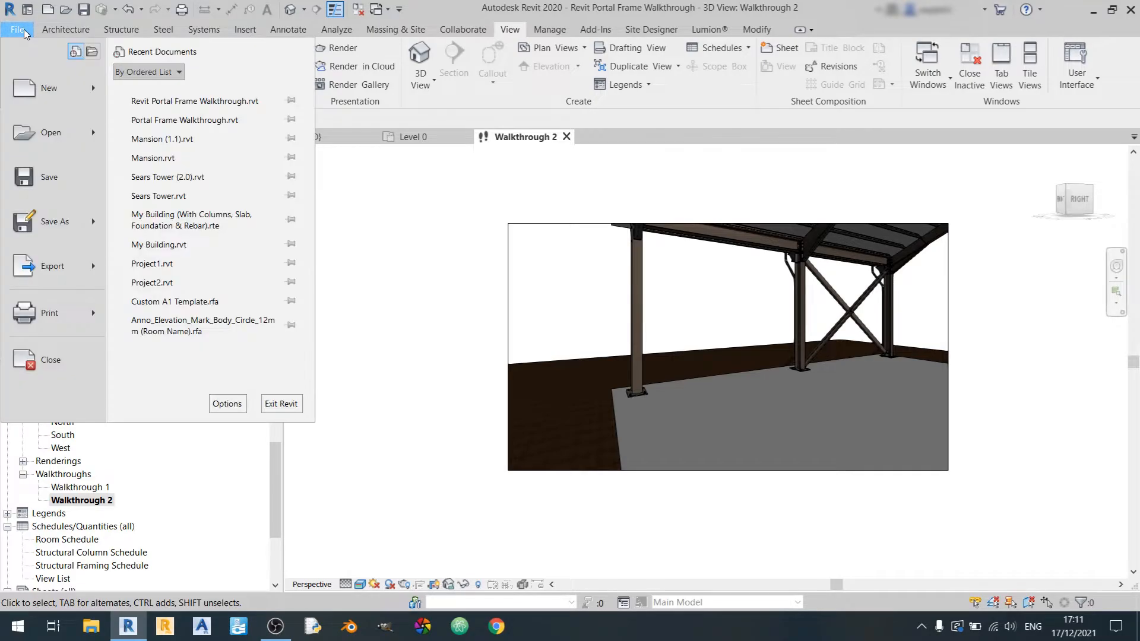
mouse_move(52, 266)
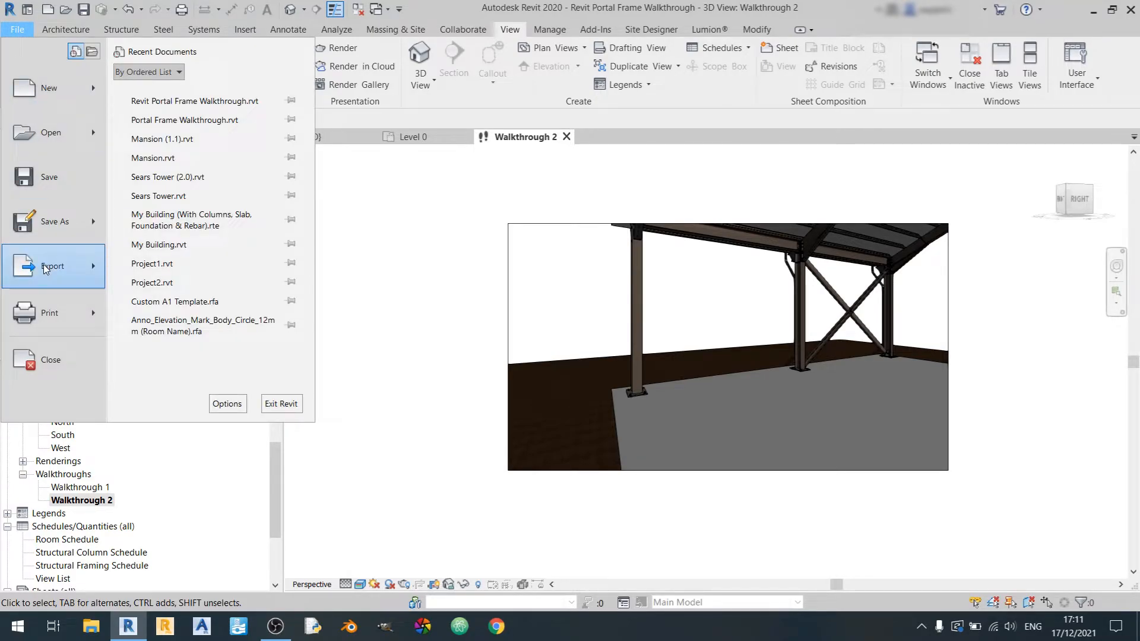
left_click(52, 265)
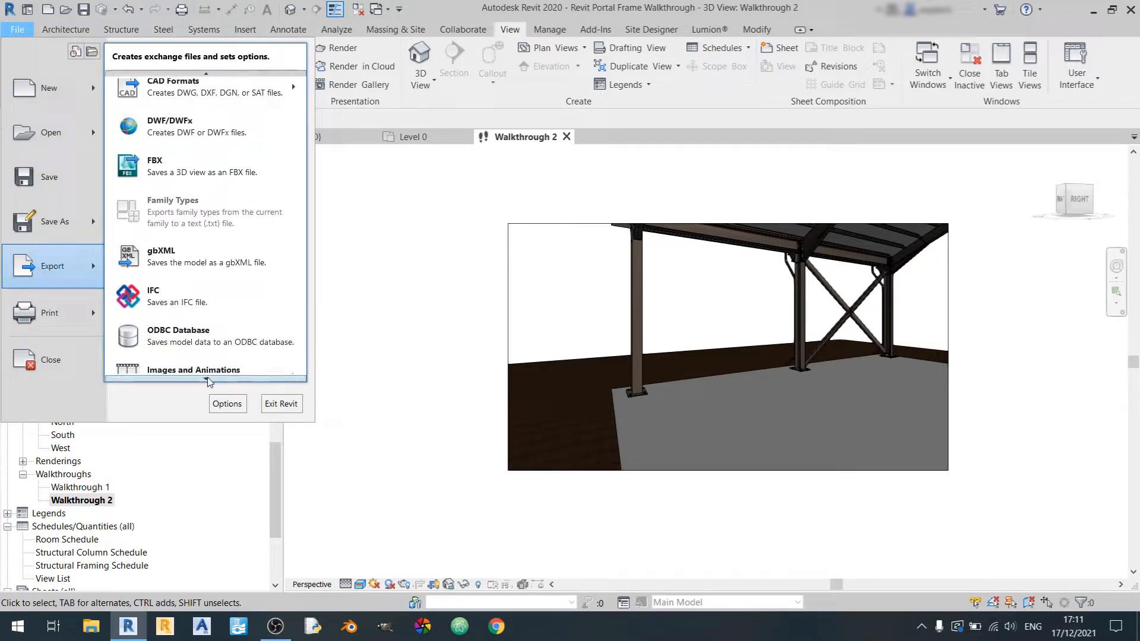
left_click(193, 351)
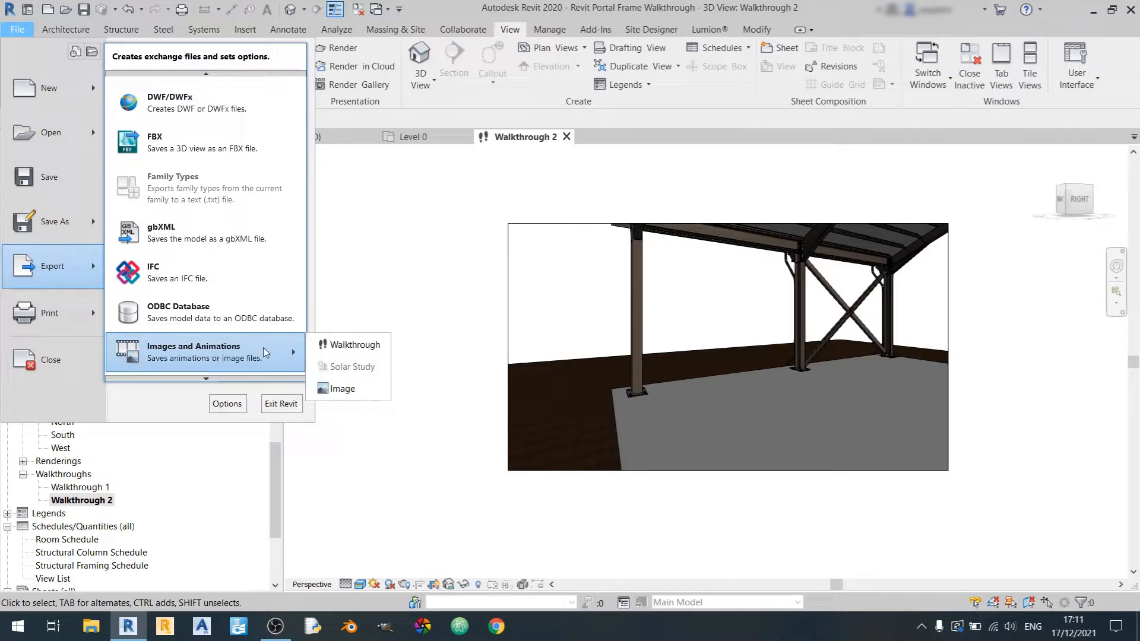
left_click(355, 344)
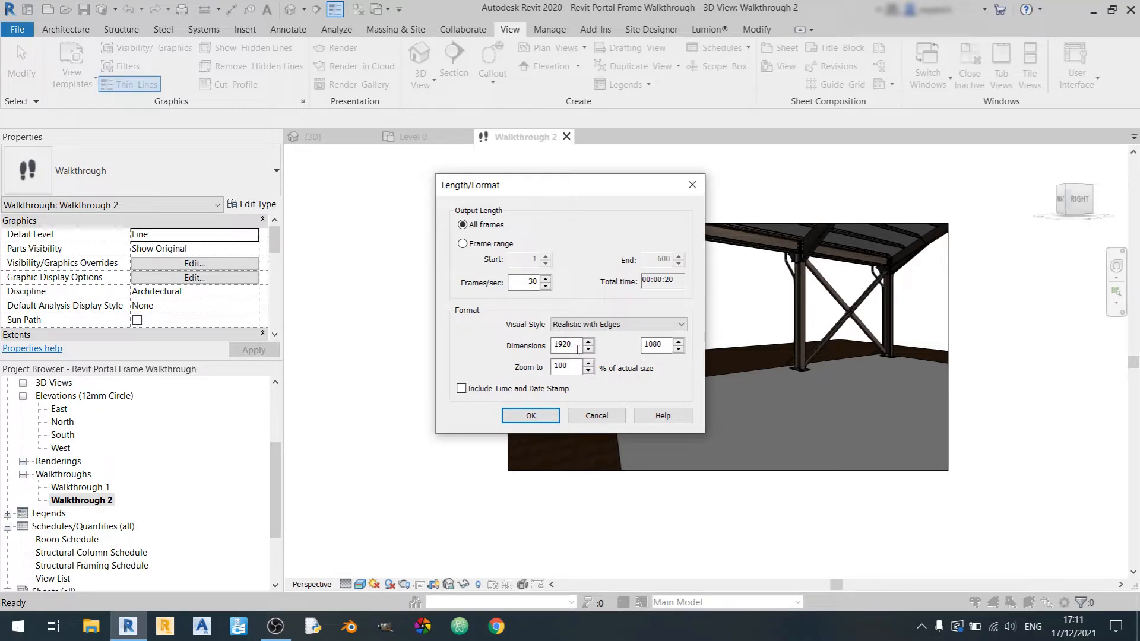
mouse_move(488, 321)
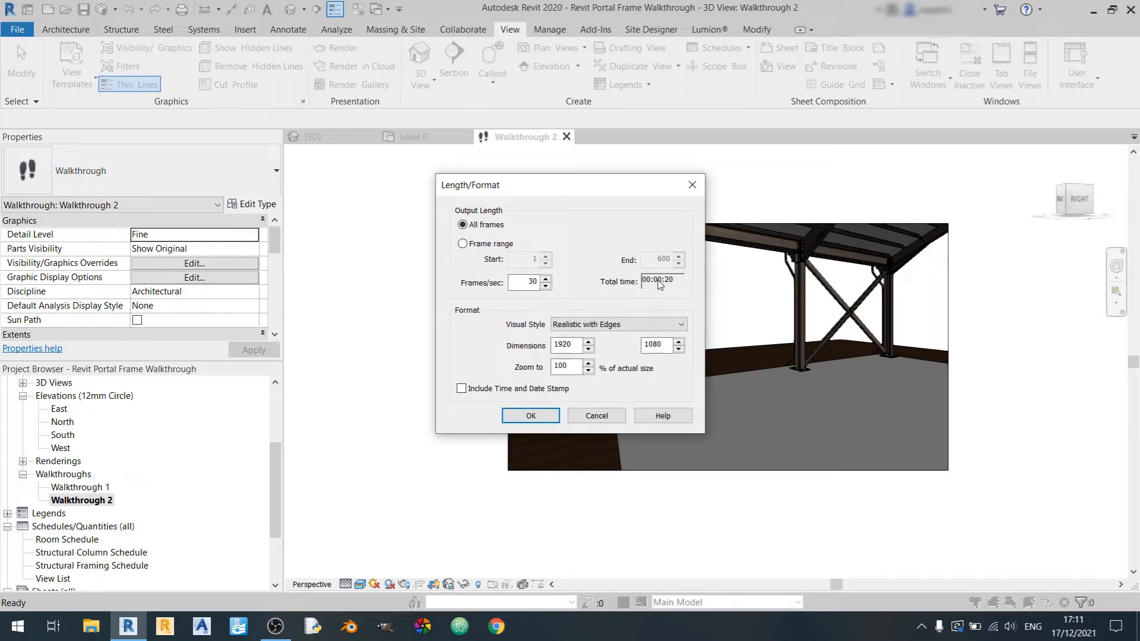
mouse_move(577, 371)
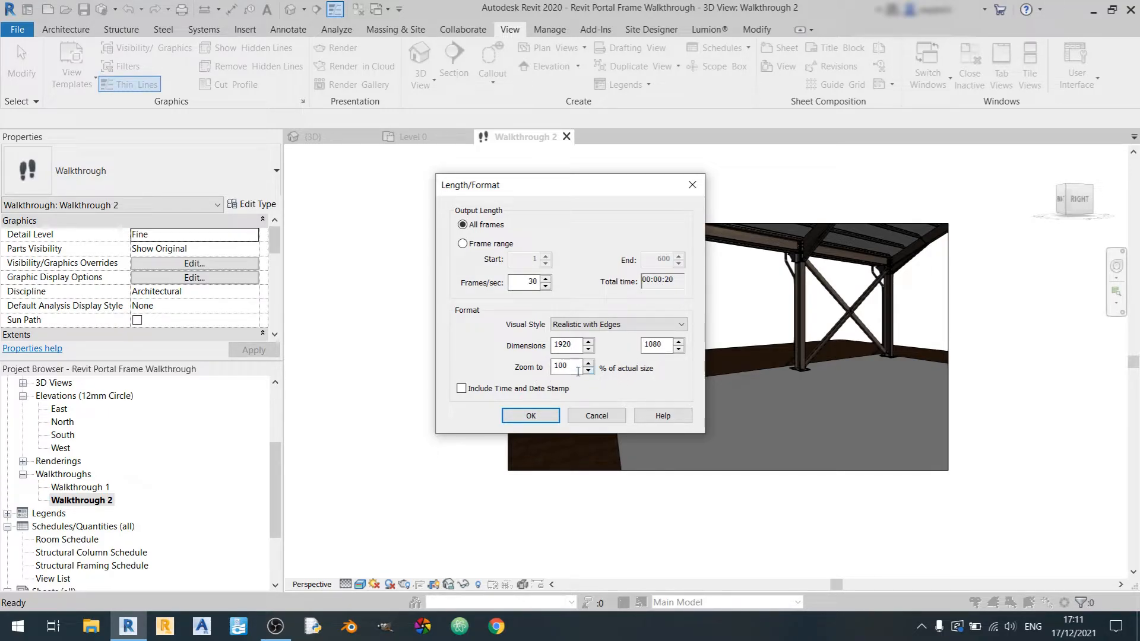
Confirm export of all 600 frames at 30 fps, 1920×1080, Realistic with Edges
left_click(679, 325)
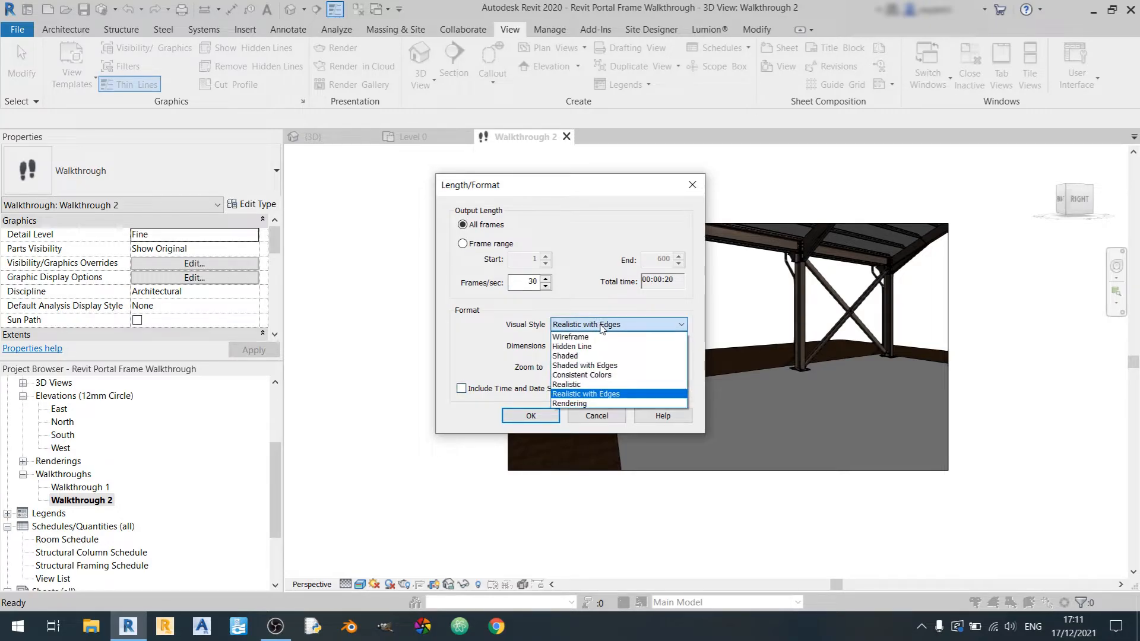
mouse_move(607, 403)
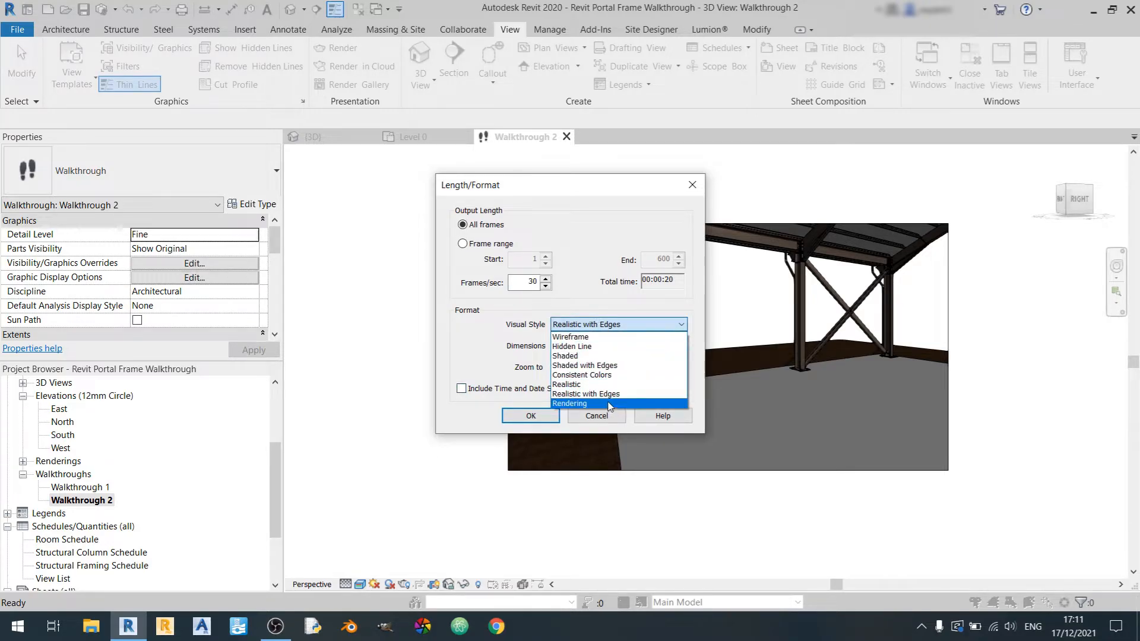
mouse_move(586, 393)
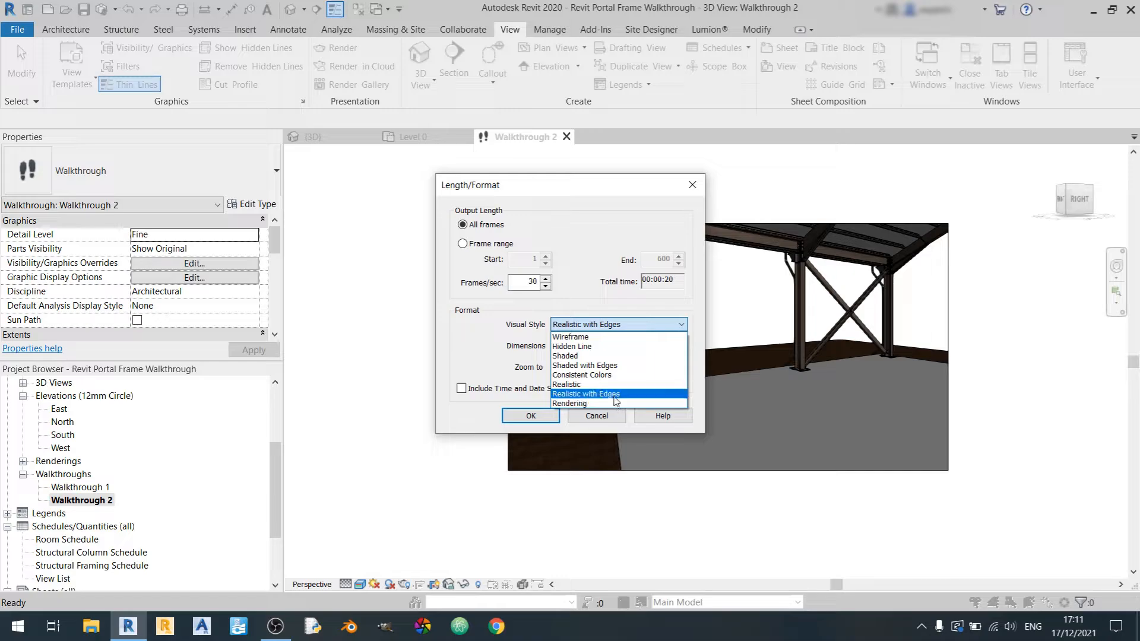
mouse_move(571, 336)
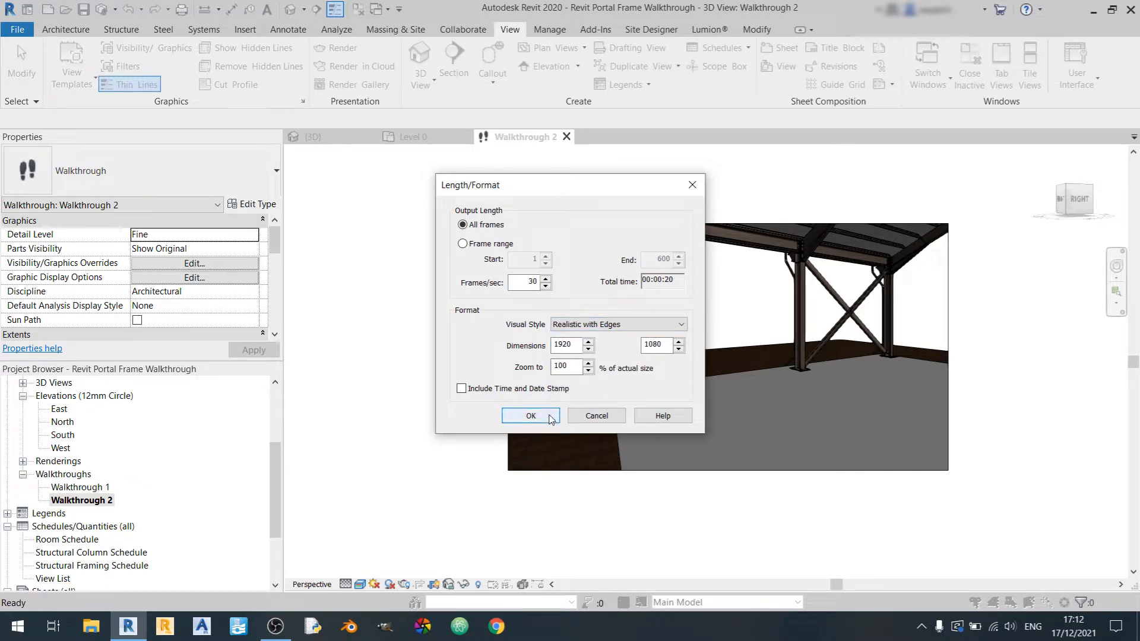
left_click(530, 415)
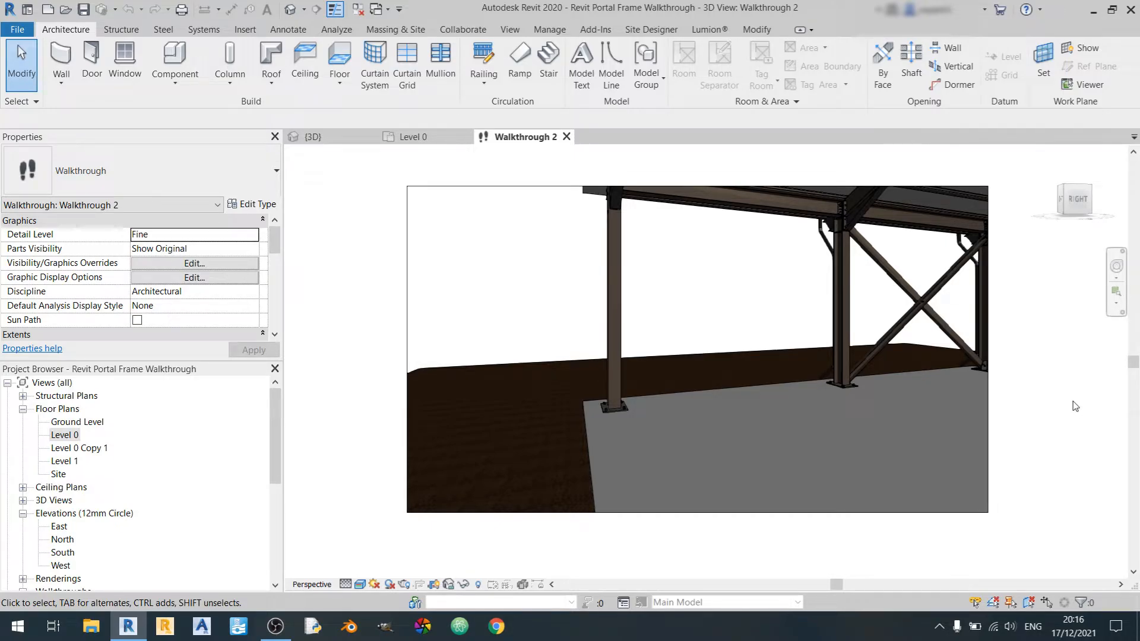
mouse_move(843, 218)
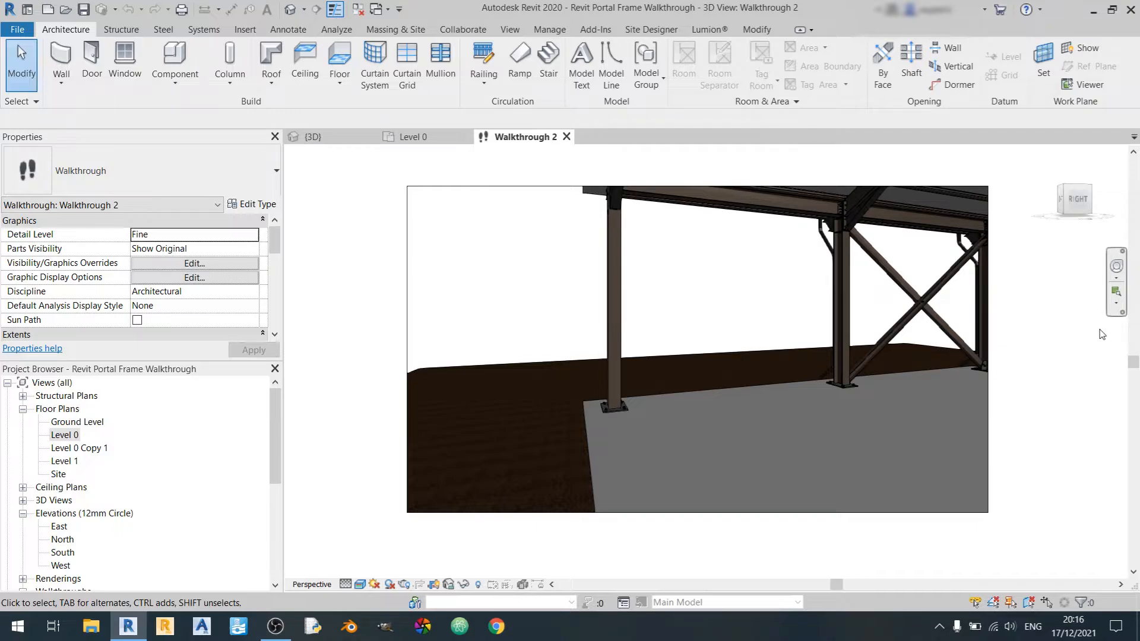
mouse_move(843, 218)
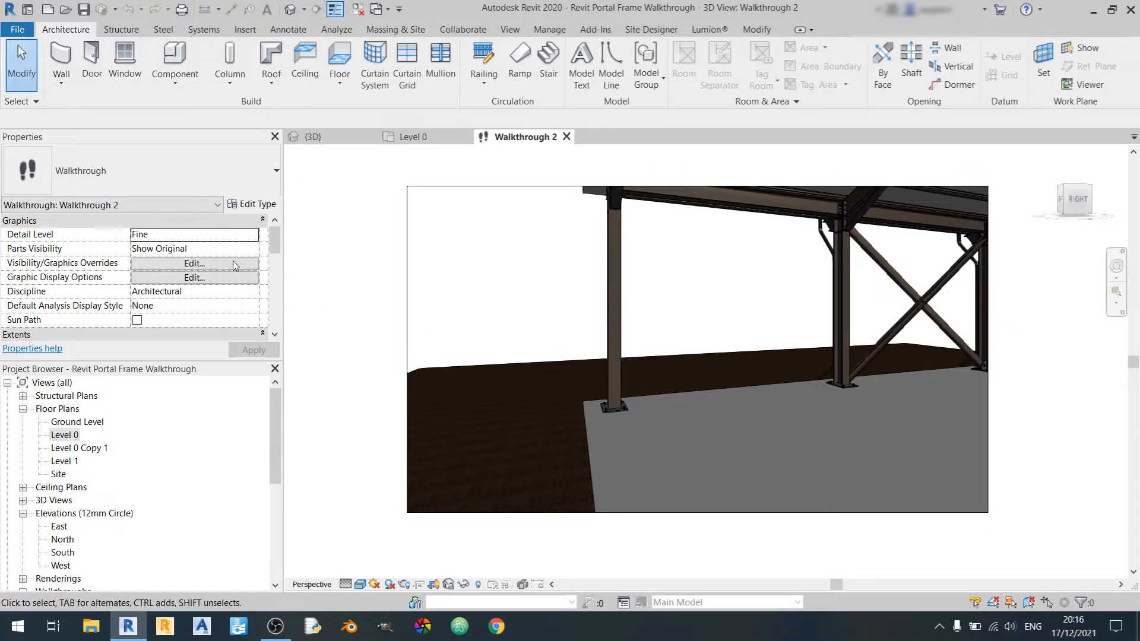
Find Structural Connections in Visibility/Graphics Overrides to hide the column base plates
left_click(194, 263)
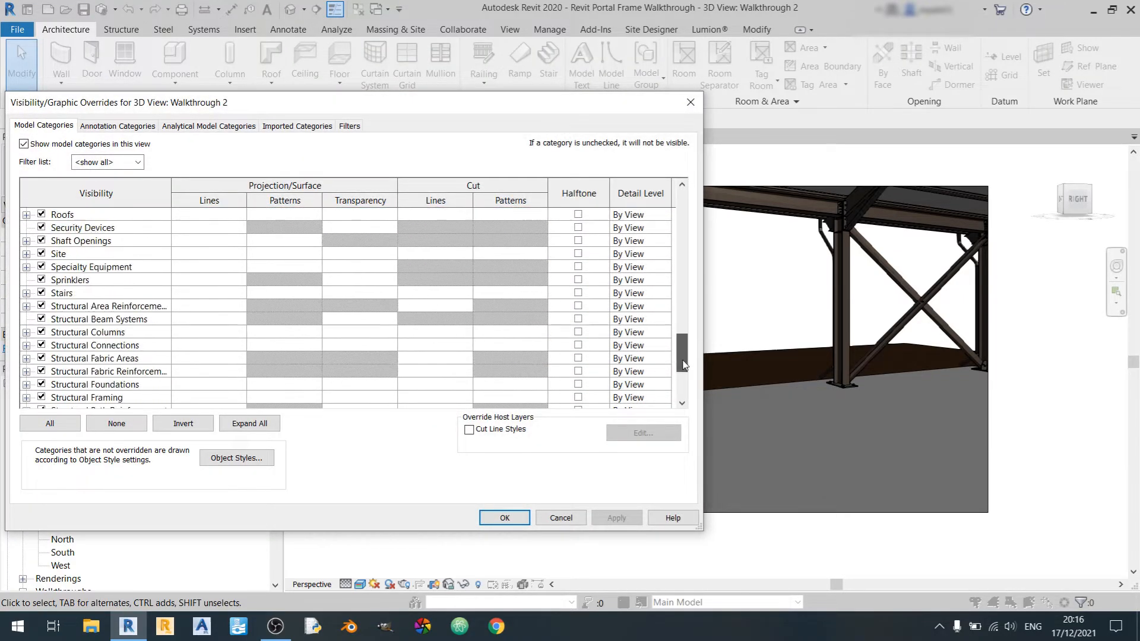
scroll("down", 3)
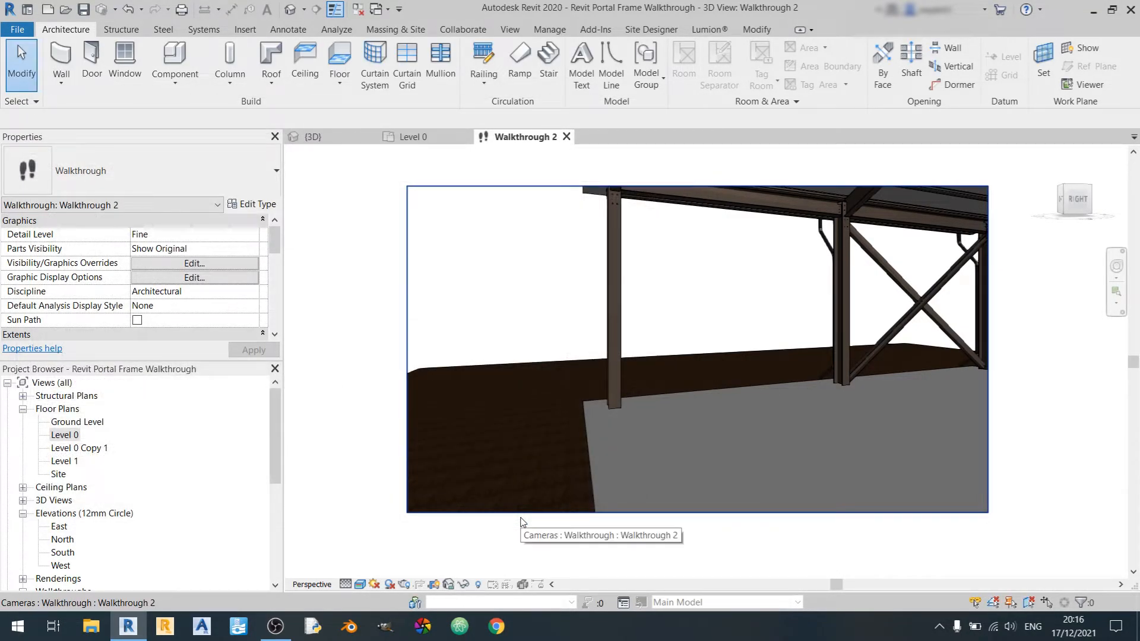
Export 'Walkthrough 2 (Without Steel Connections).avi' as uncompressed 1920×1080, 30 fps video
left_click(17, 29)
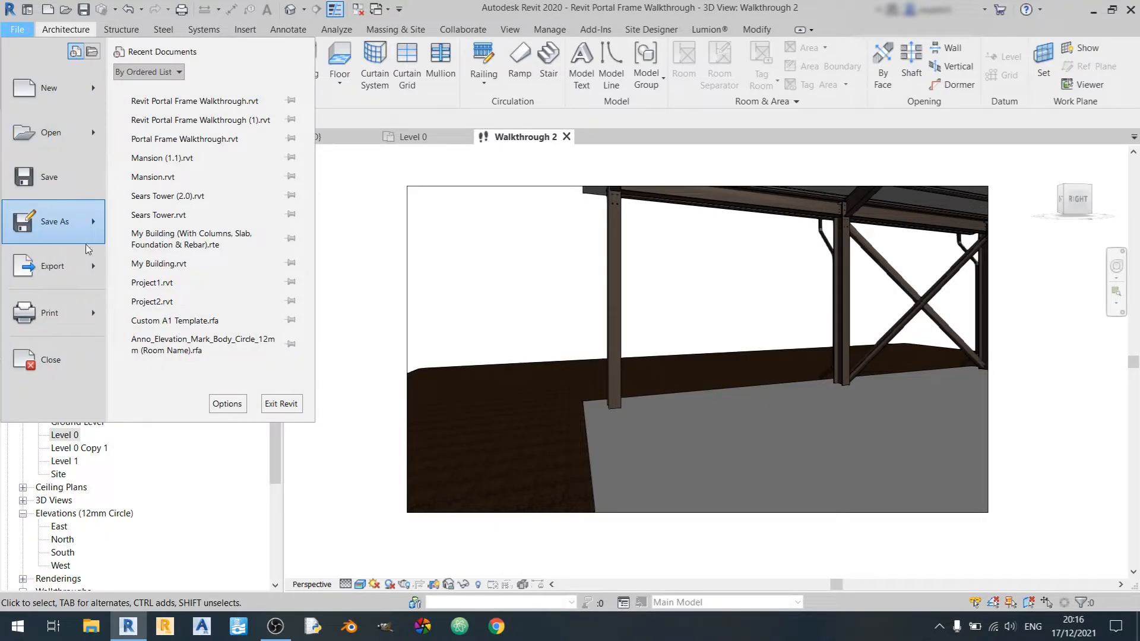
left_click(52, 266)
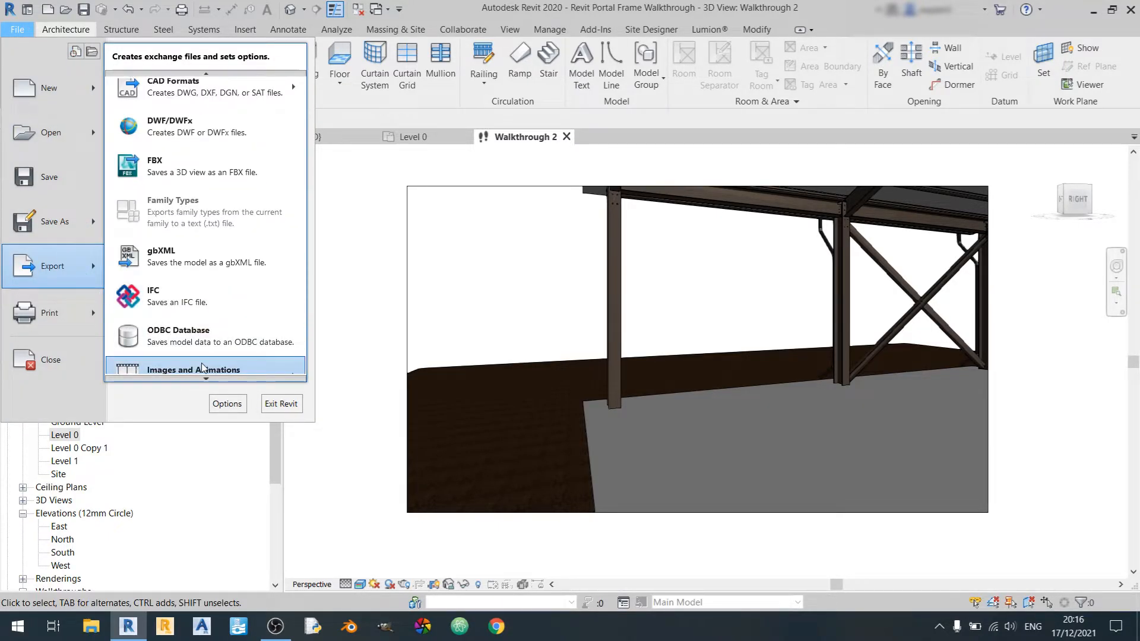
left_click(193, 370)
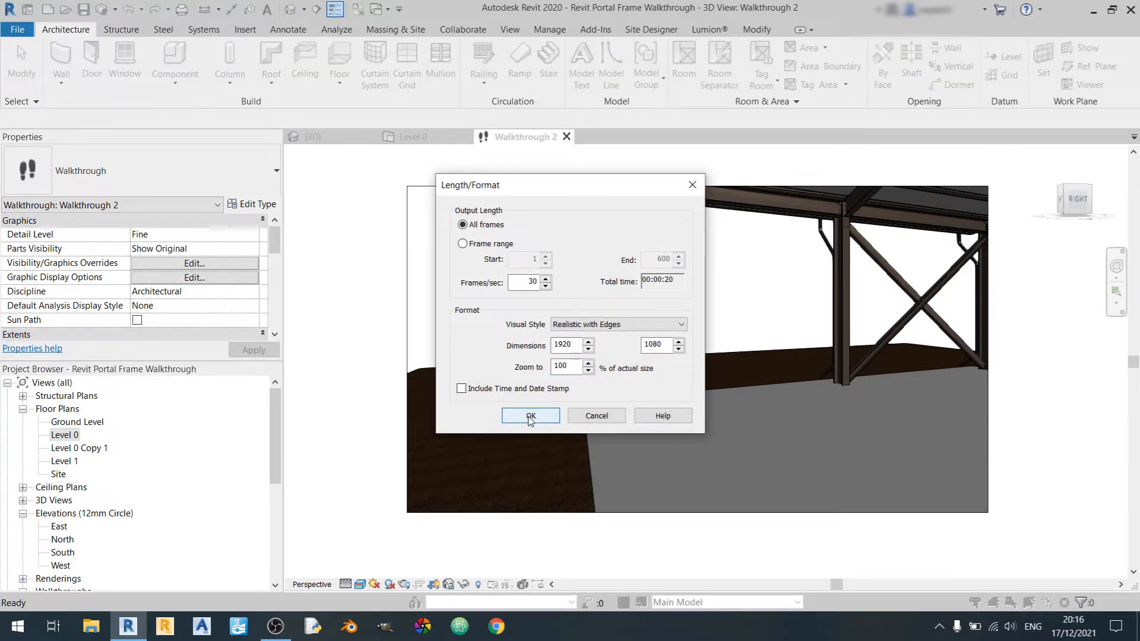
left_click(529, 415)
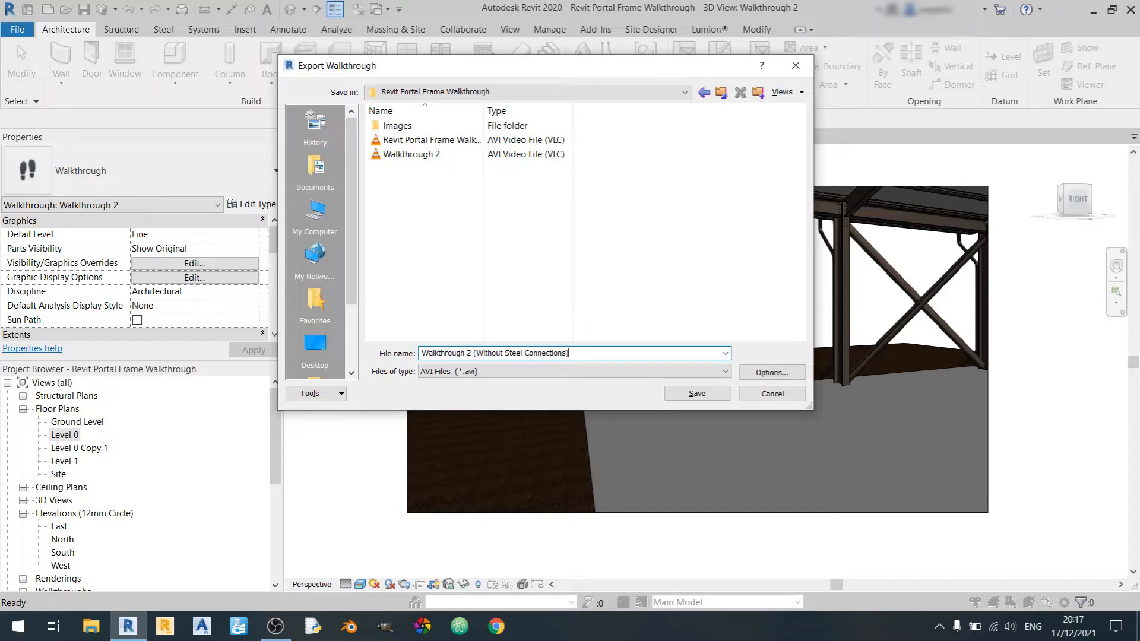
left_click(695, 393)
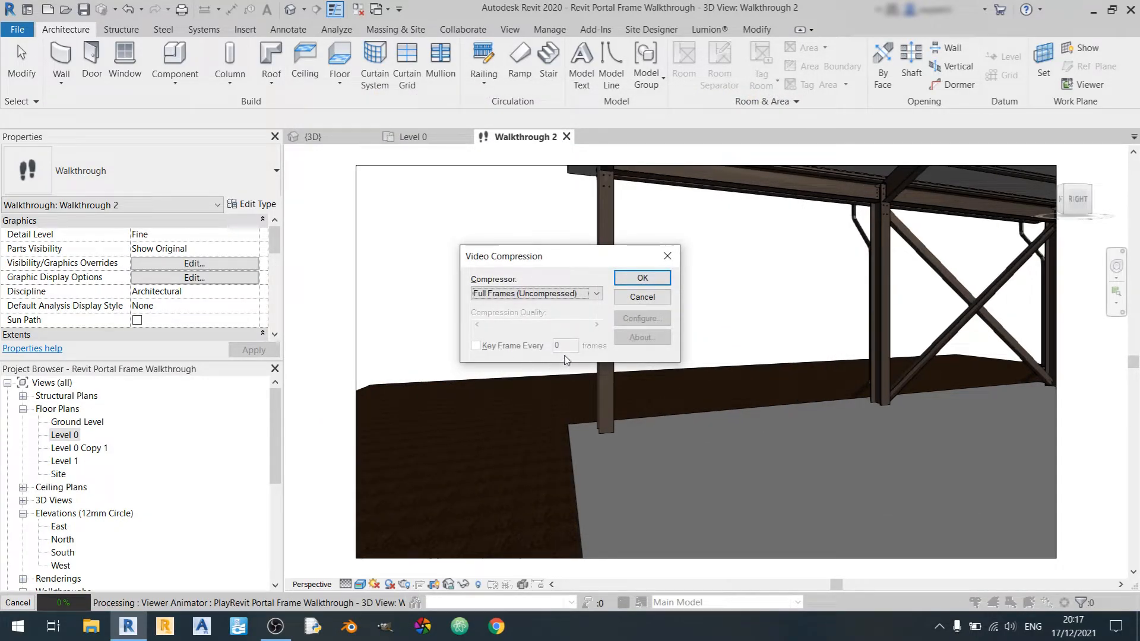
left_click(641, 278)
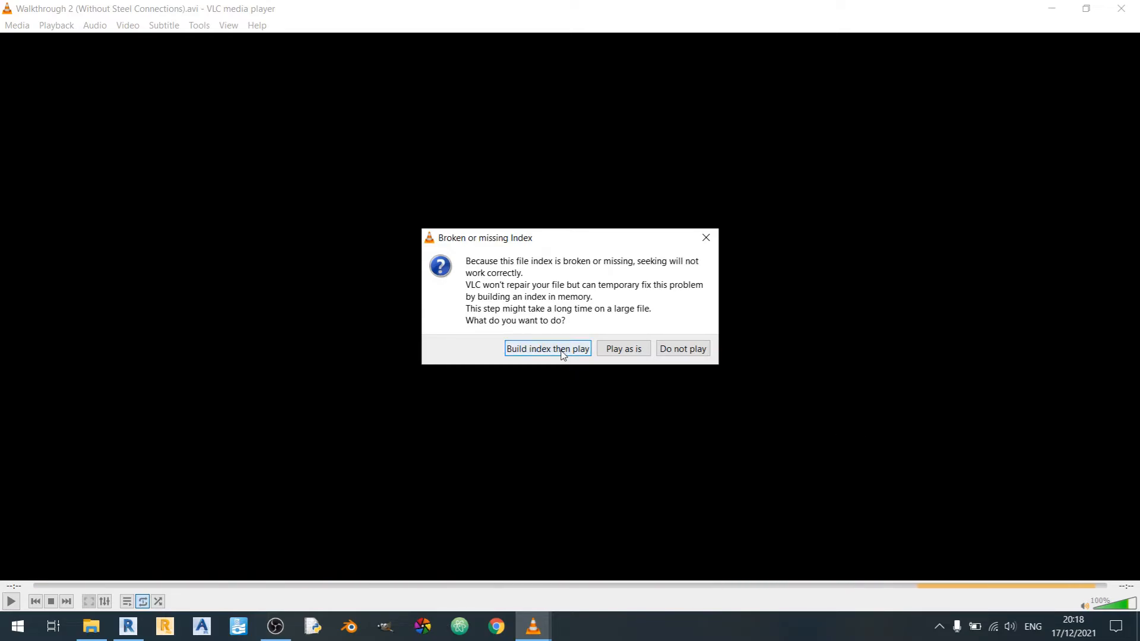
Build the index, play the walkthrough without steel connections in VLC, then close the player
left_click(548, 348)
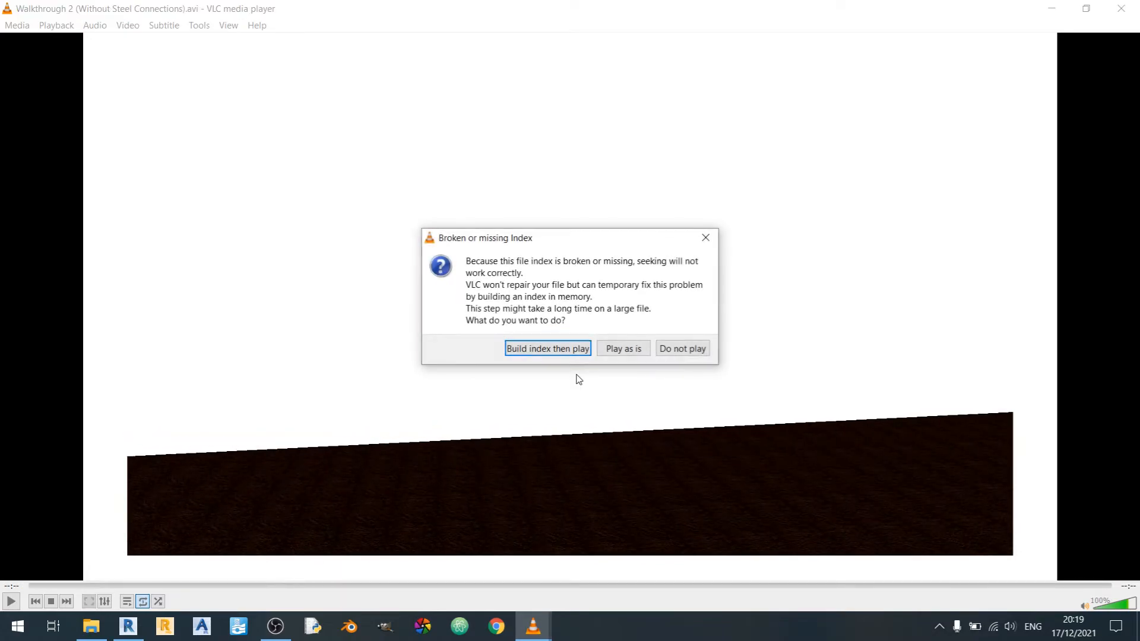
left_click(127, 626)
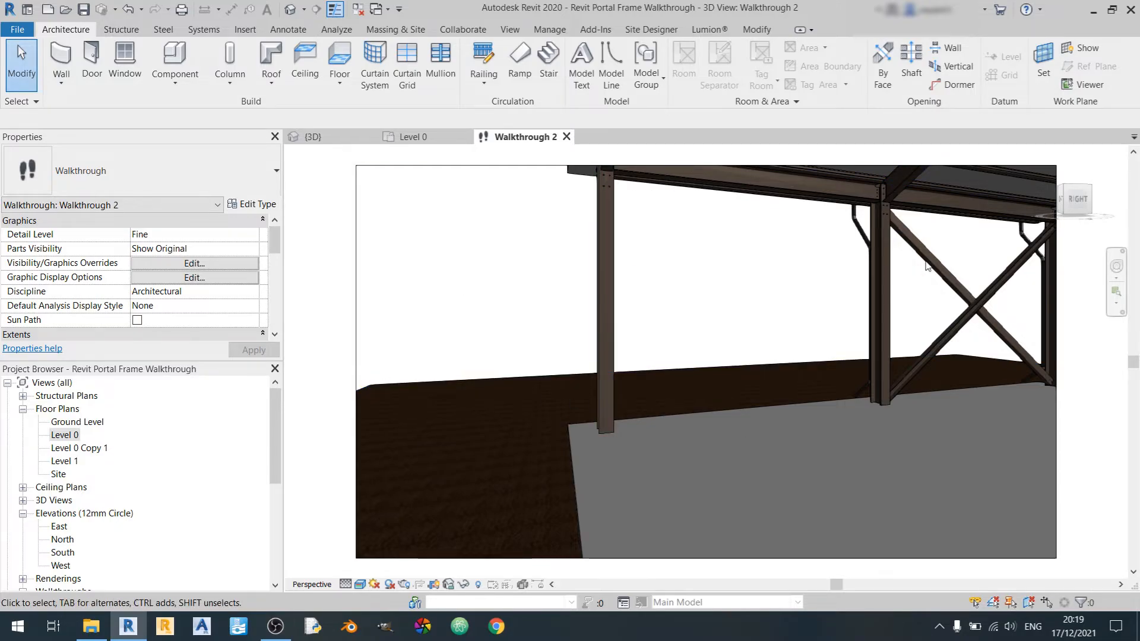
Turn Structural Connections back on in Visibility/Graphics so the base plates reappear
left_click(193, 263)
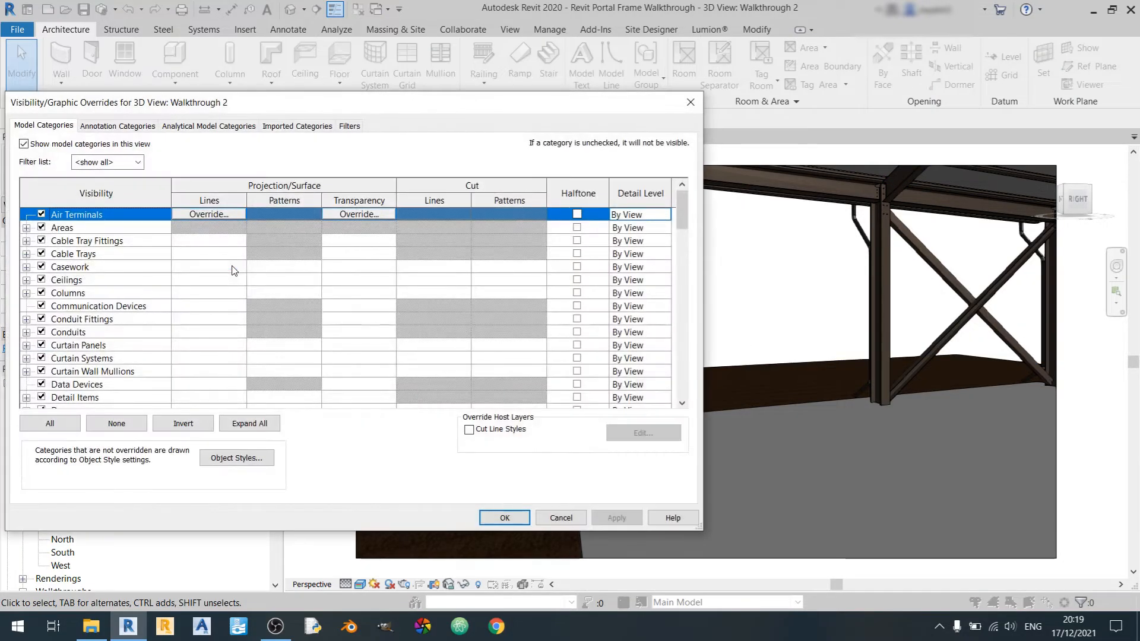
scroll("down", 3)
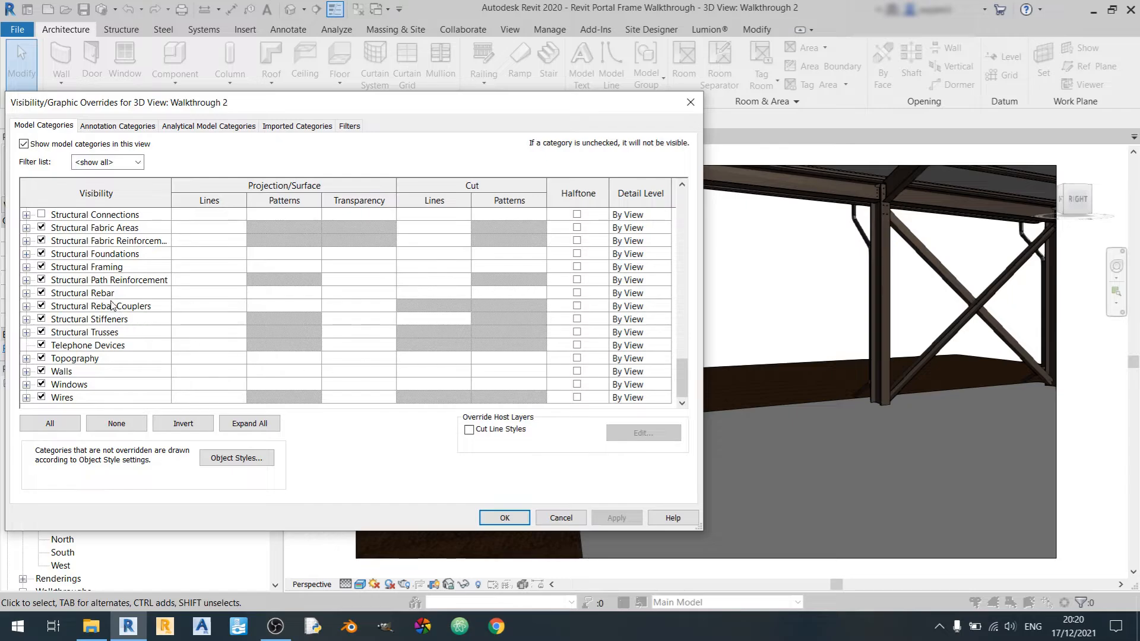
left_click(95, 228)
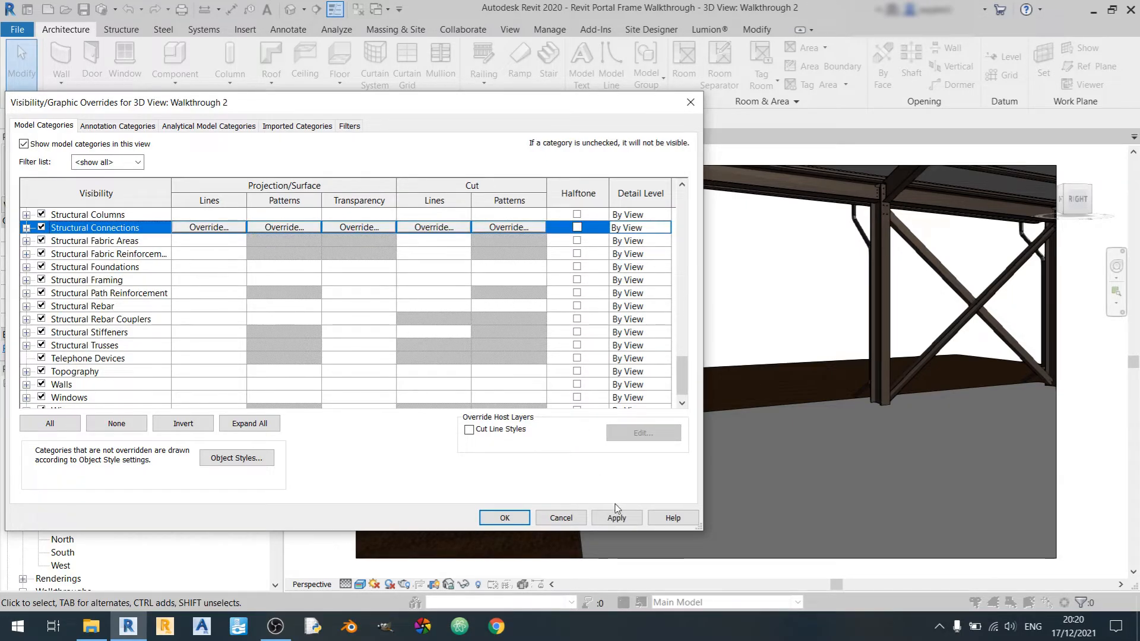
left_click(504, 518)
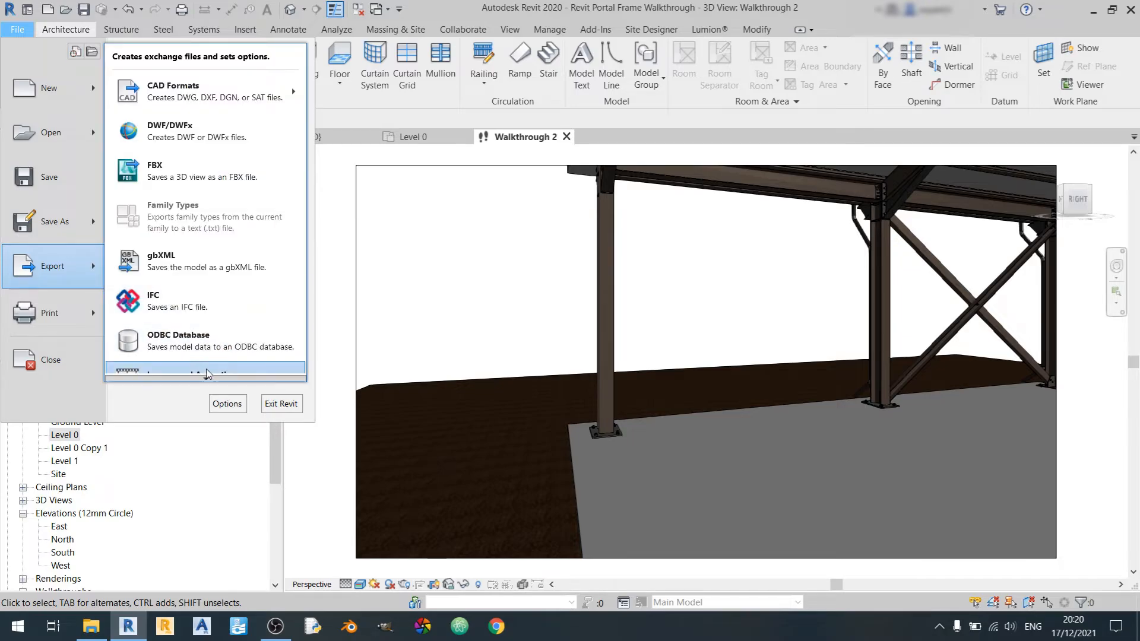
Export the walkthrough with steel connections as an uncompressed 1920×1080, 30 fps AVI
left_click(204, 369)
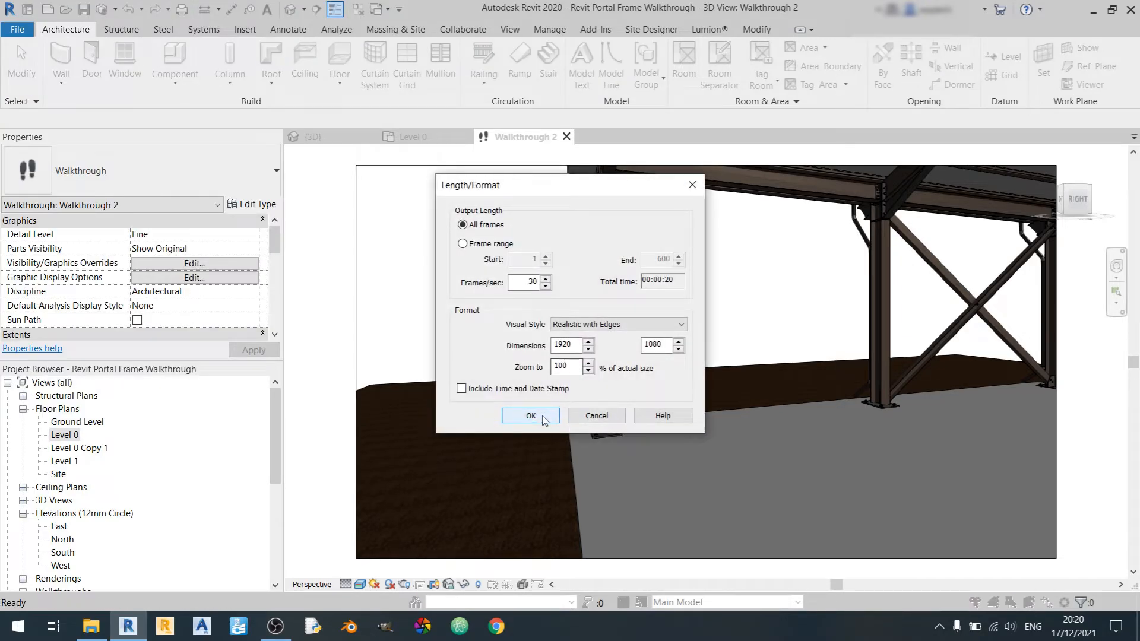
left_click(530, 415)
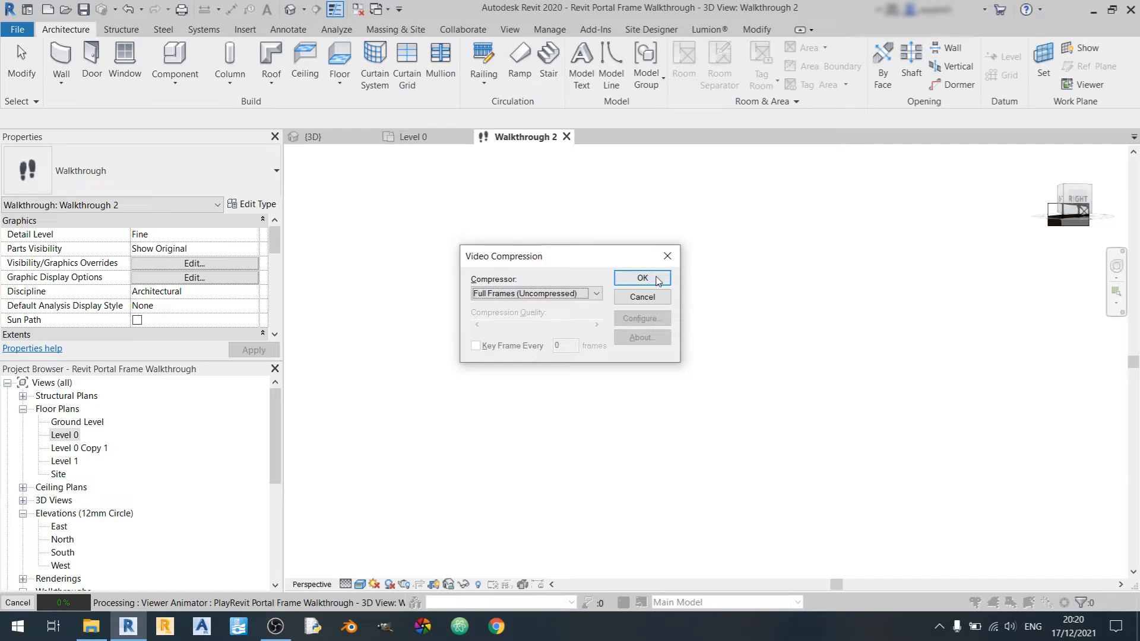
left_click(642, 278)
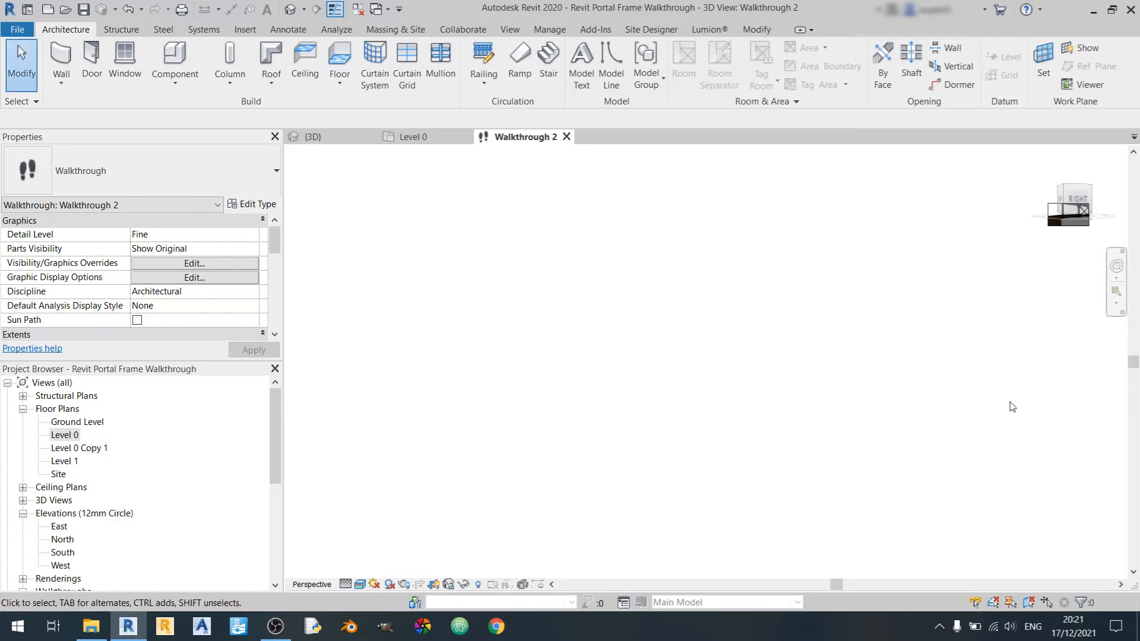
mouse_move(1037, 206)
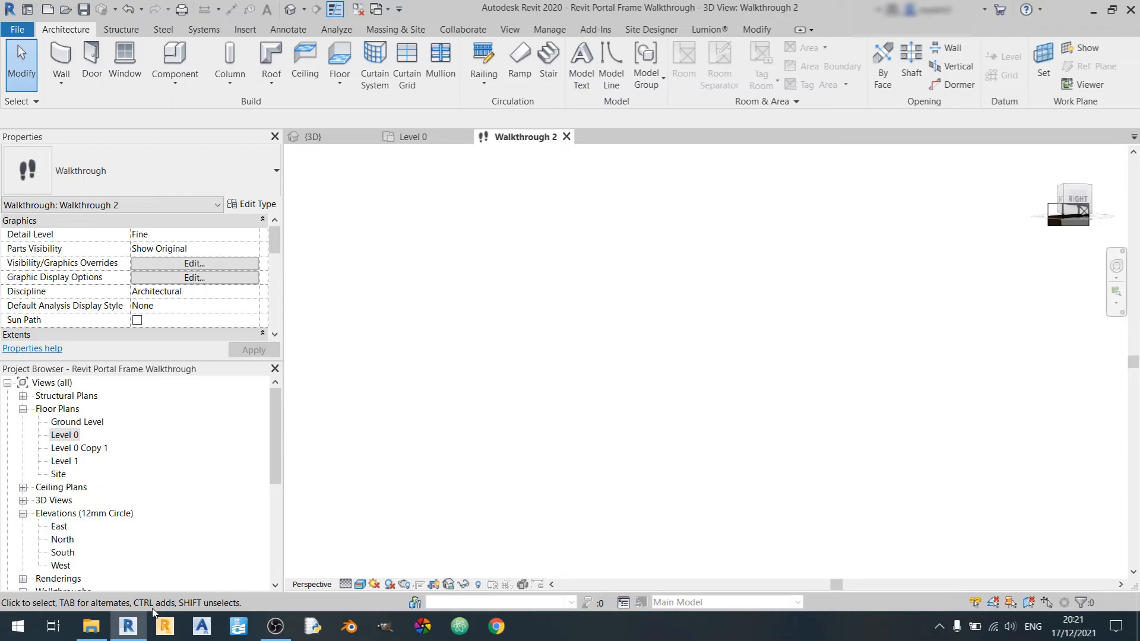
Launch the exported 'Walkthrough 2 (With Steel Connections).avi' in VLC from the taskbar
left_click(533, 626)
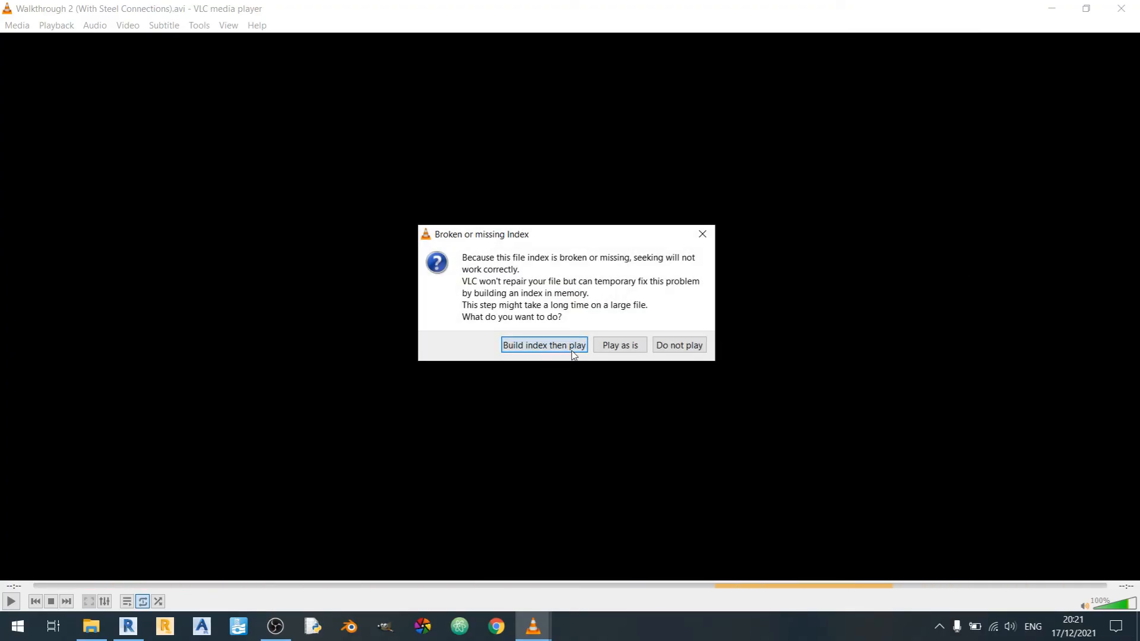
Build the broken index and play the 20-second steel-connections walkthrough
left_click(543, 344)
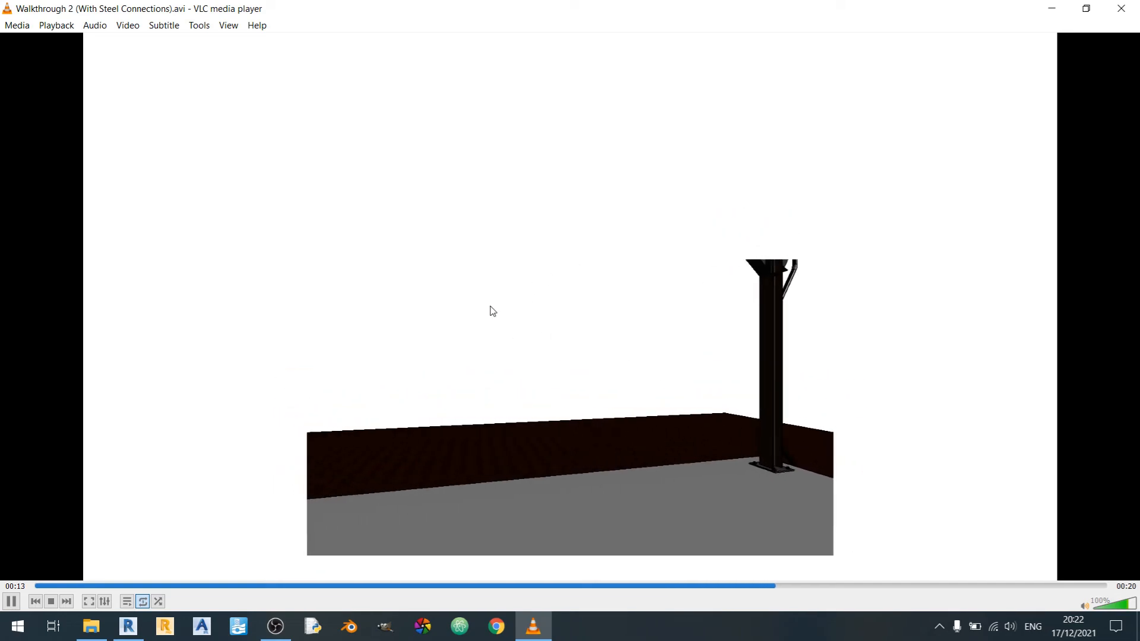
mouse_move(668, 349)
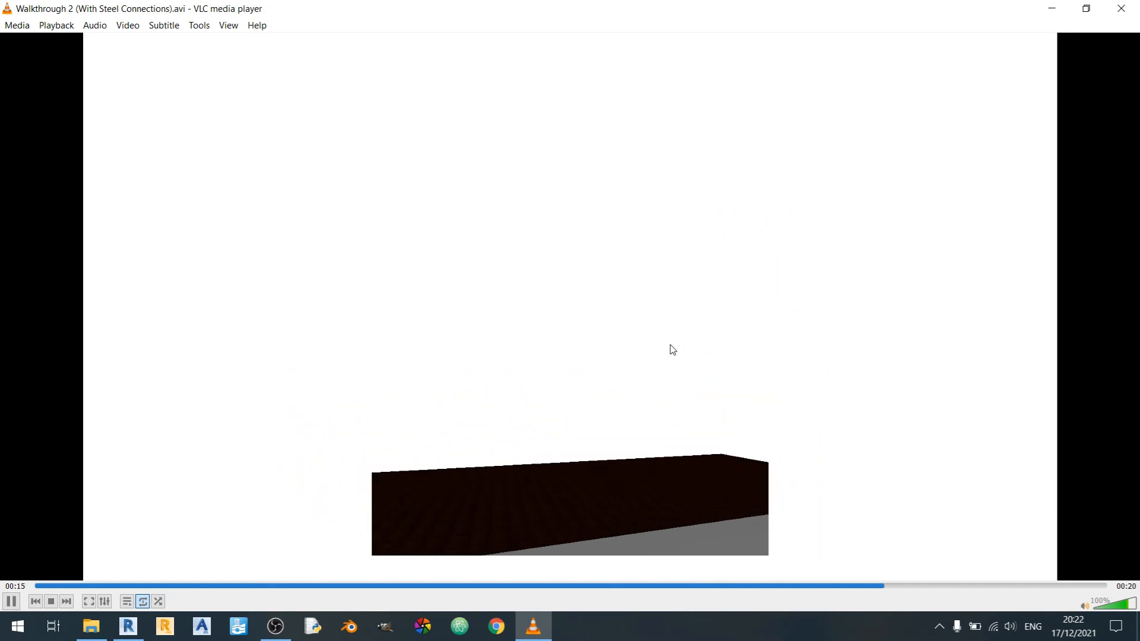
mouse_move(951, 415)
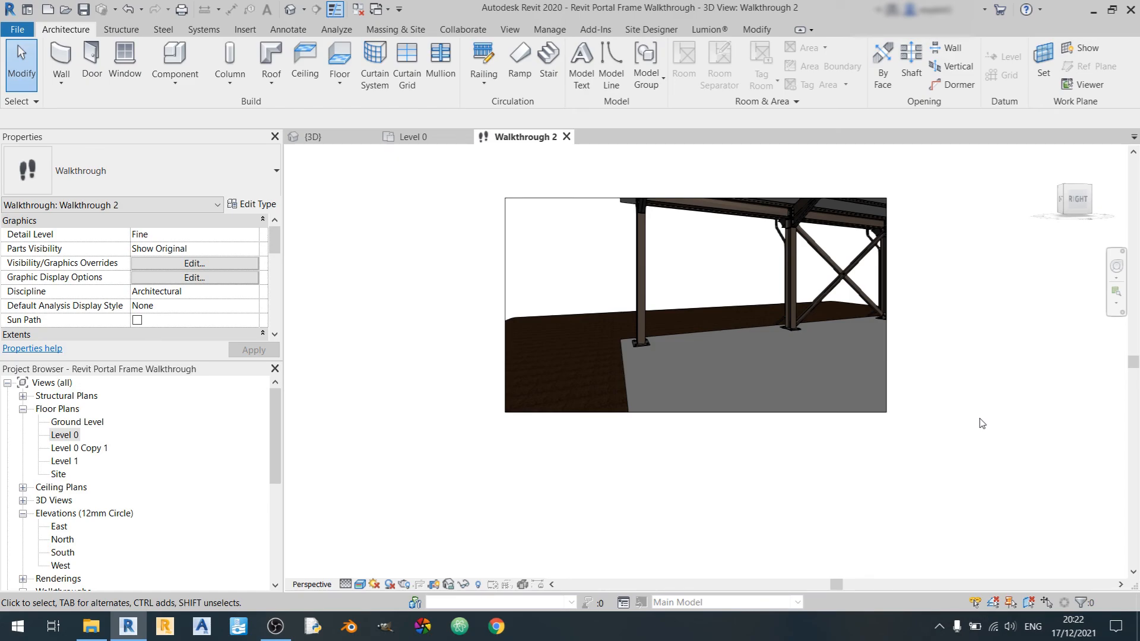
mouse_move(899, 294)
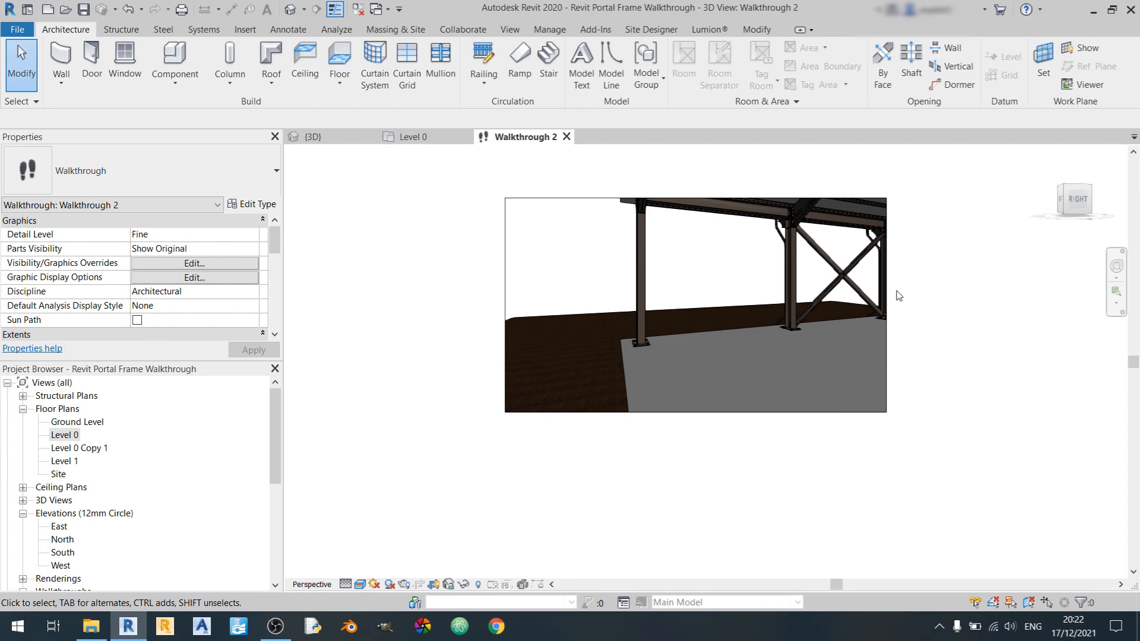
mouse_move(964, 296)
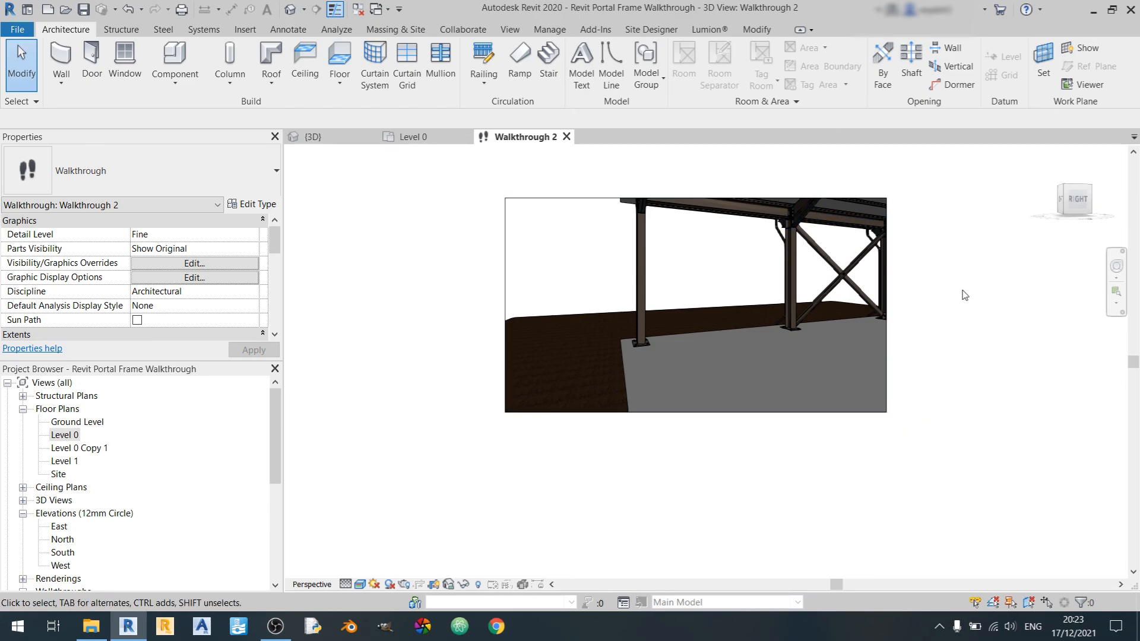